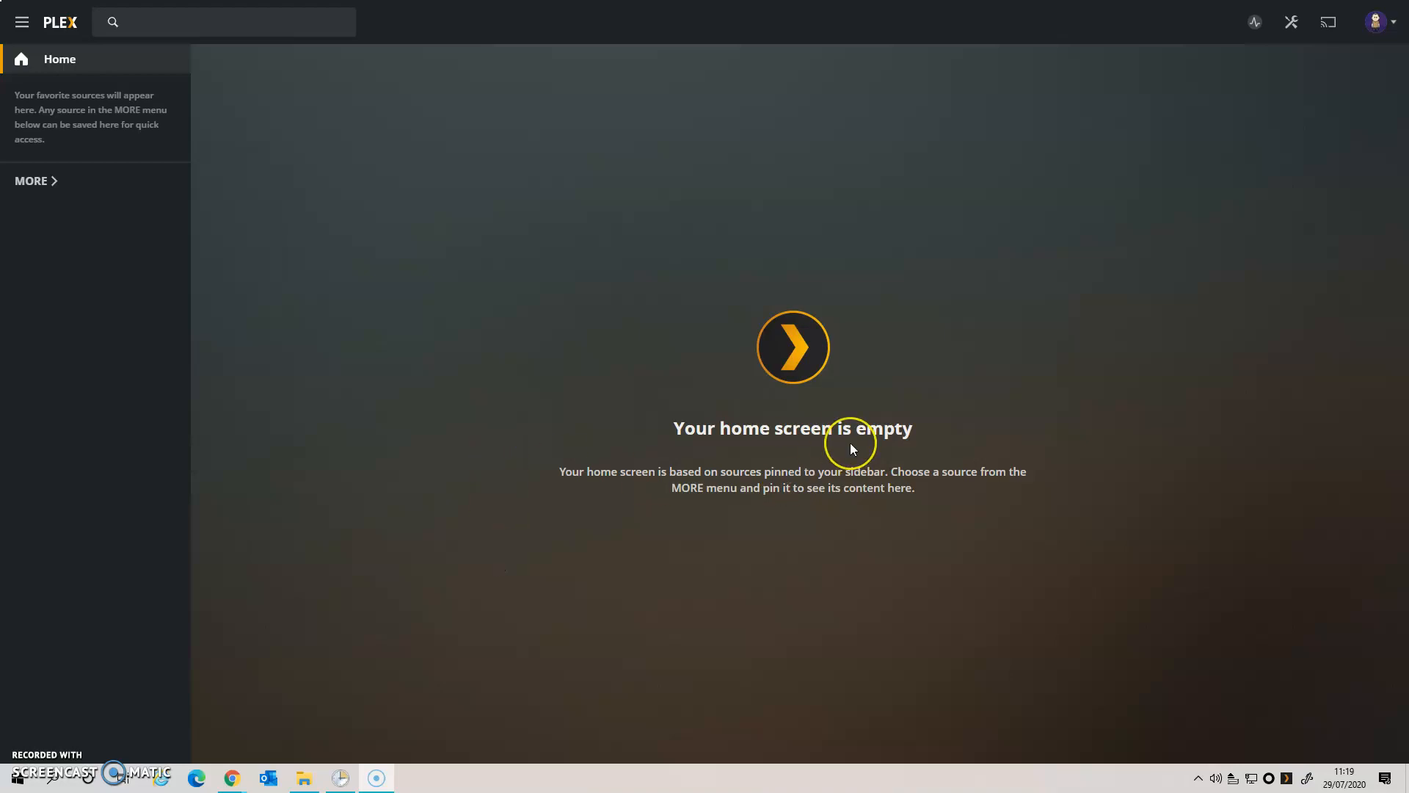
mouse_move(1279, 63)
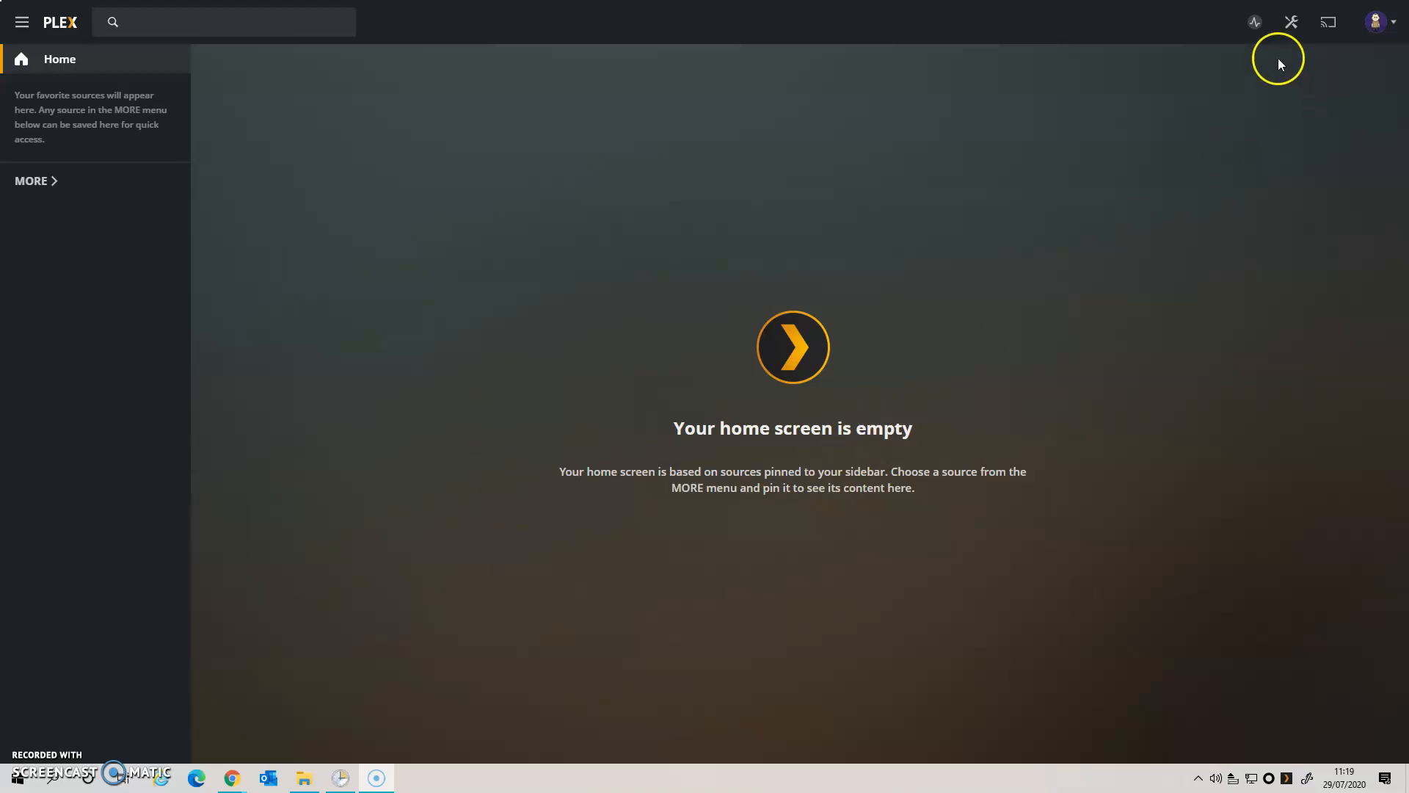
- Start Plex DVR setup from the Live TV & DVR settings page
click(1292, 22)
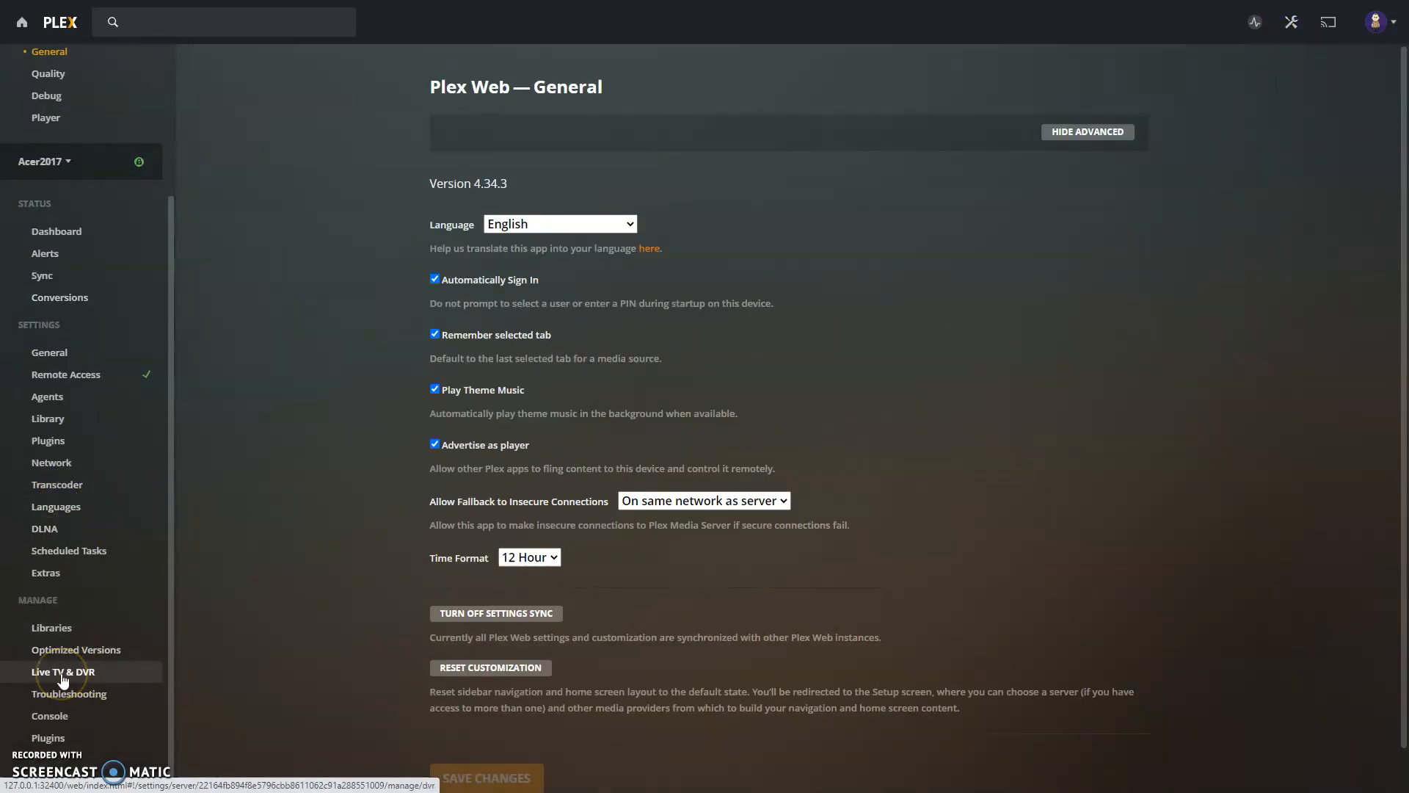
click(63, 671)
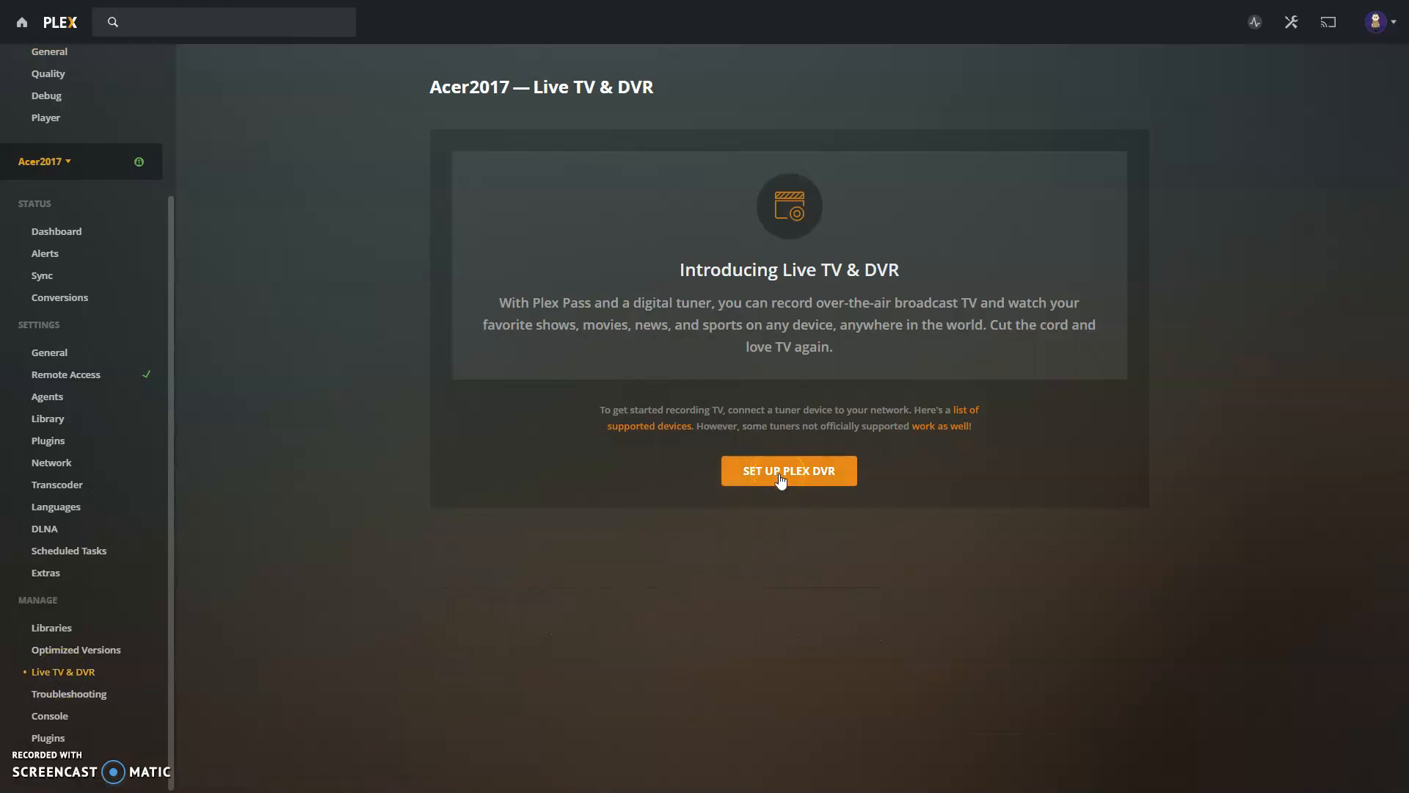
click(787, 469)
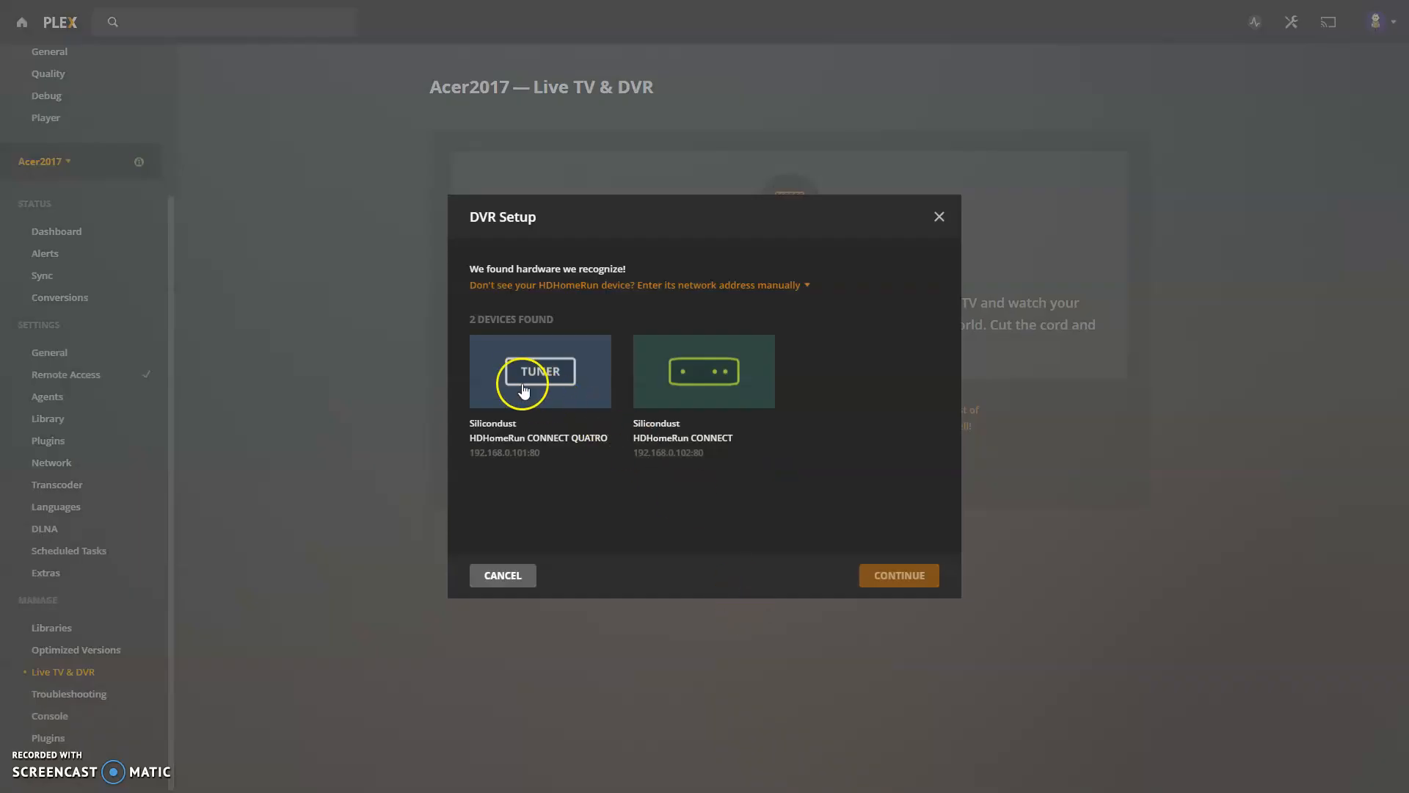
mouse_move(722, 415)
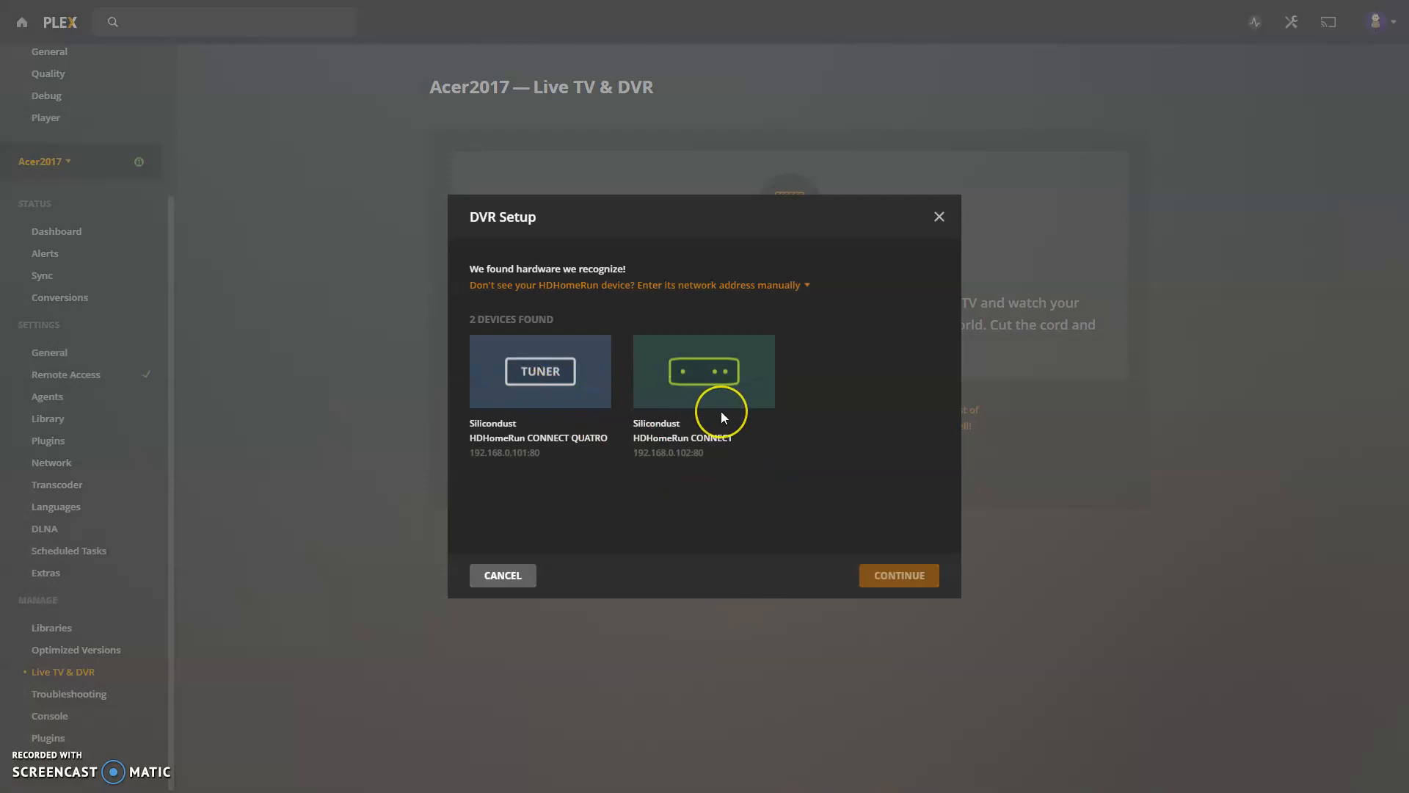
mouse_move(491, 396)
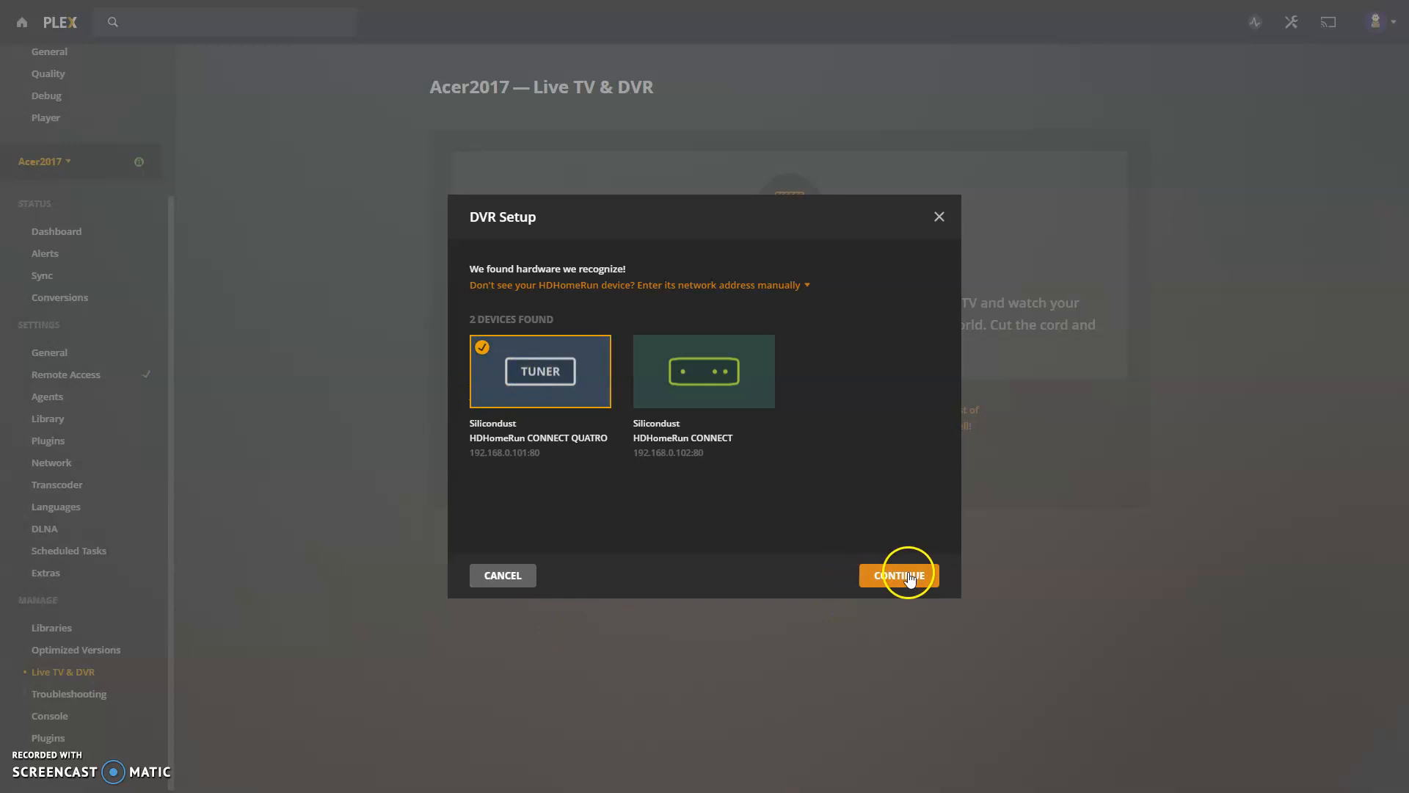
- Continue with the HDHomeRun CONNECT QUATRO tuner and accept its 160 found channels
click(899, 575)
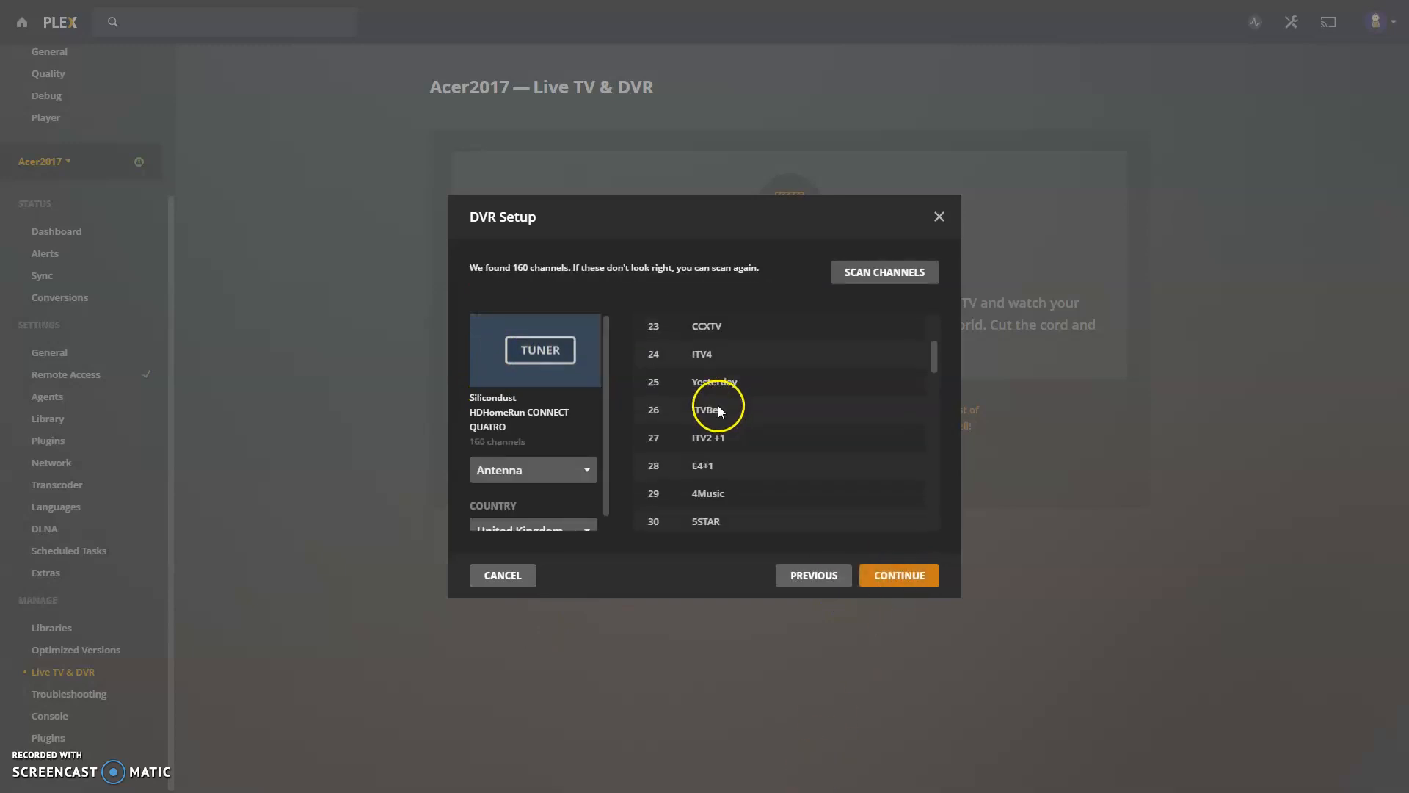
scroll(down, 3)
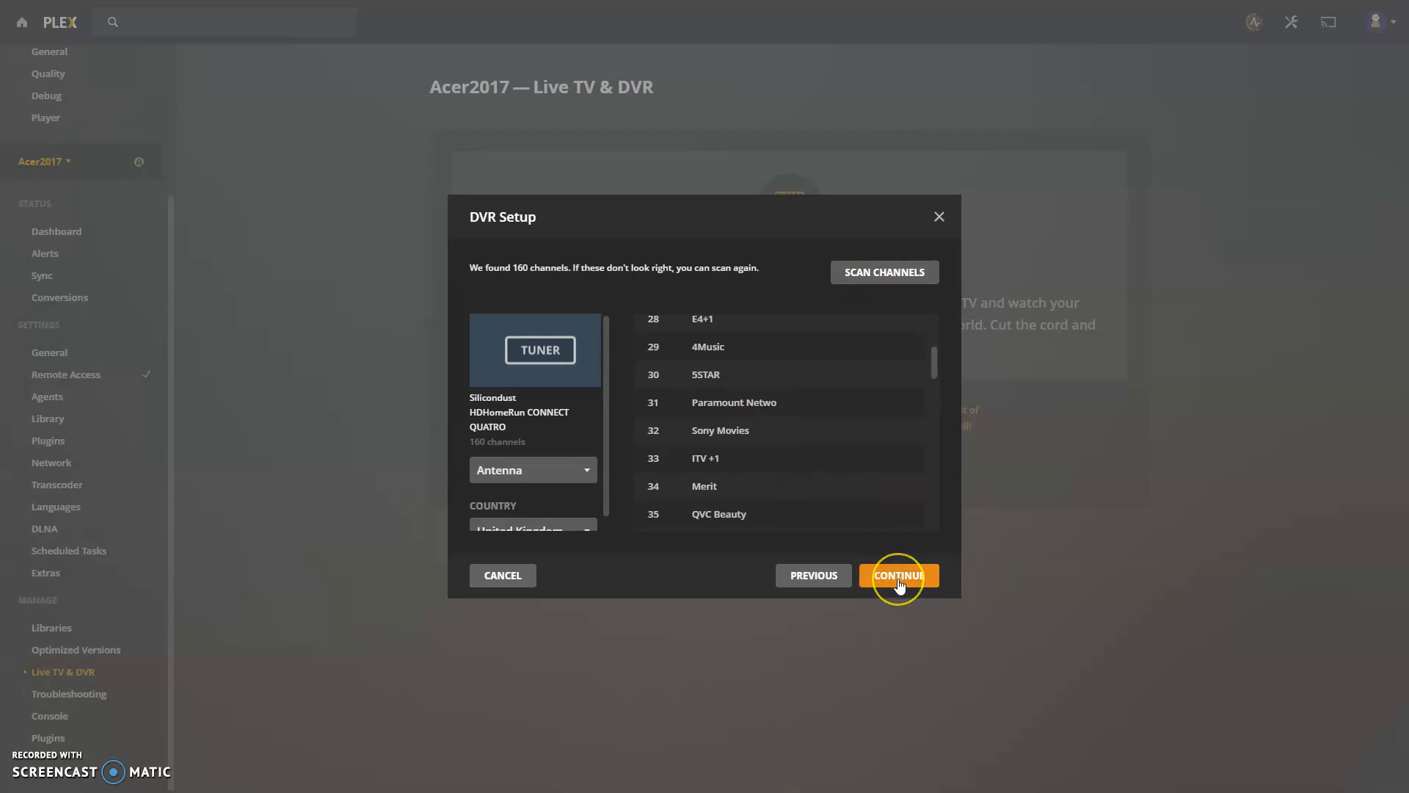
click(898, 575)
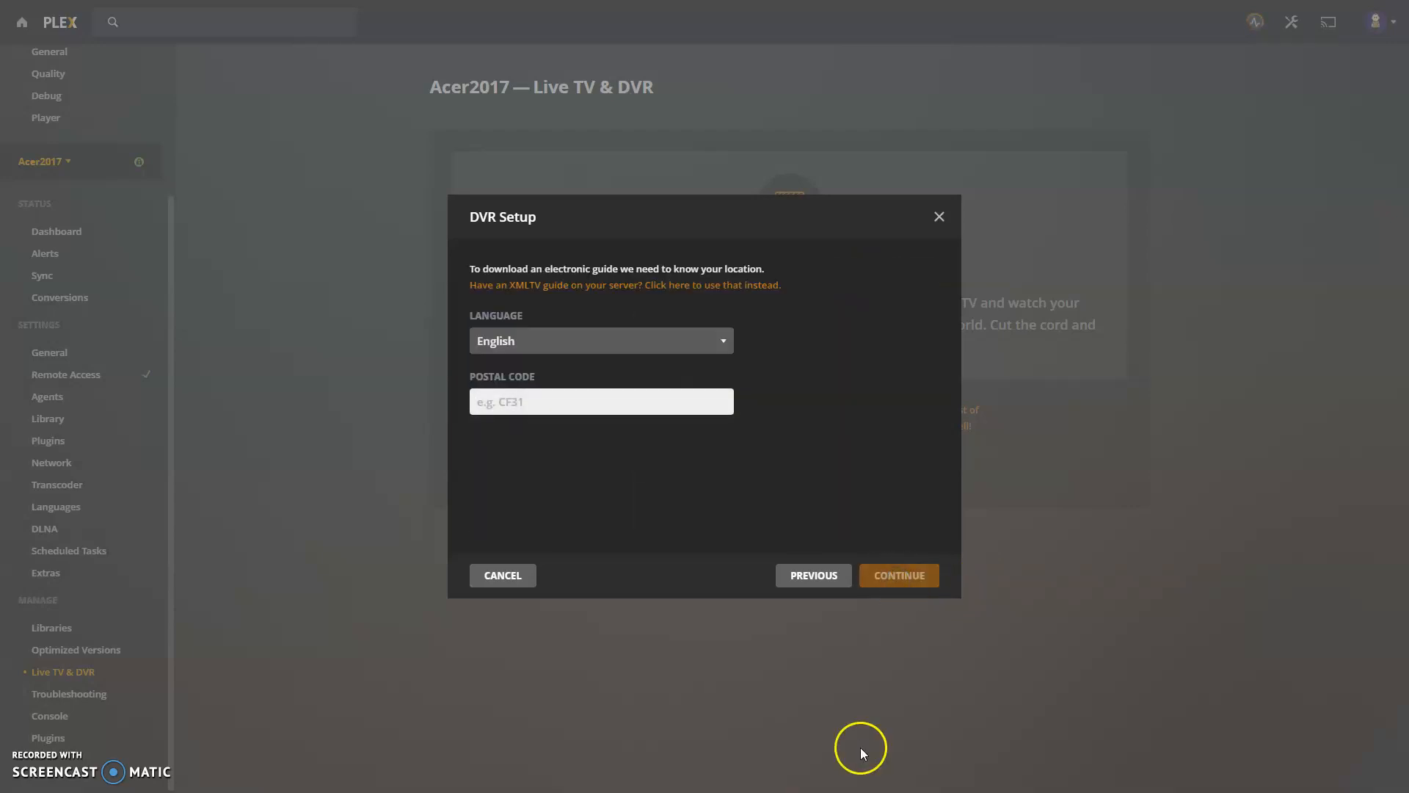
- Submit postal code rm16 for the guide, which fails with 'Unable to fetch Guide settings'
text(rm16)
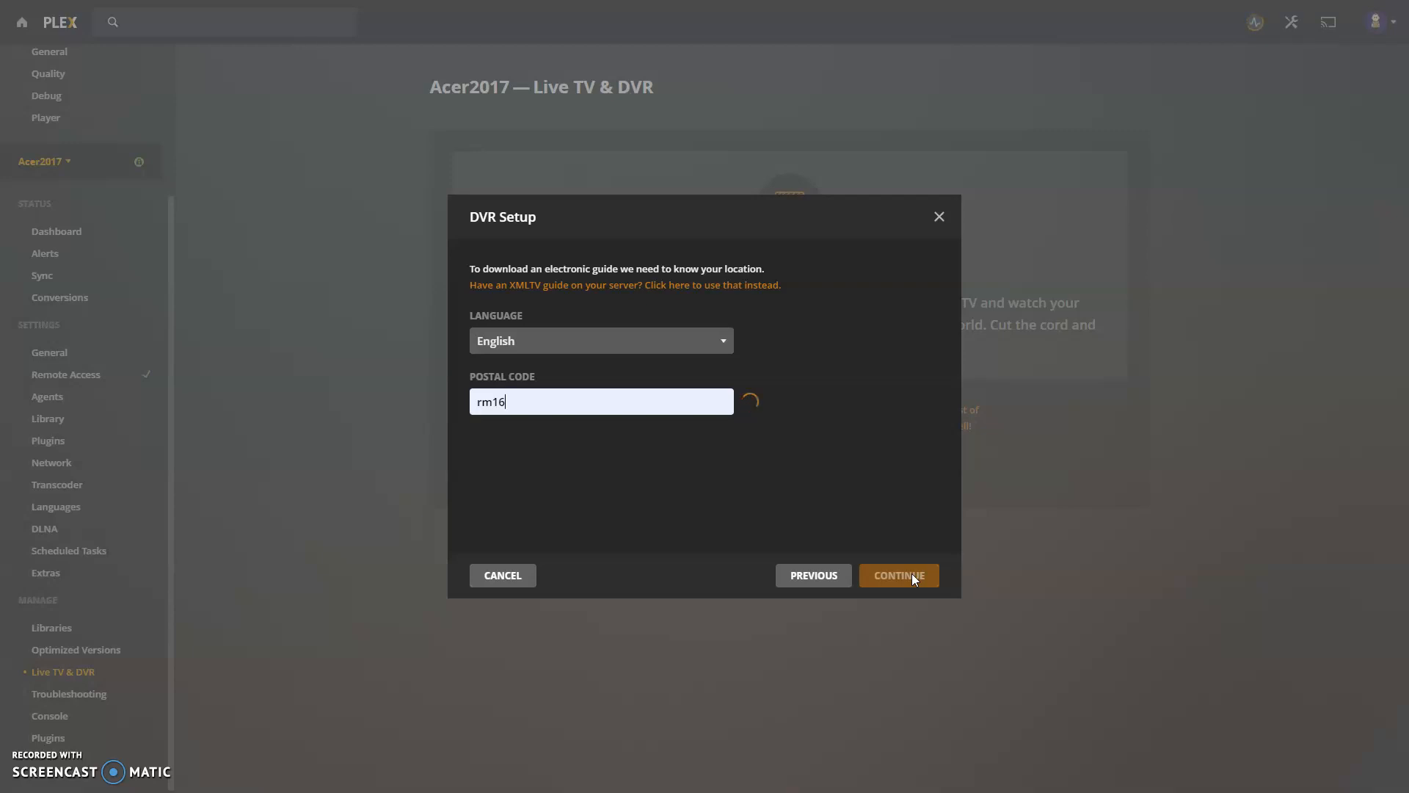
click(899, 576)
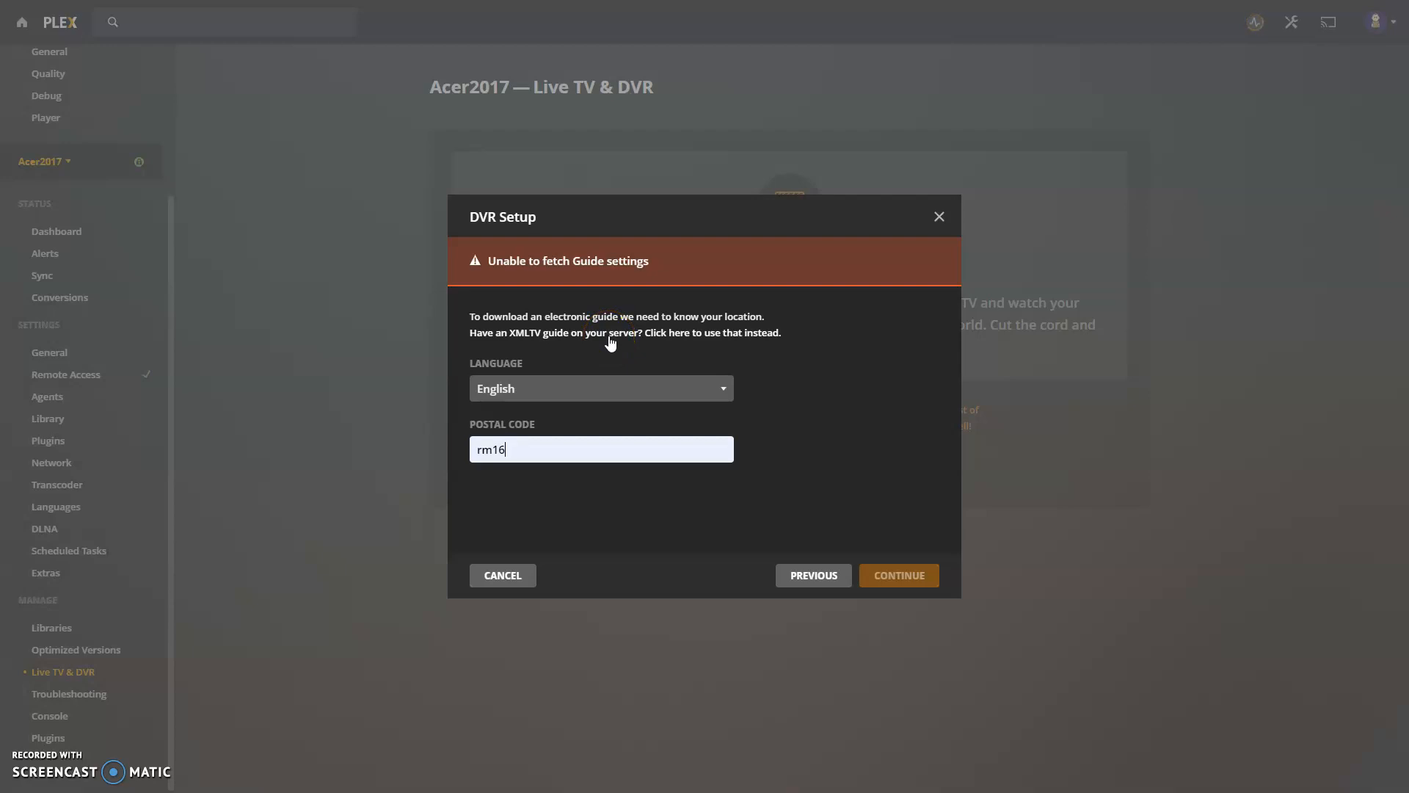
key(alt+tab)
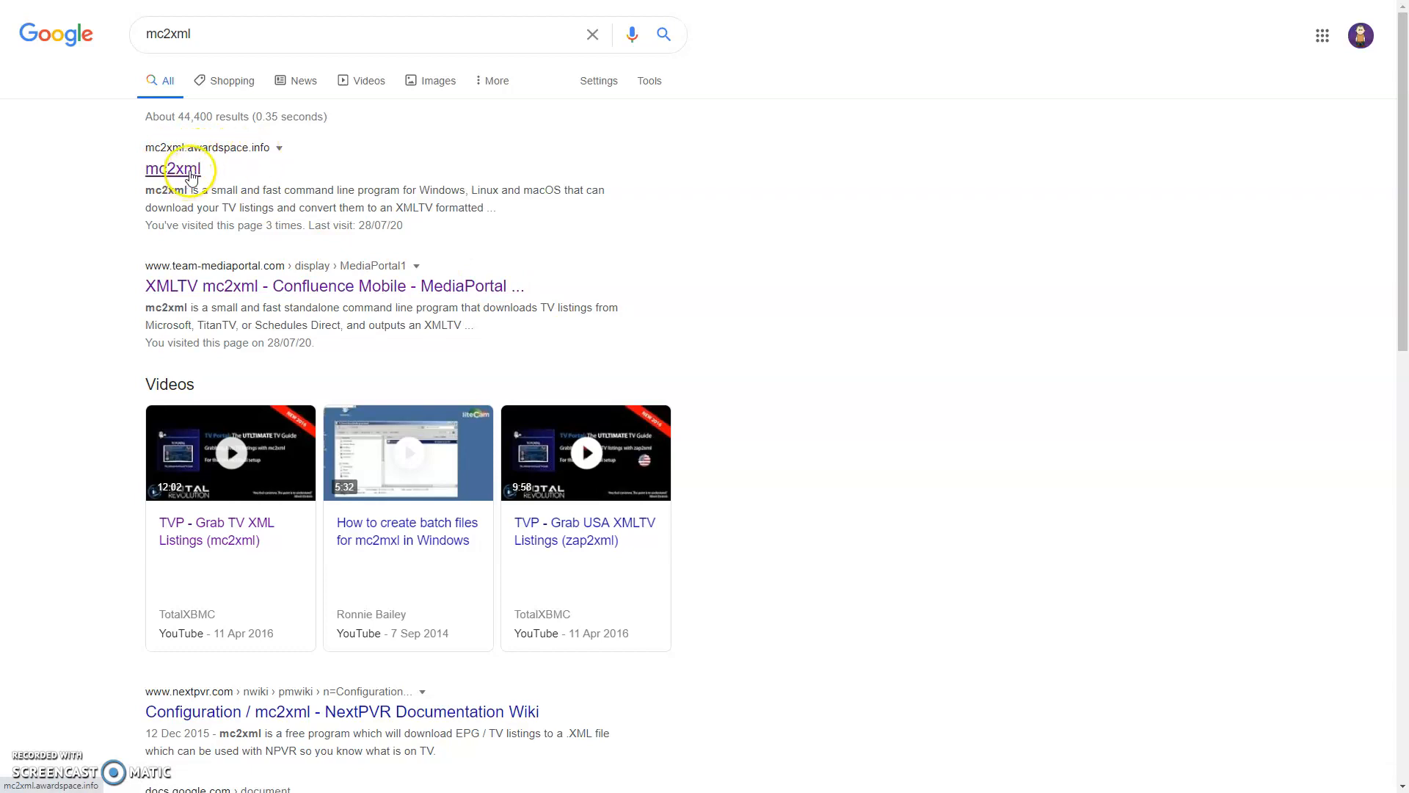
- View the archived mc2xml homepage, reading its options table and Windows quickstart
click(173, 168)
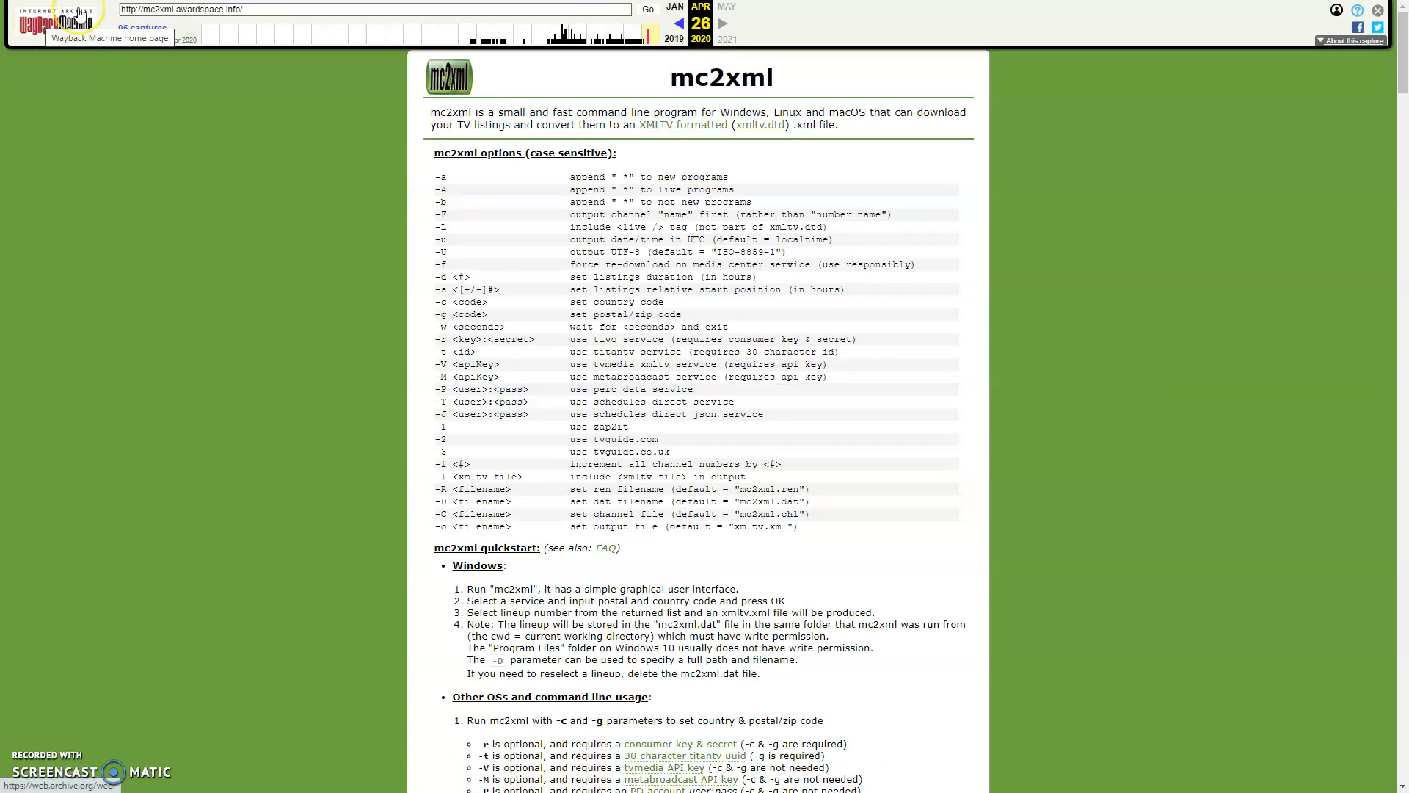
mouse_move(1204, 363)
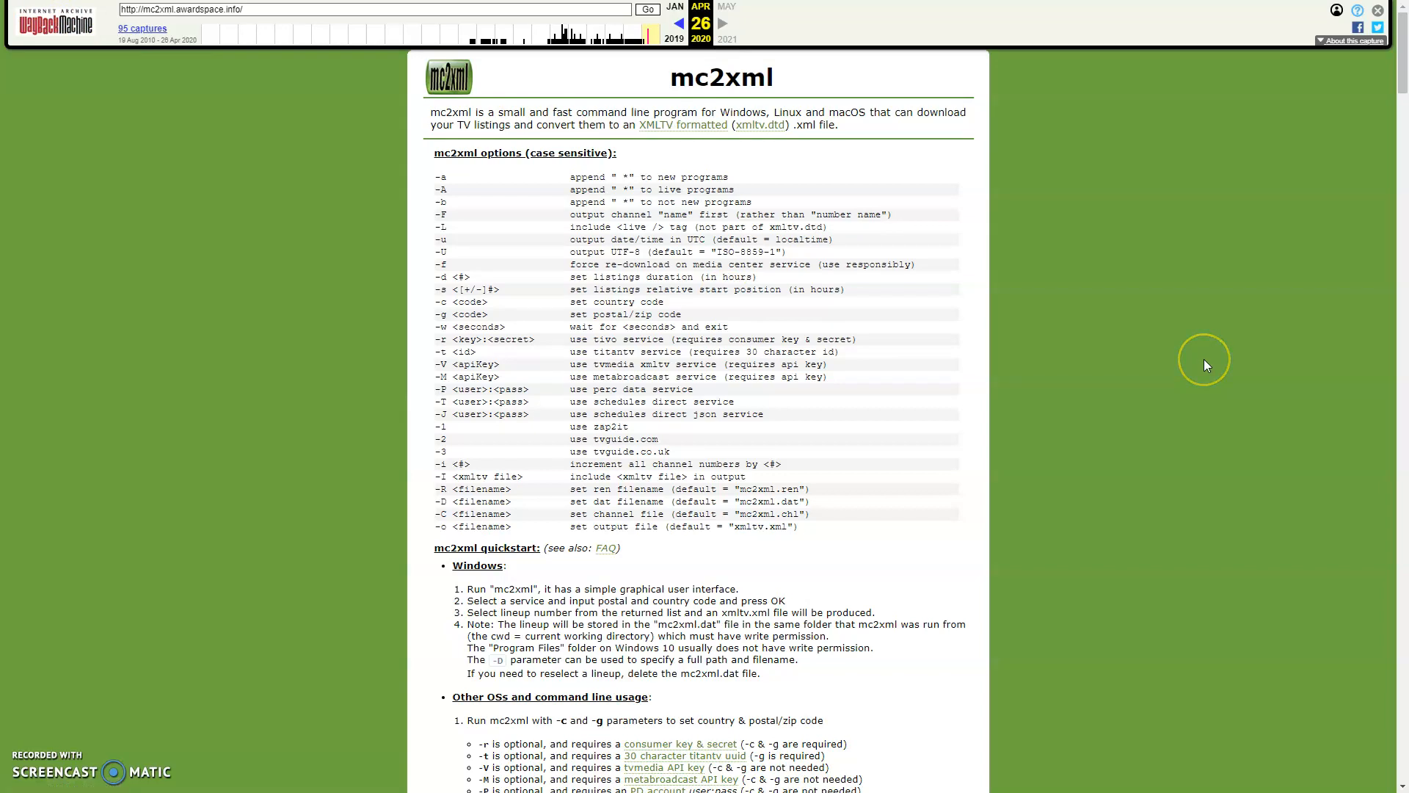
mouse_move(969, 405)
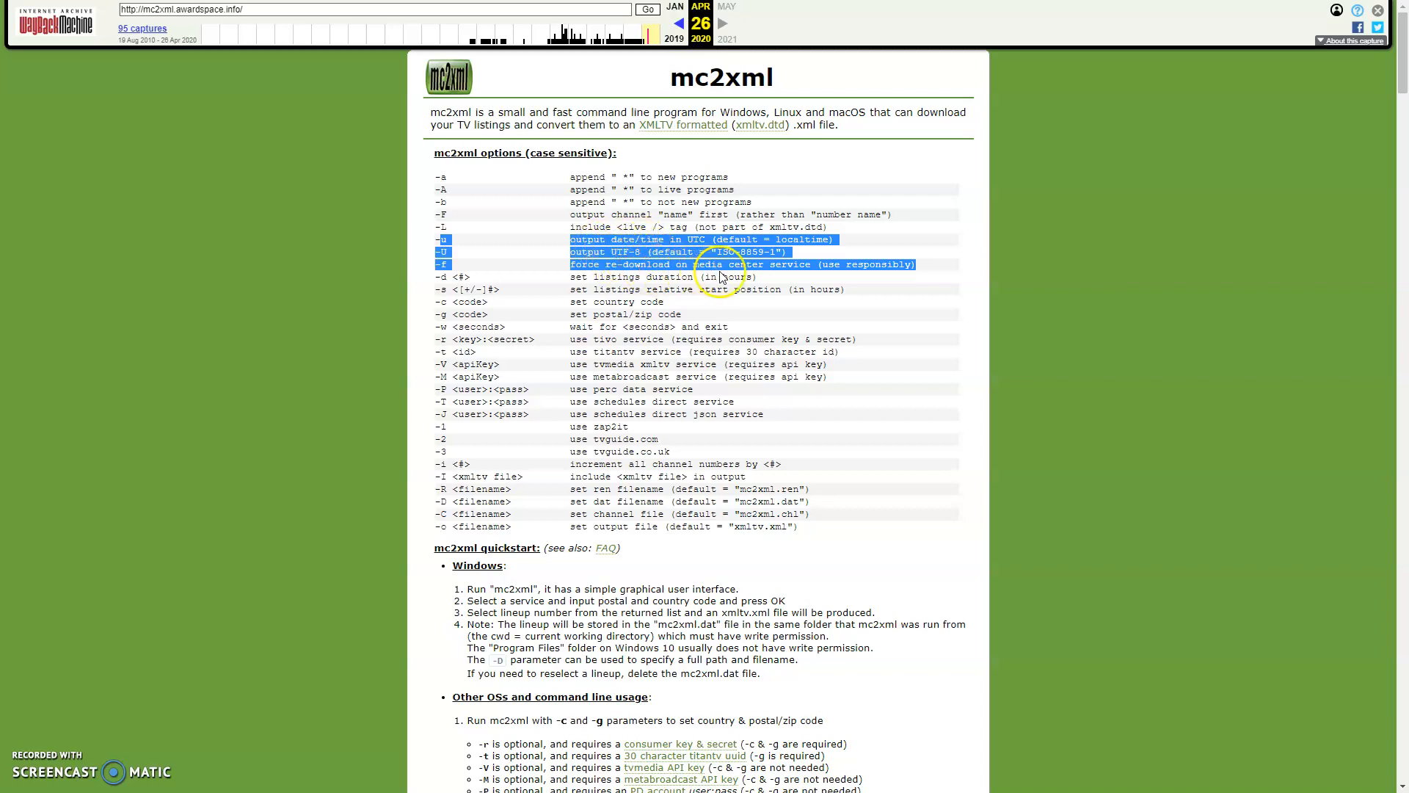
mouse_move(453, 249)
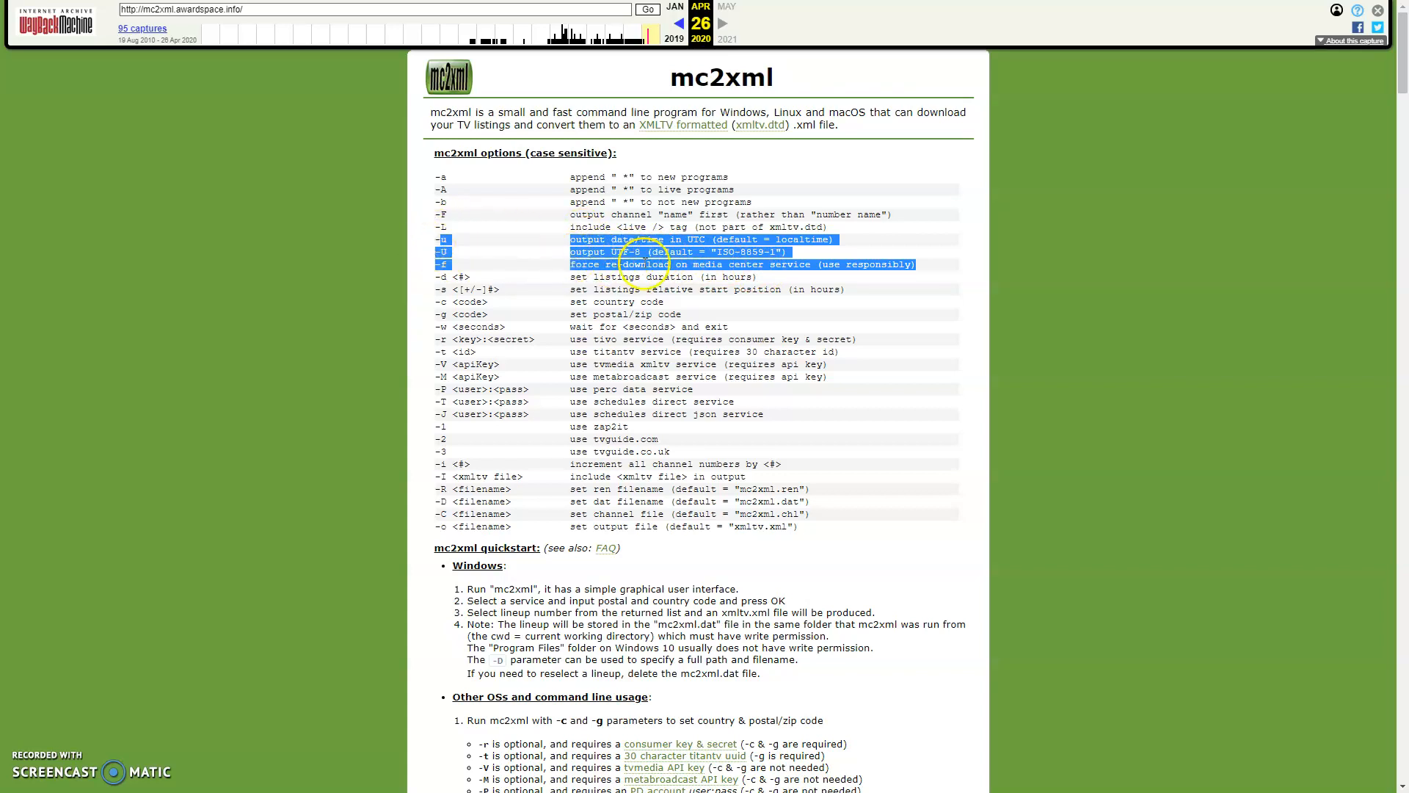
scroll(down, 3)
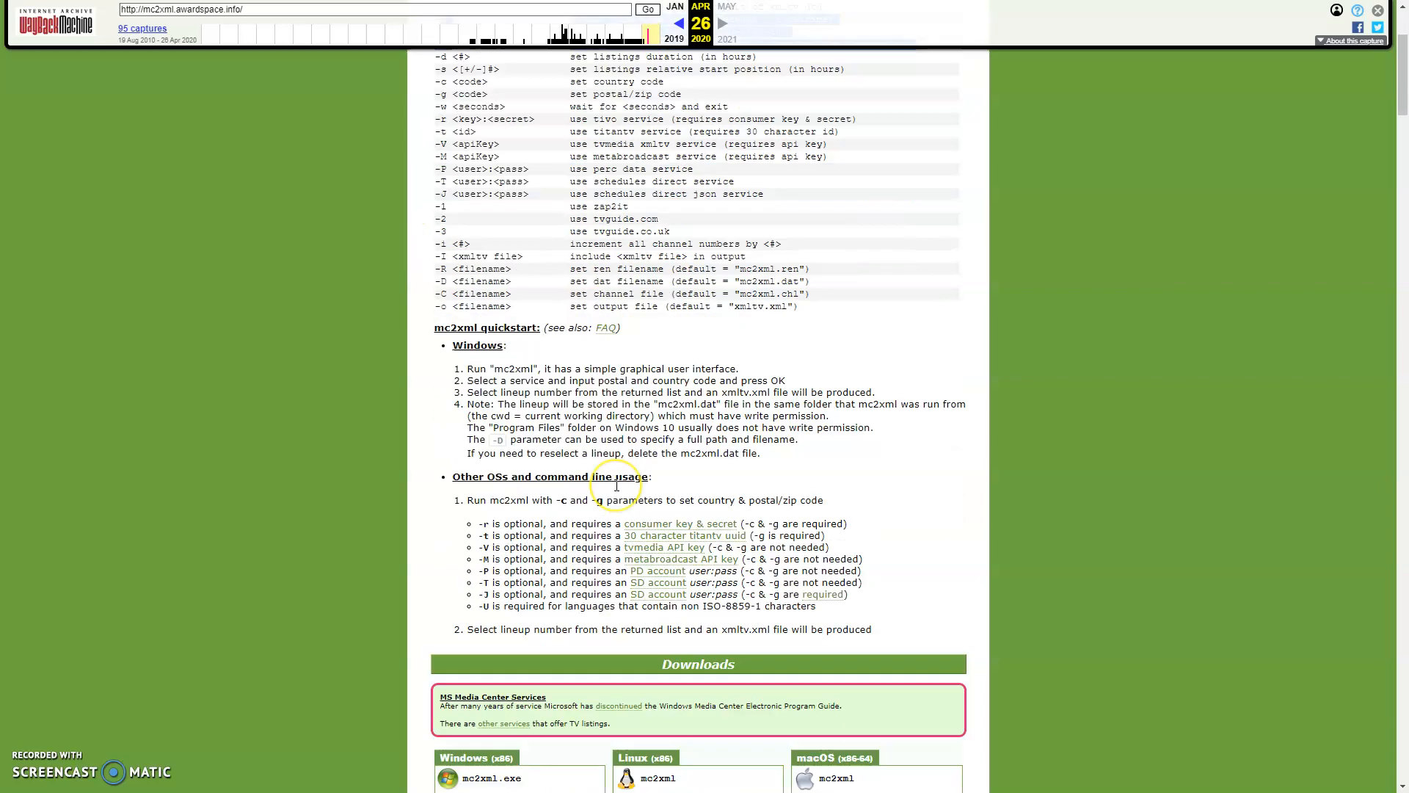
scroll(down, 3)
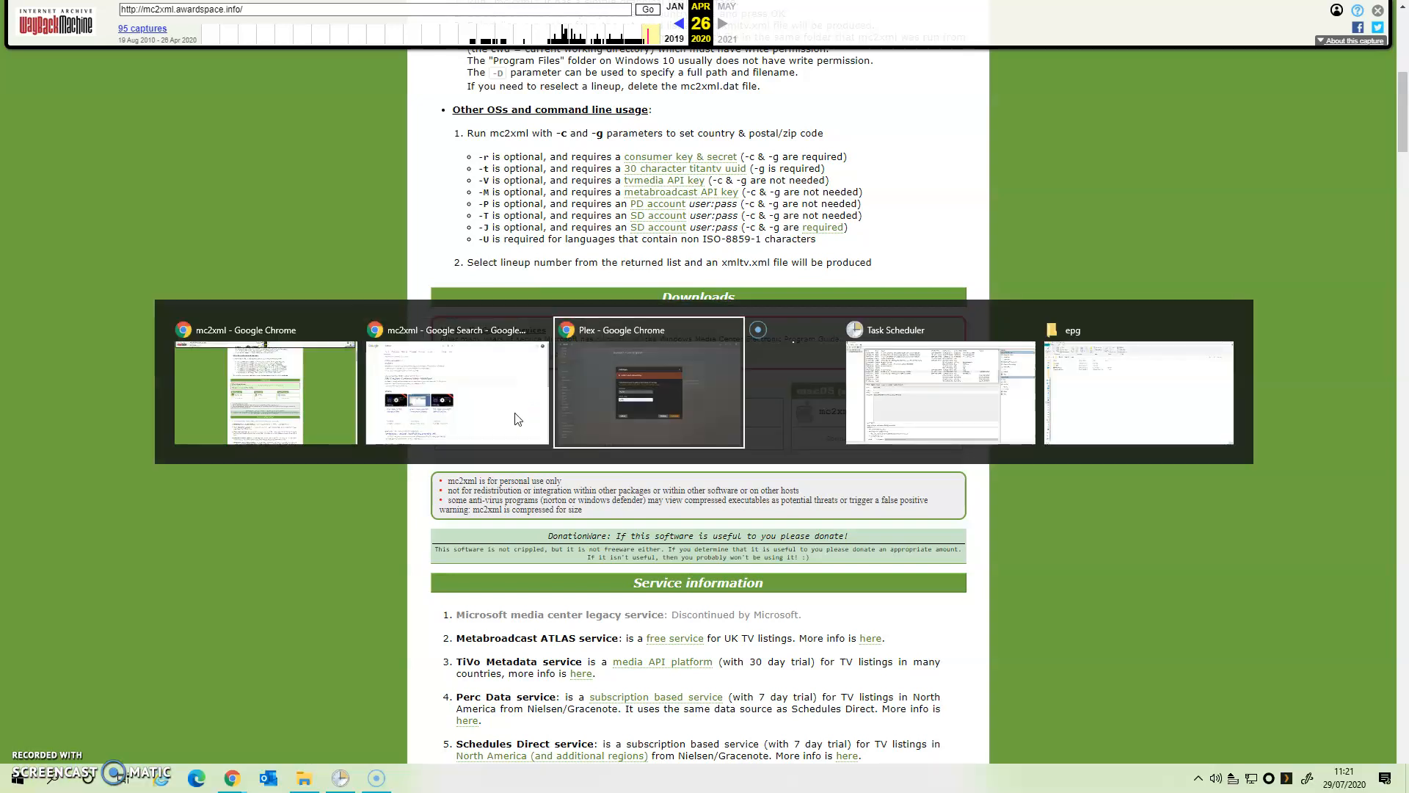
- Run mc2xml.exe from the C:\epg folder so its setup dialog appears
click(1136, 393)
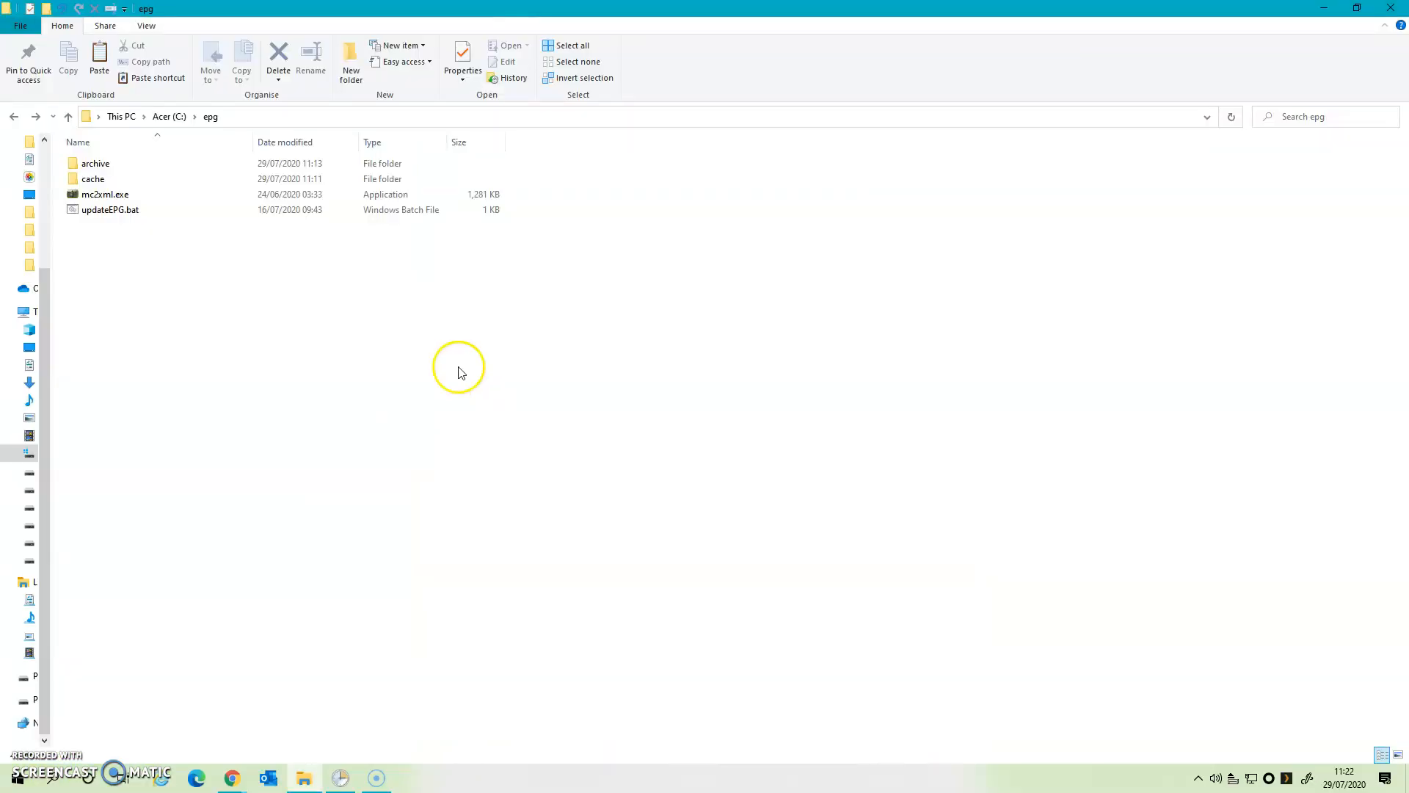
mouse_move(169, 116)
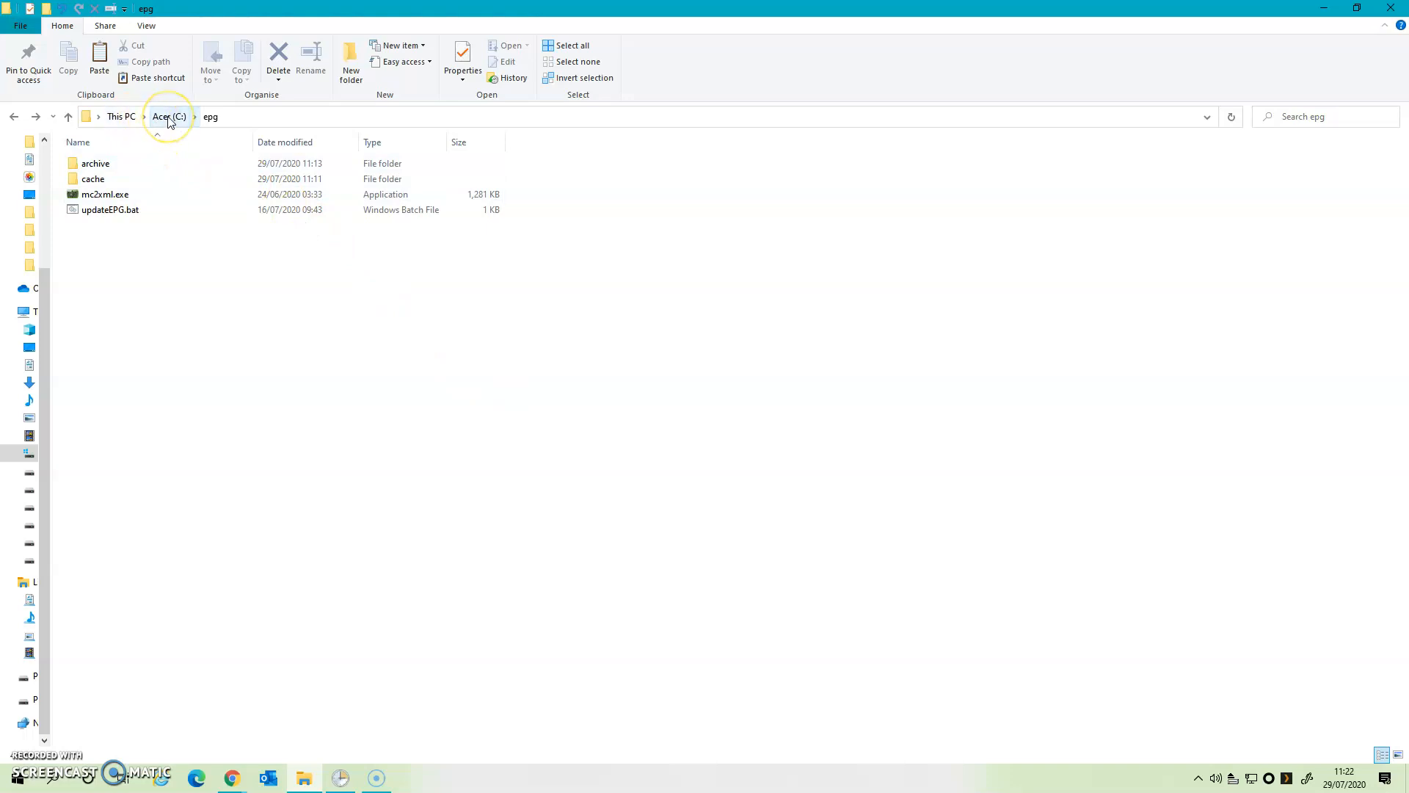
mouse_move(209, 116)
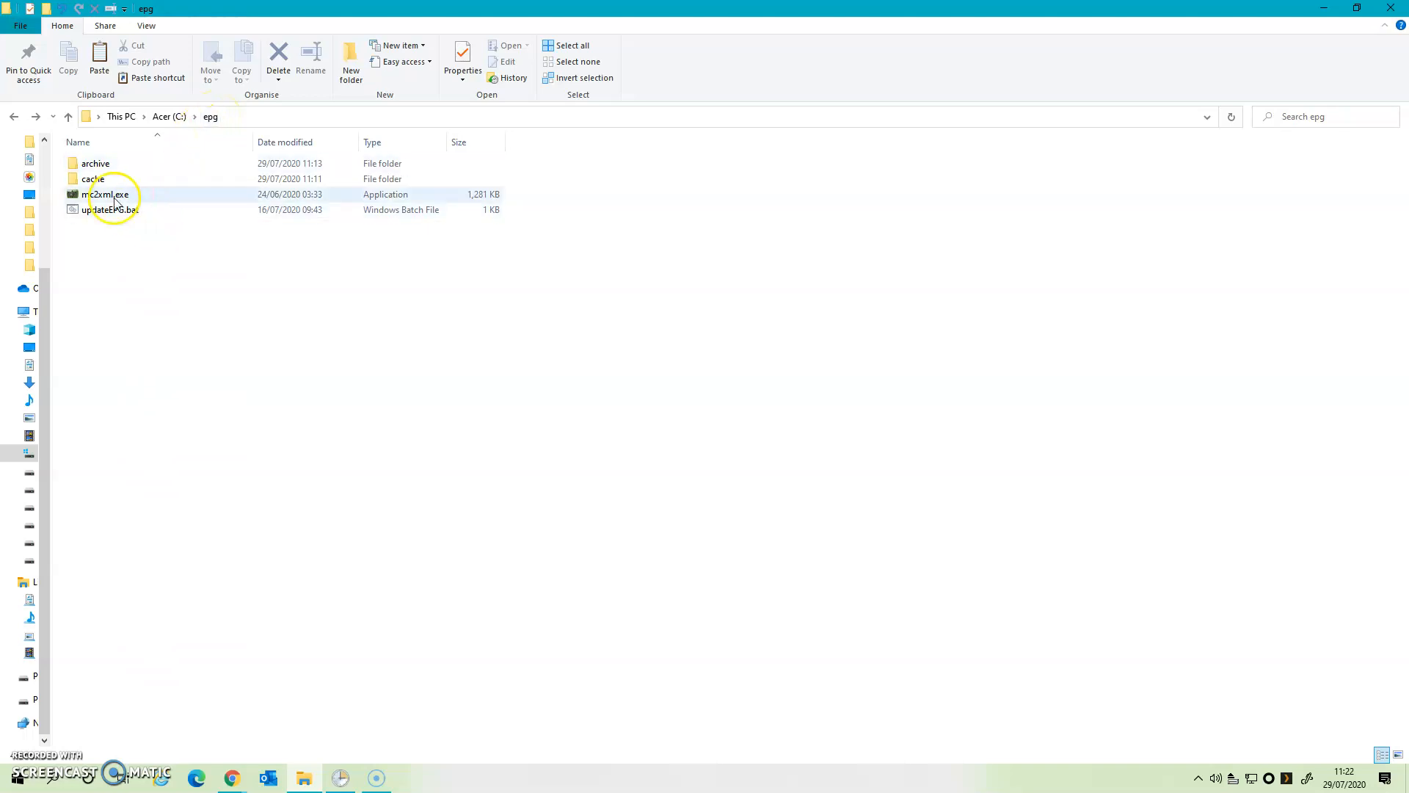
mouse_move(105, 194)
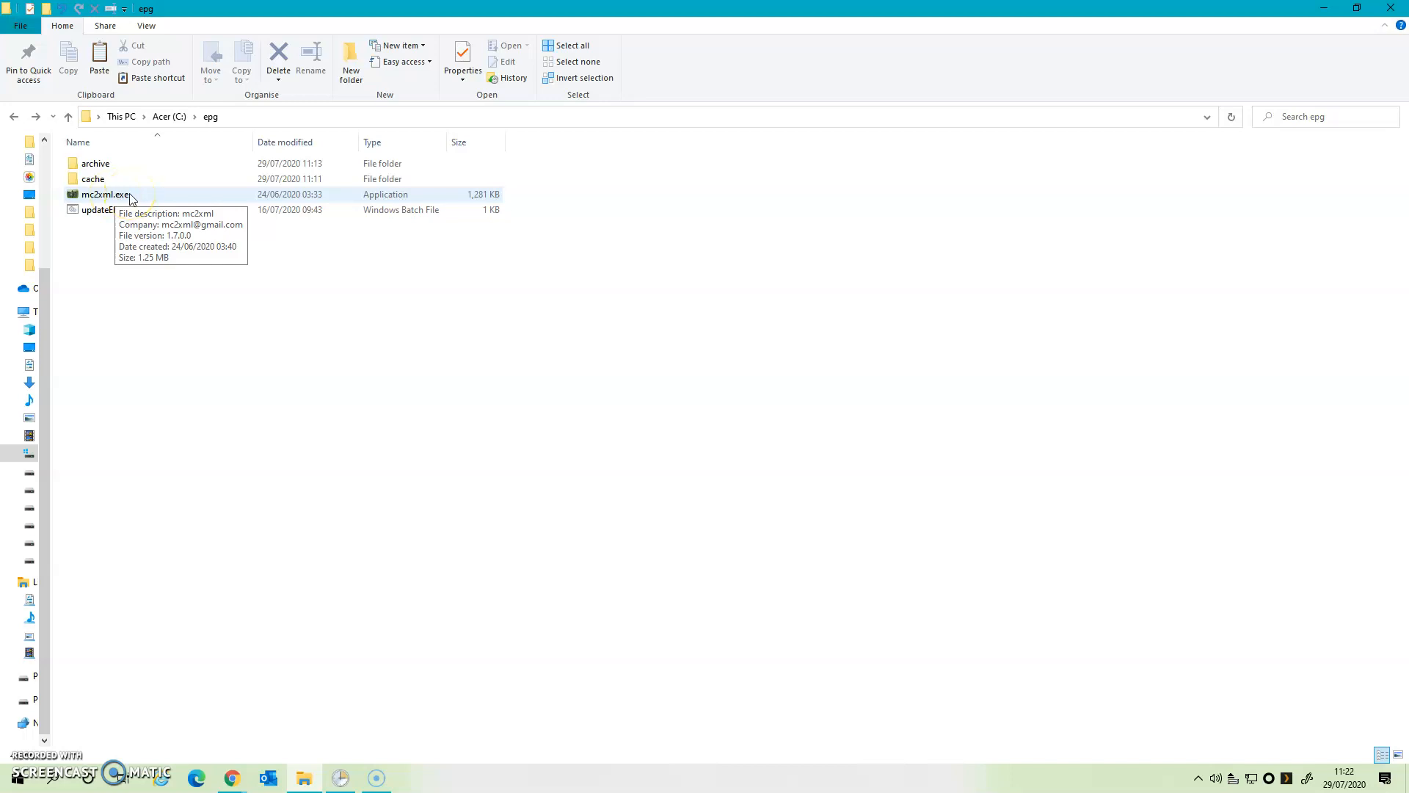
click(103, 194)
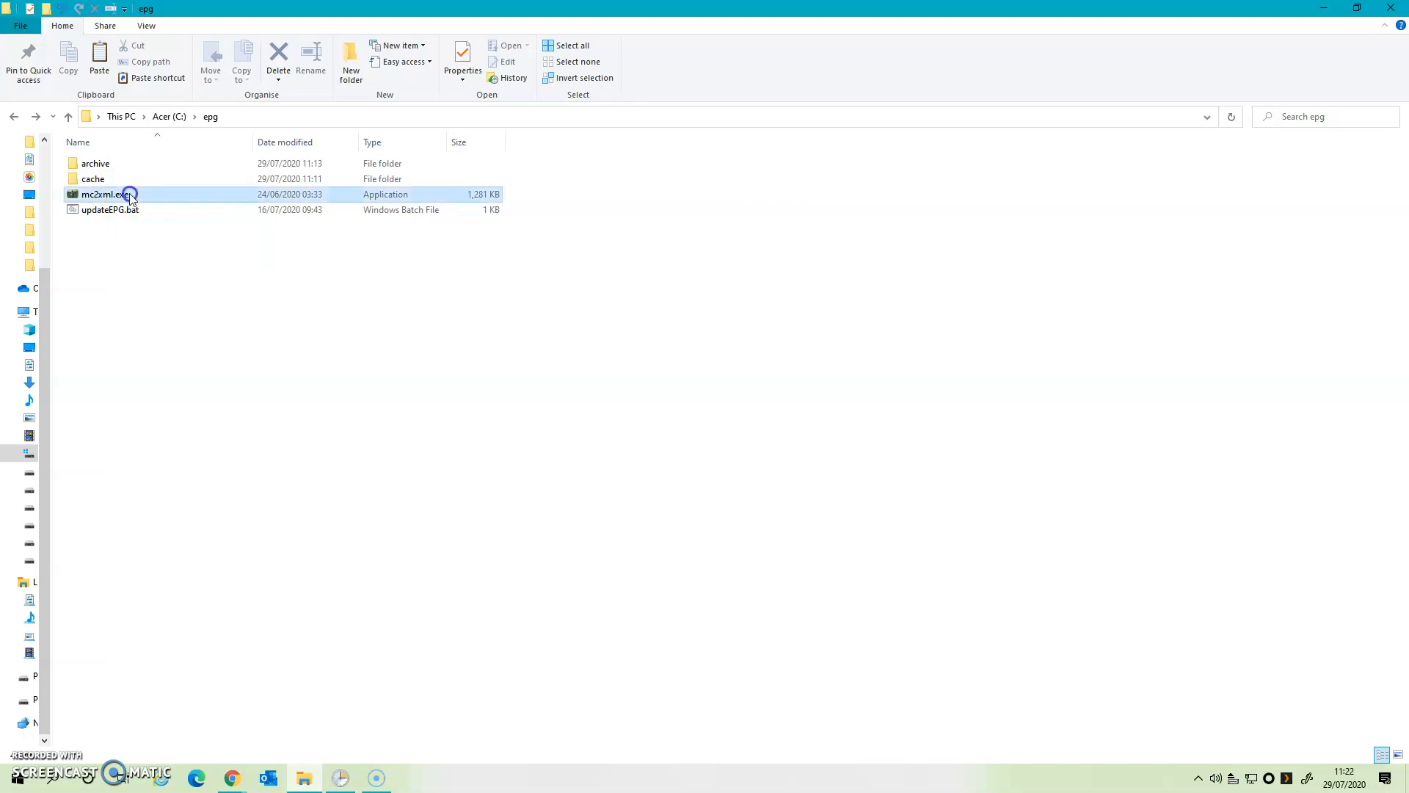
double_click(100, 194)
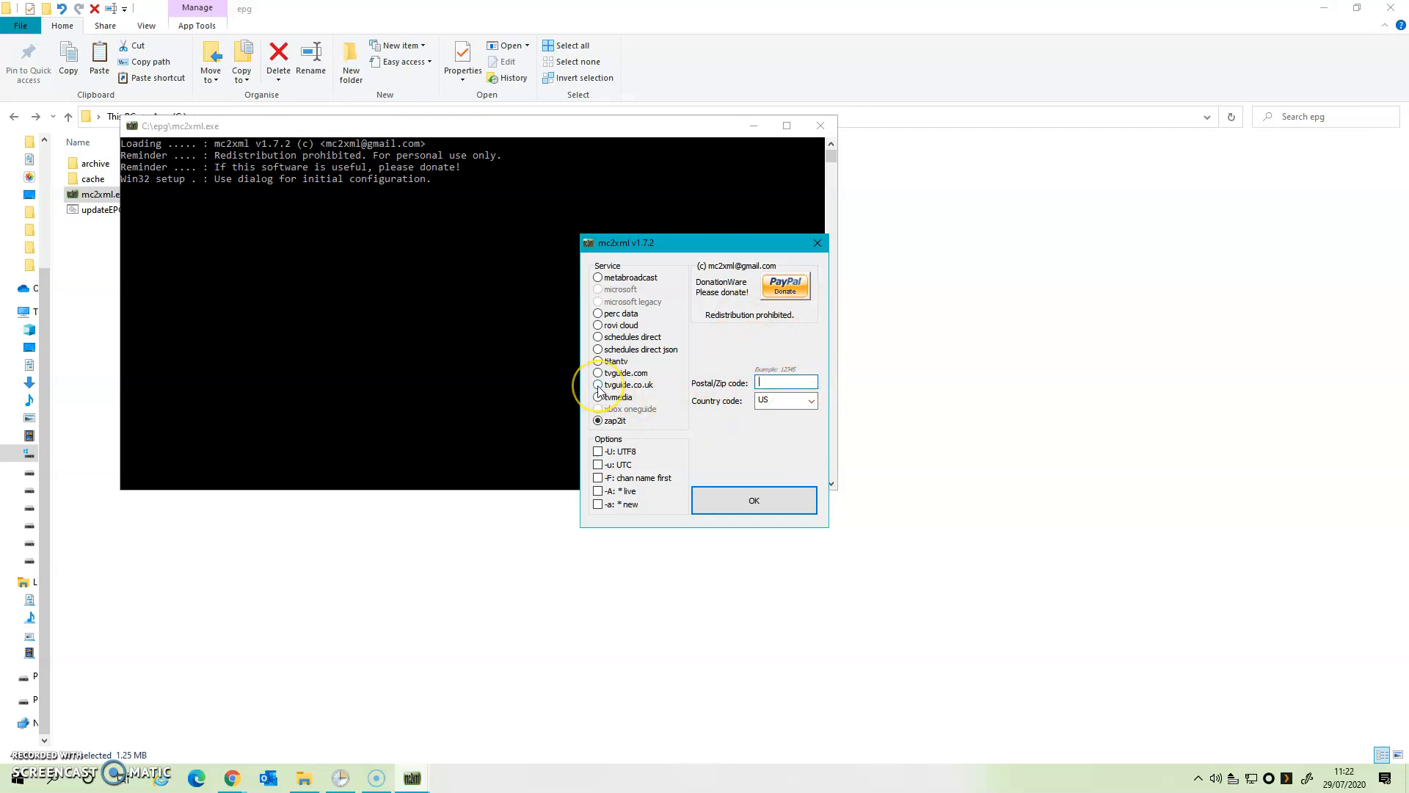
- Choose tvguide.co.uk for country GB with UTF-8, UTC and channel-name-first output, and confirm
click(597, 384)
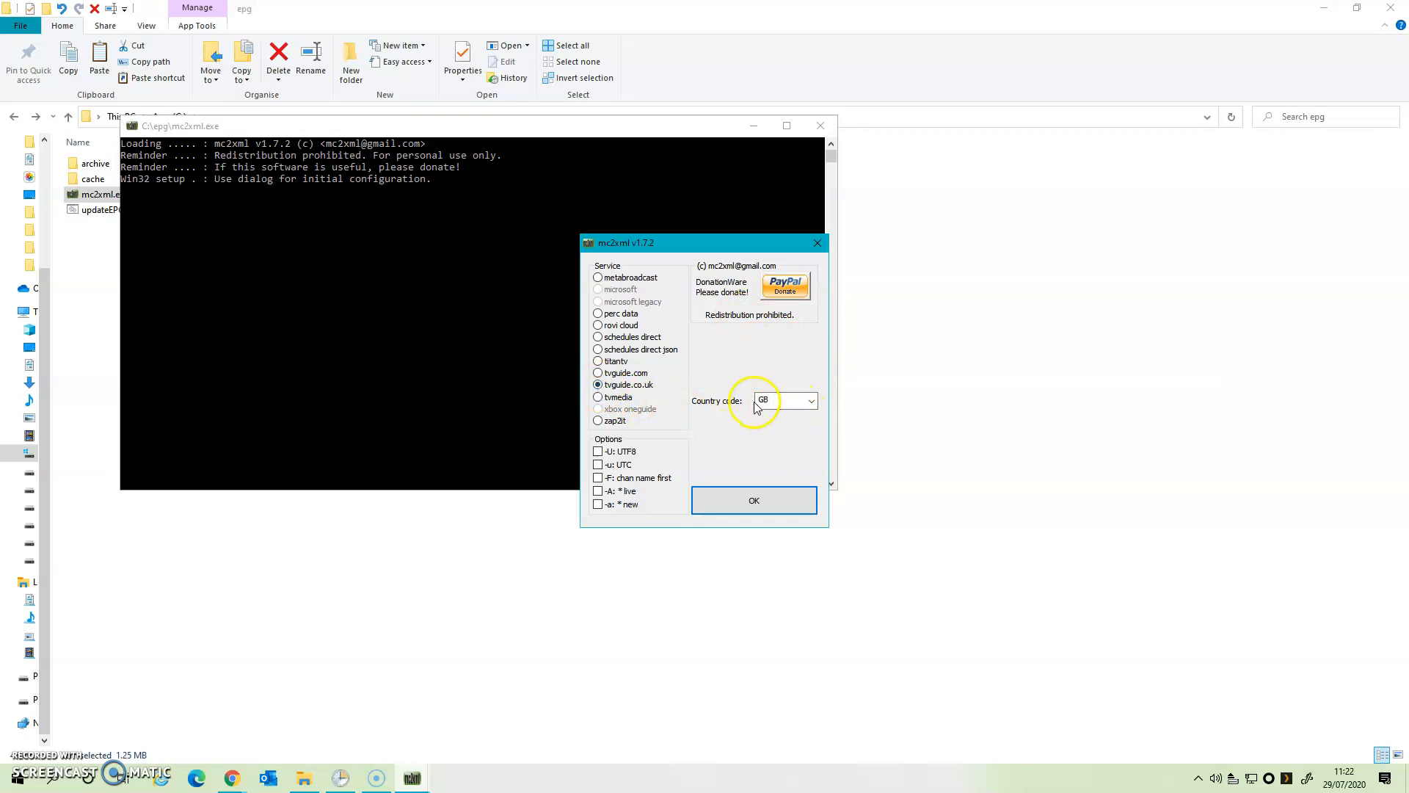
click(782, 399)
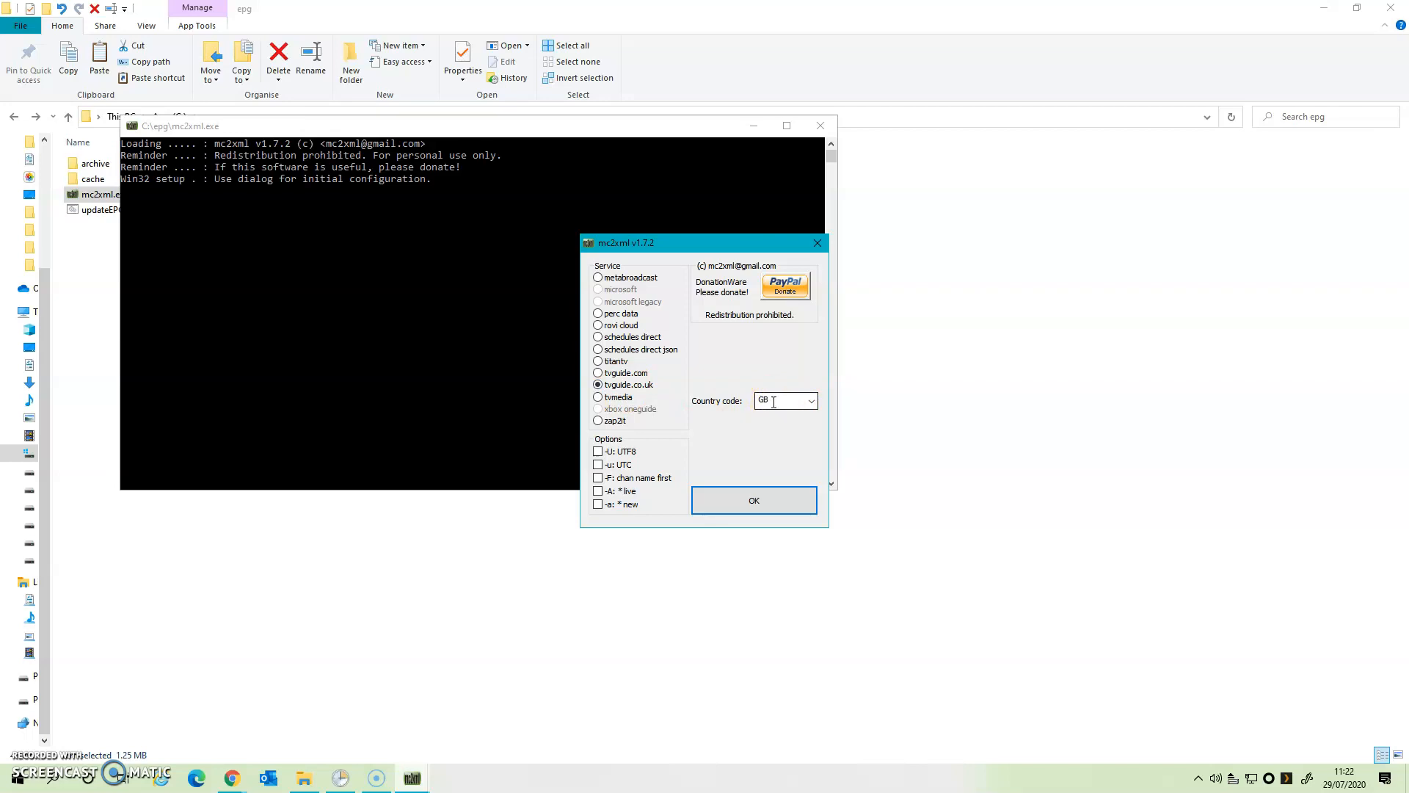
click(598, 450)
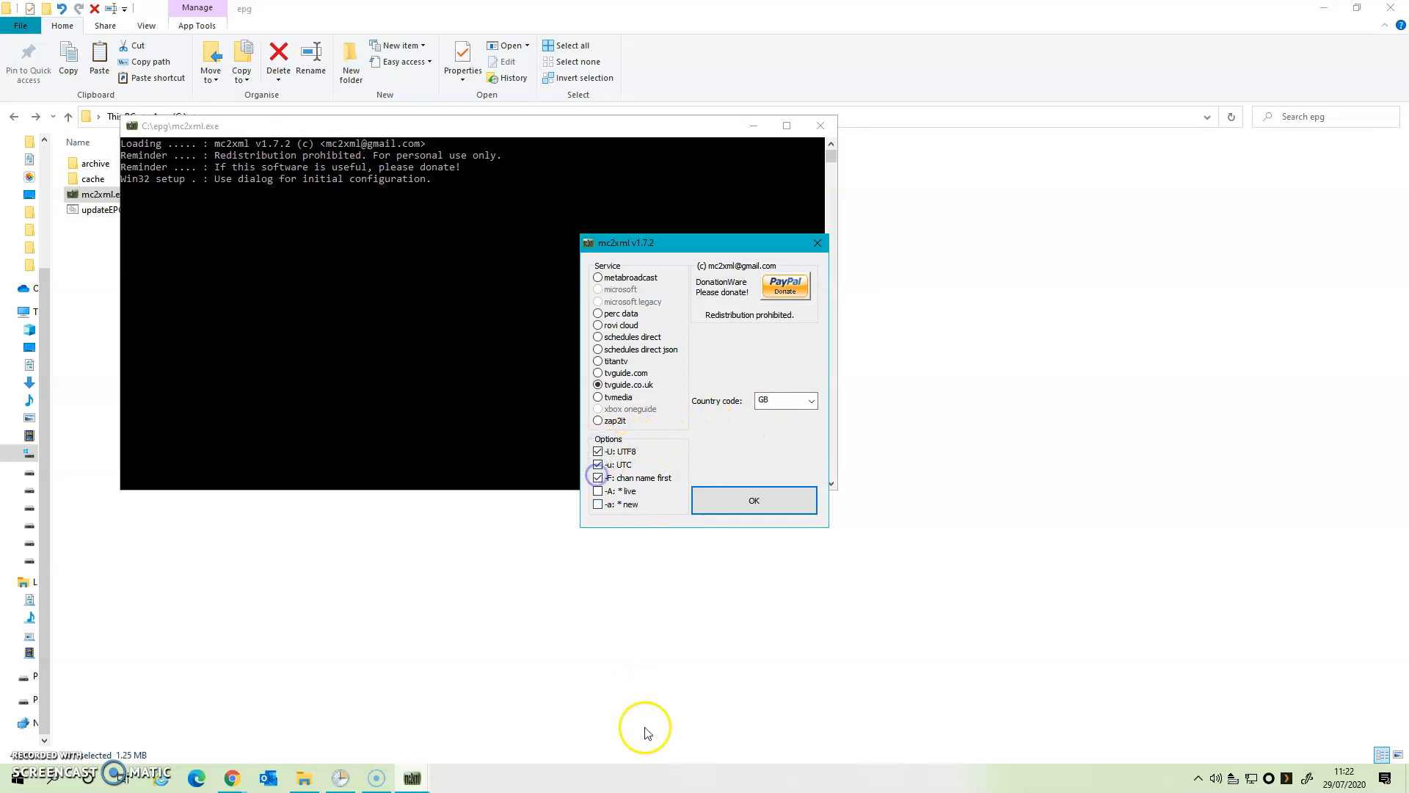
click(598, 477)
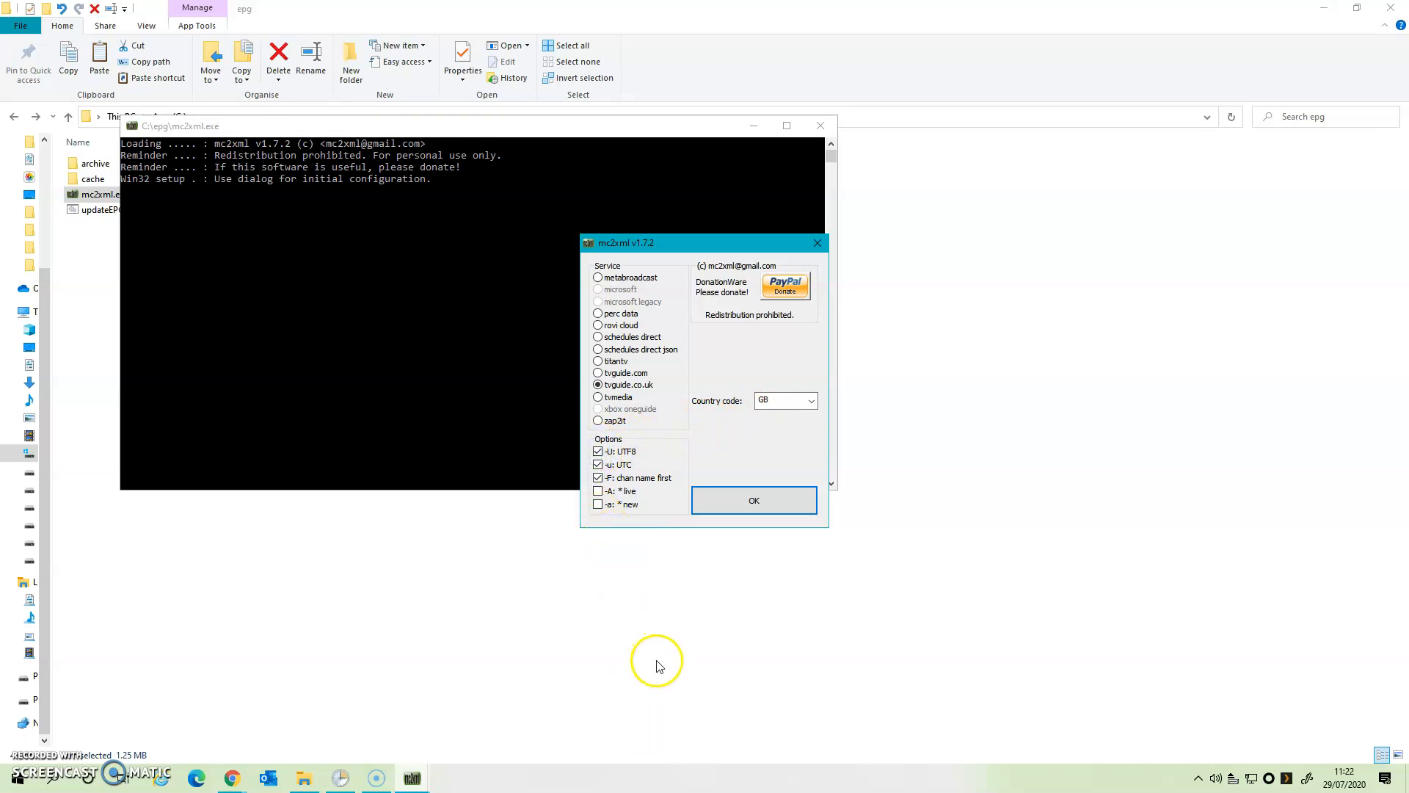
click(753, 499)
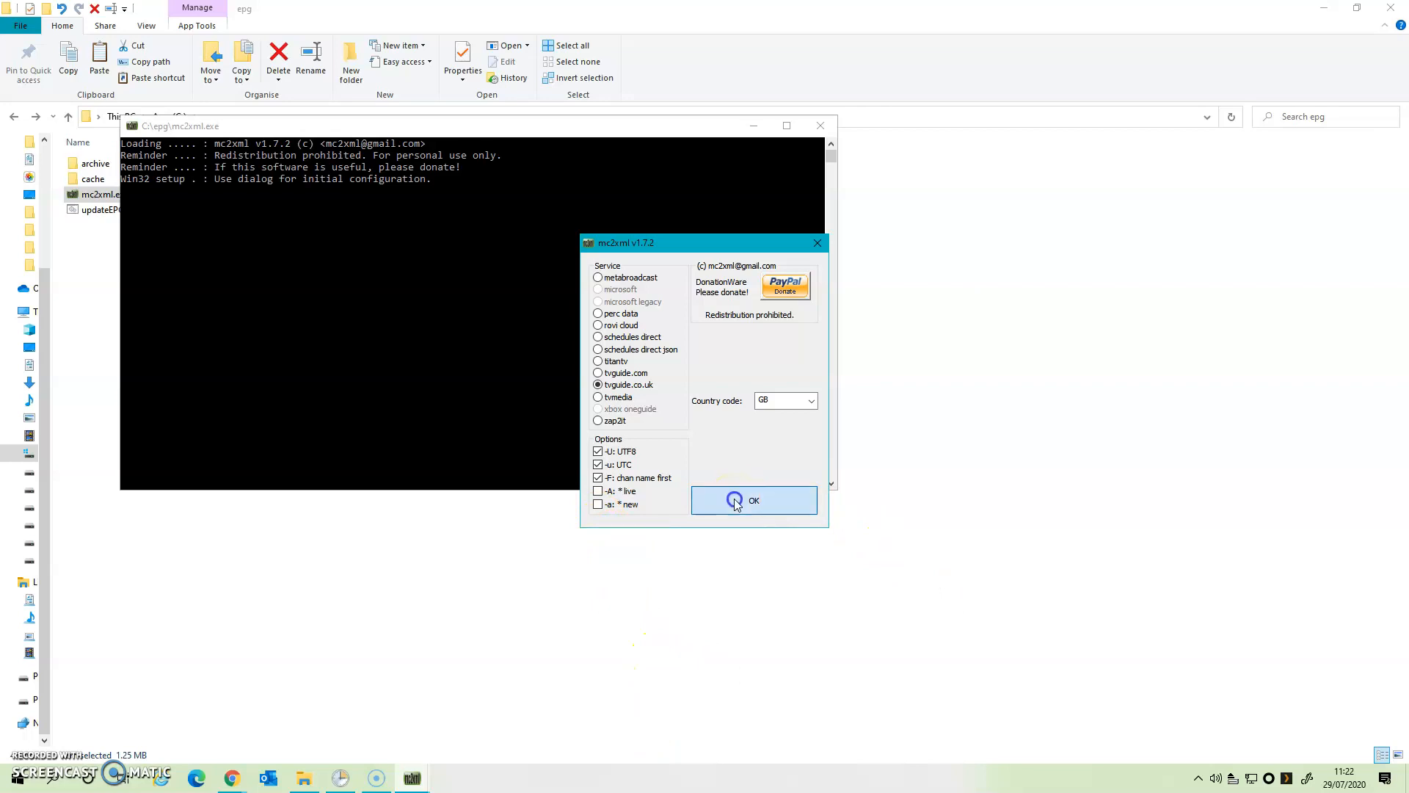
click(753, 501)
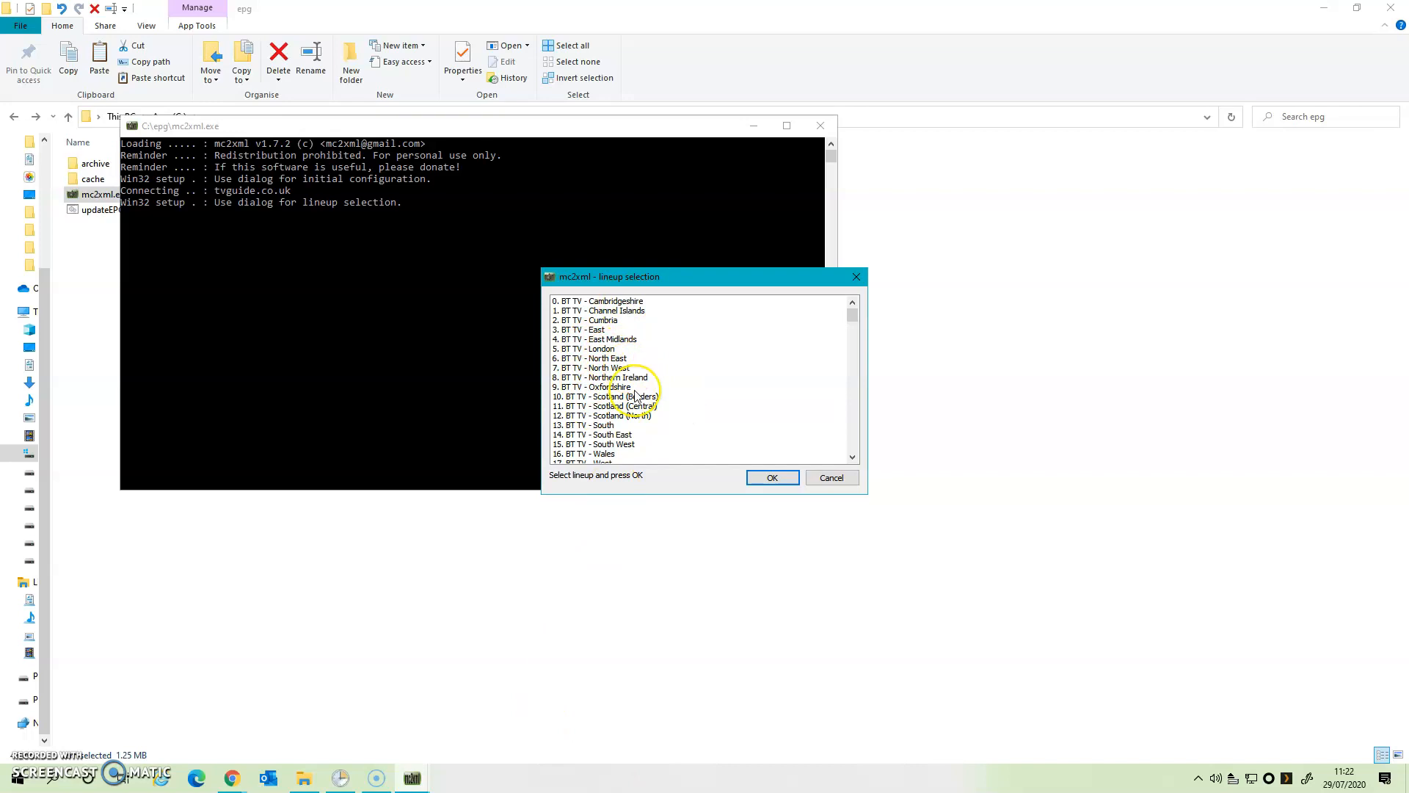
- Select lineup 45. Freeview - London, download the listings to xmltv.xml and close the console
scroll(down, 3)
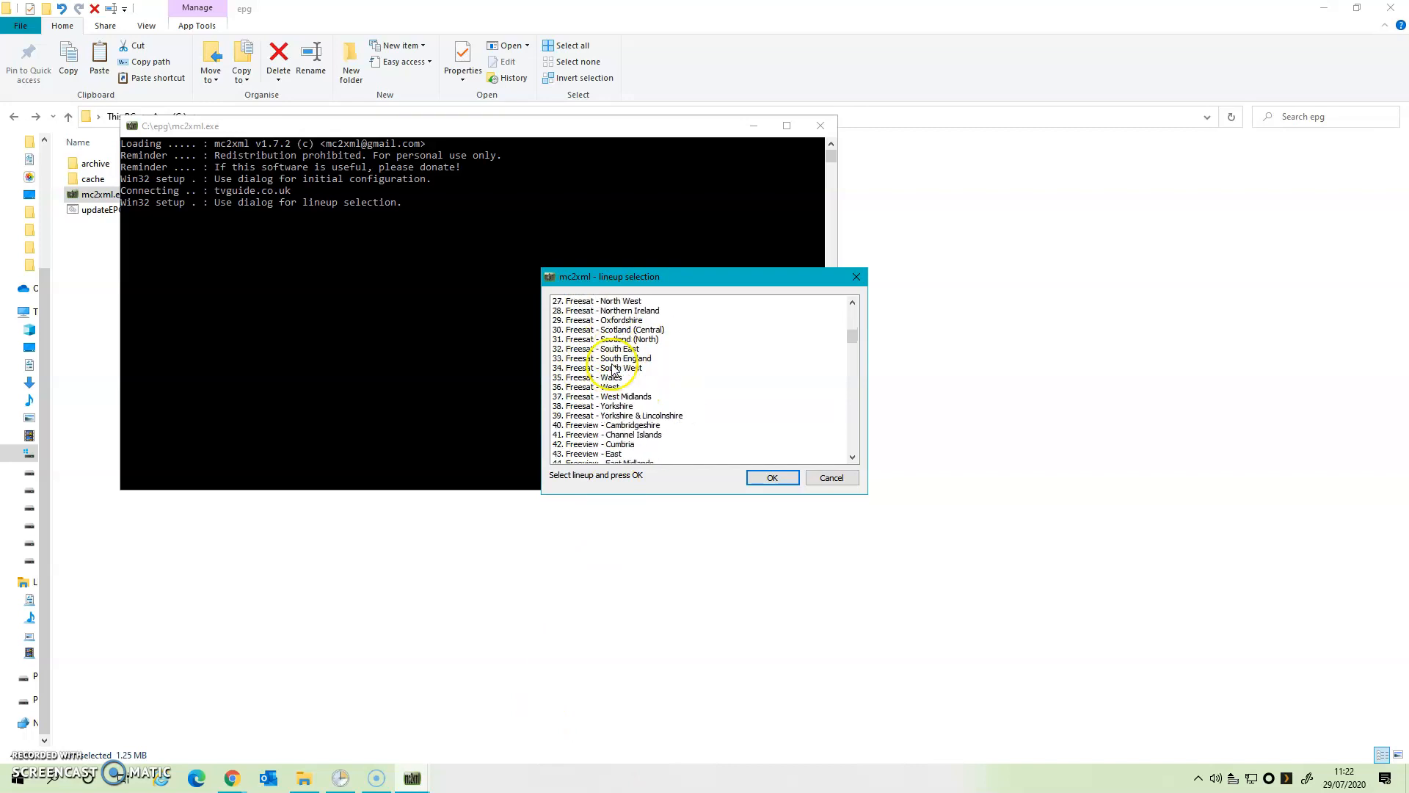
scroll(down, 3)
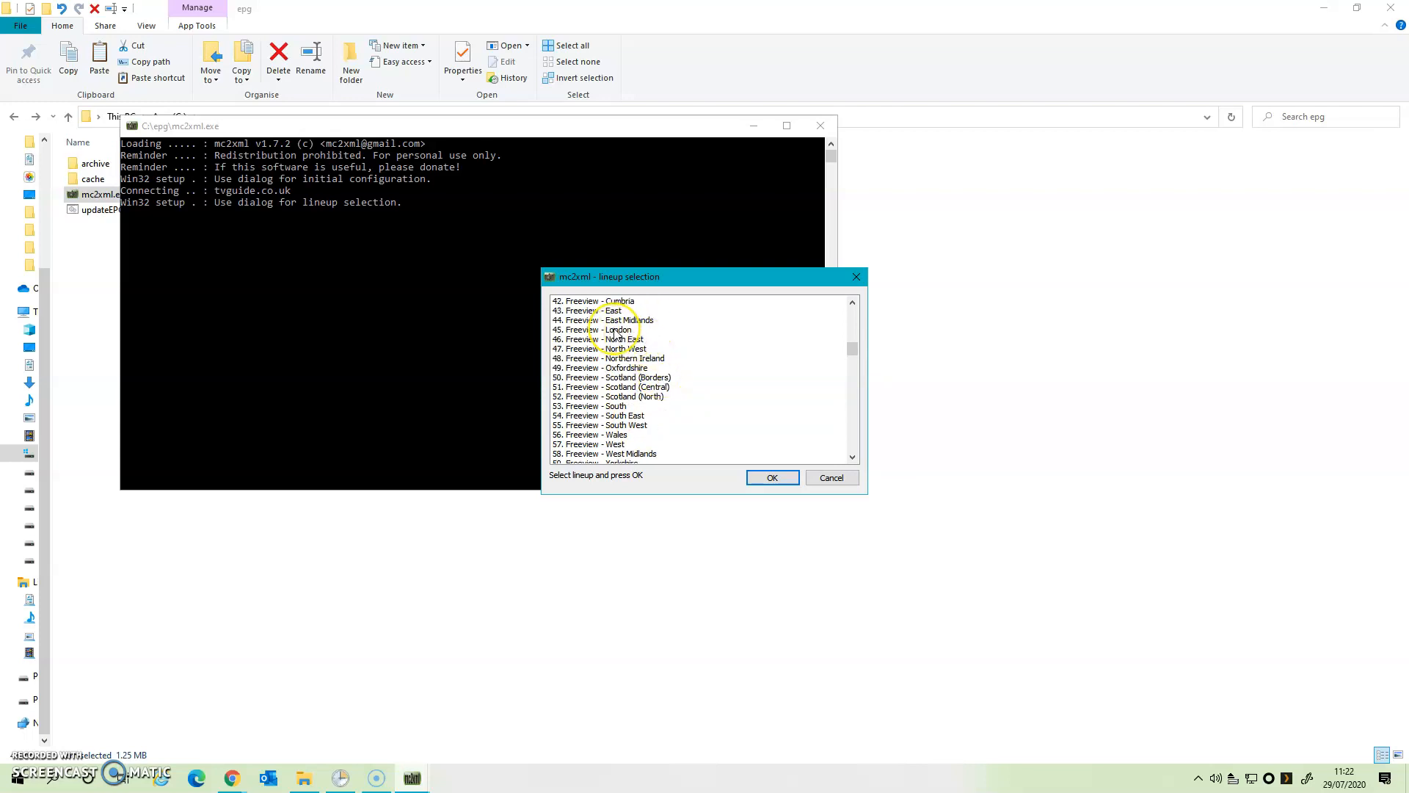
click(610, 329)
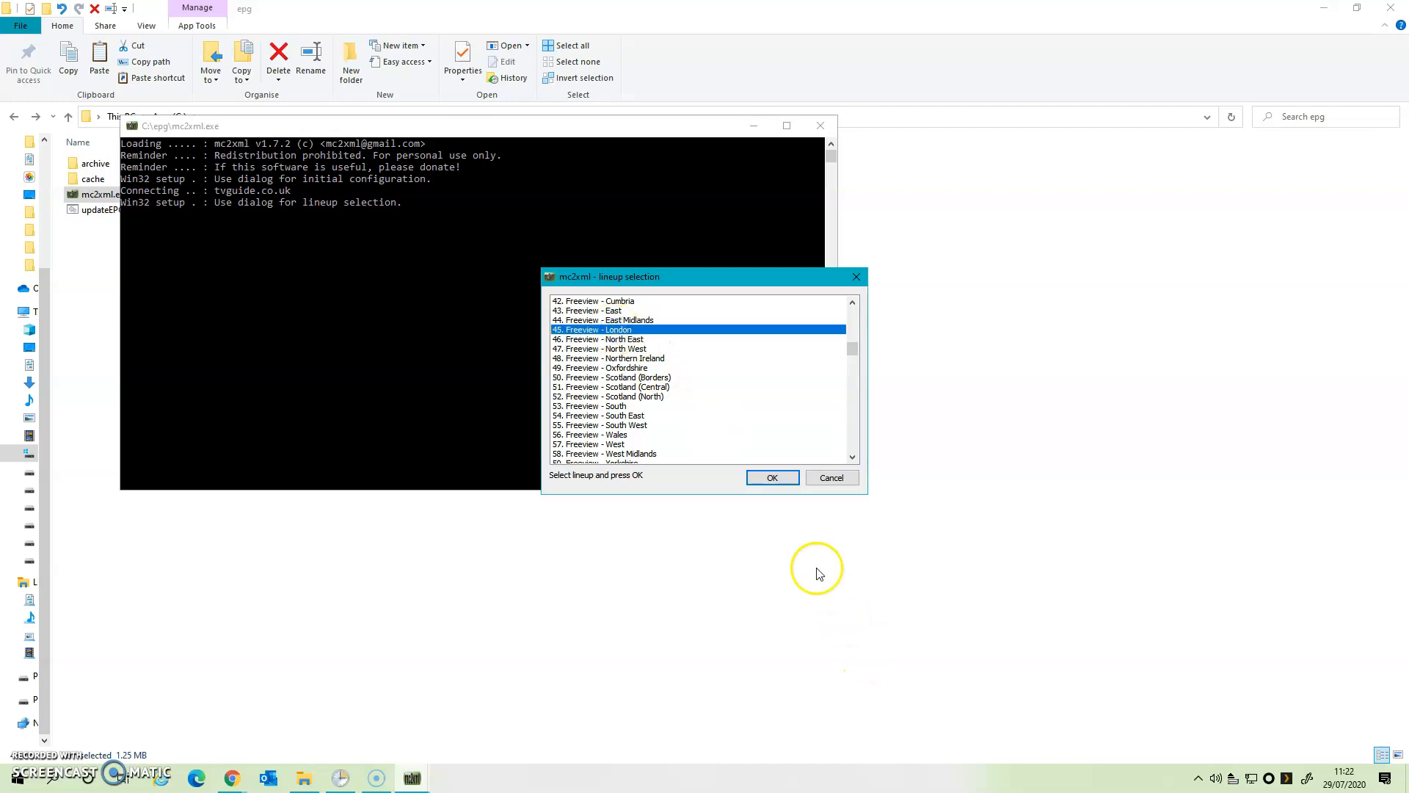
click(770, 477)
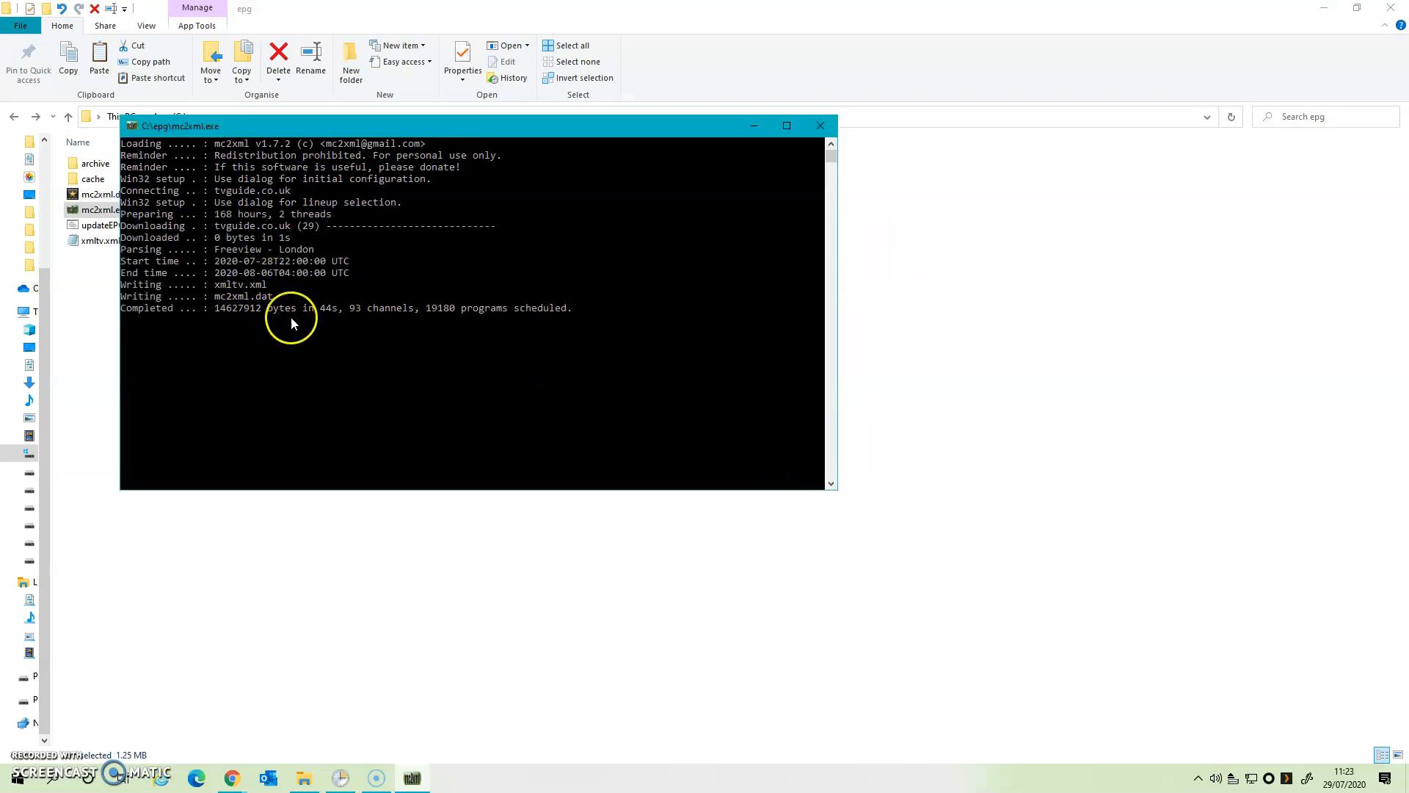
click(819, 125)
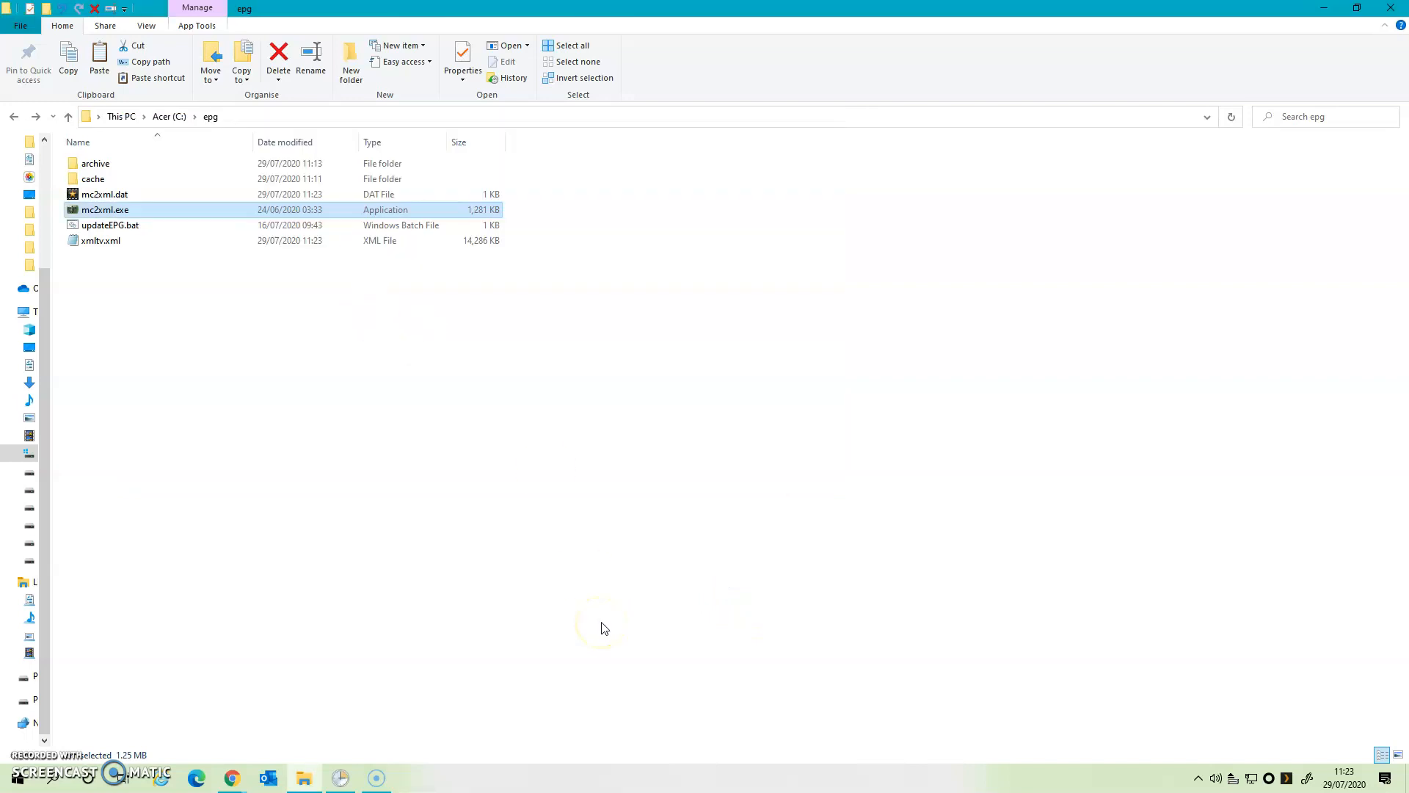
mouse_move(141, 352)
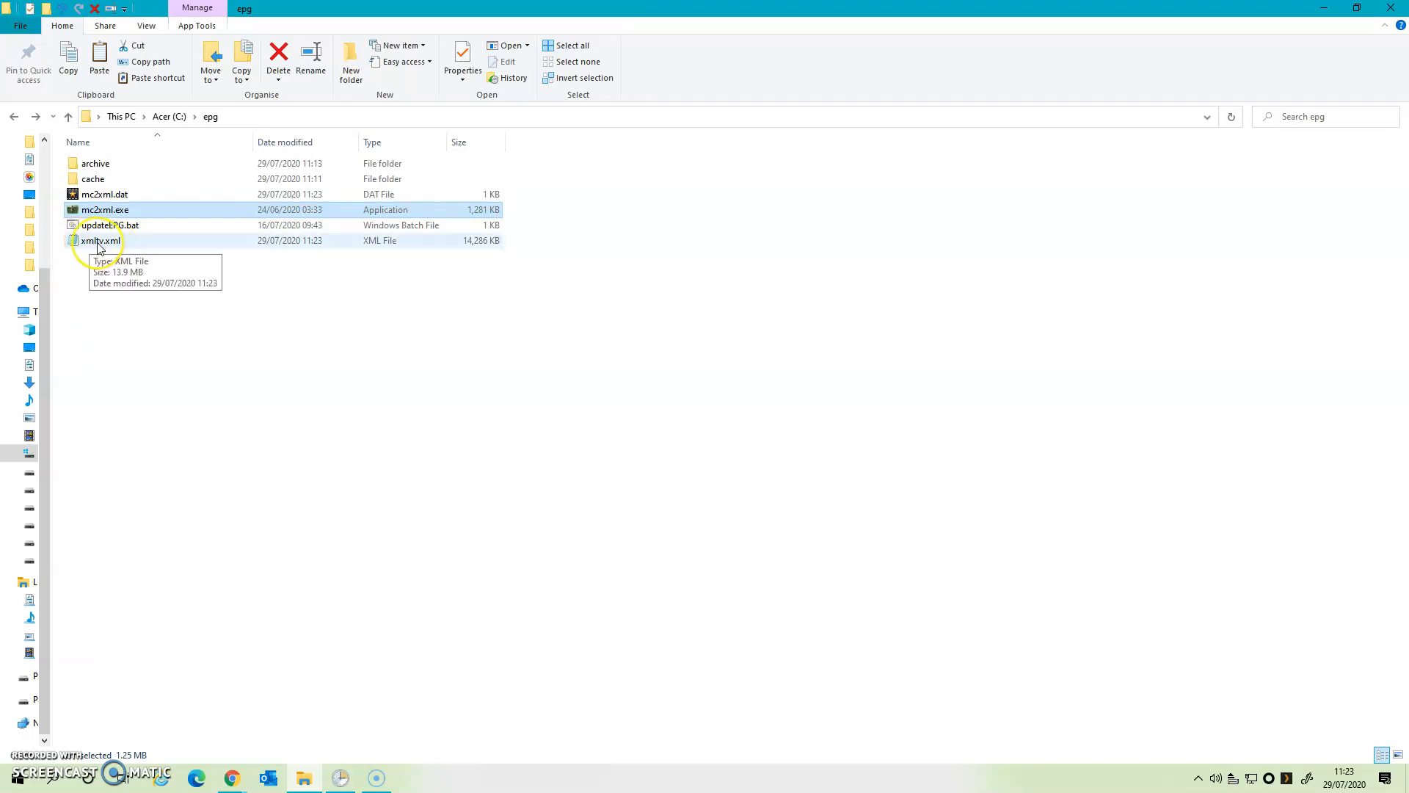
- View the generated xmltv.xml guide file in Notepad
double_click(98, 239)
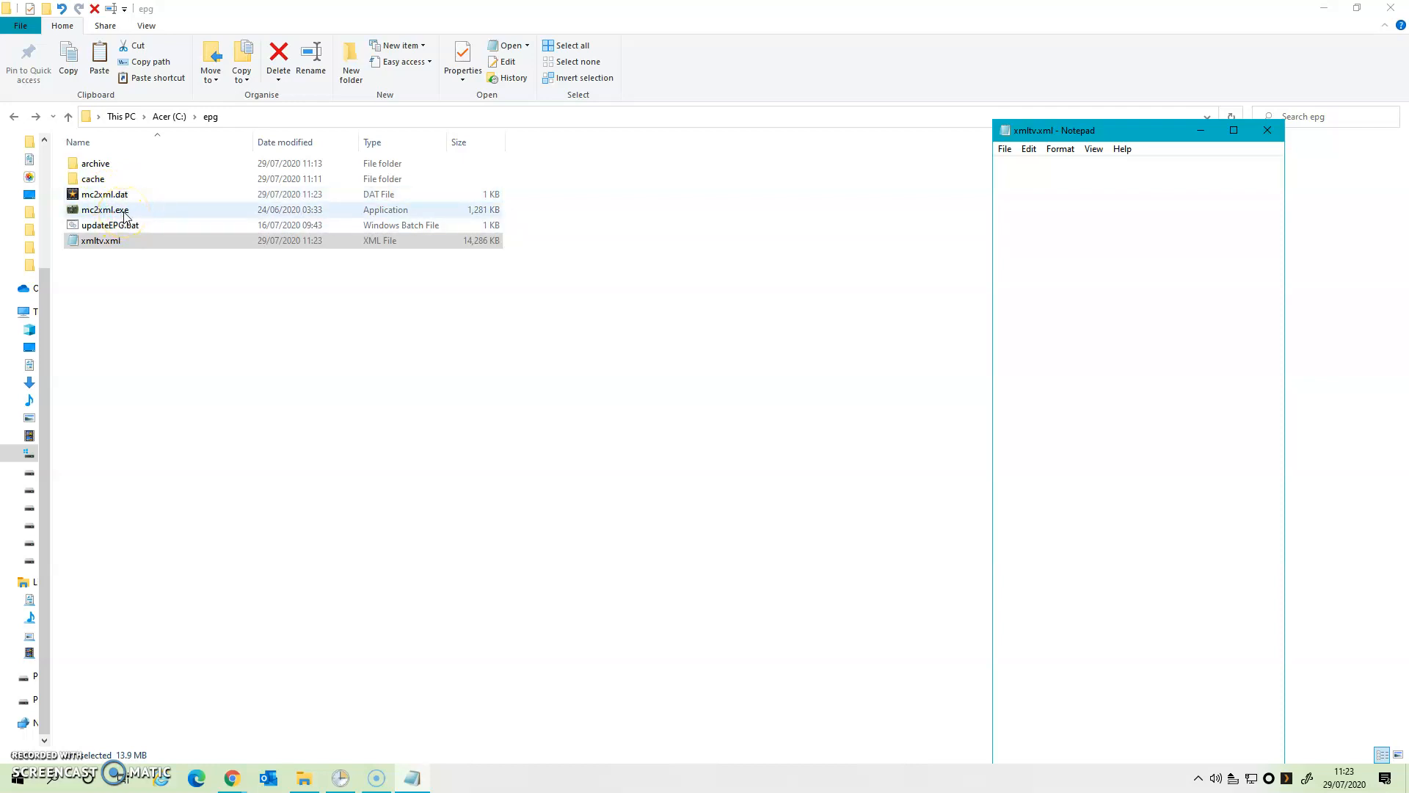
- Rerun mc2xml twice with saved settings, then remove the mc2xml.dat settings file
double_click(102, 210)
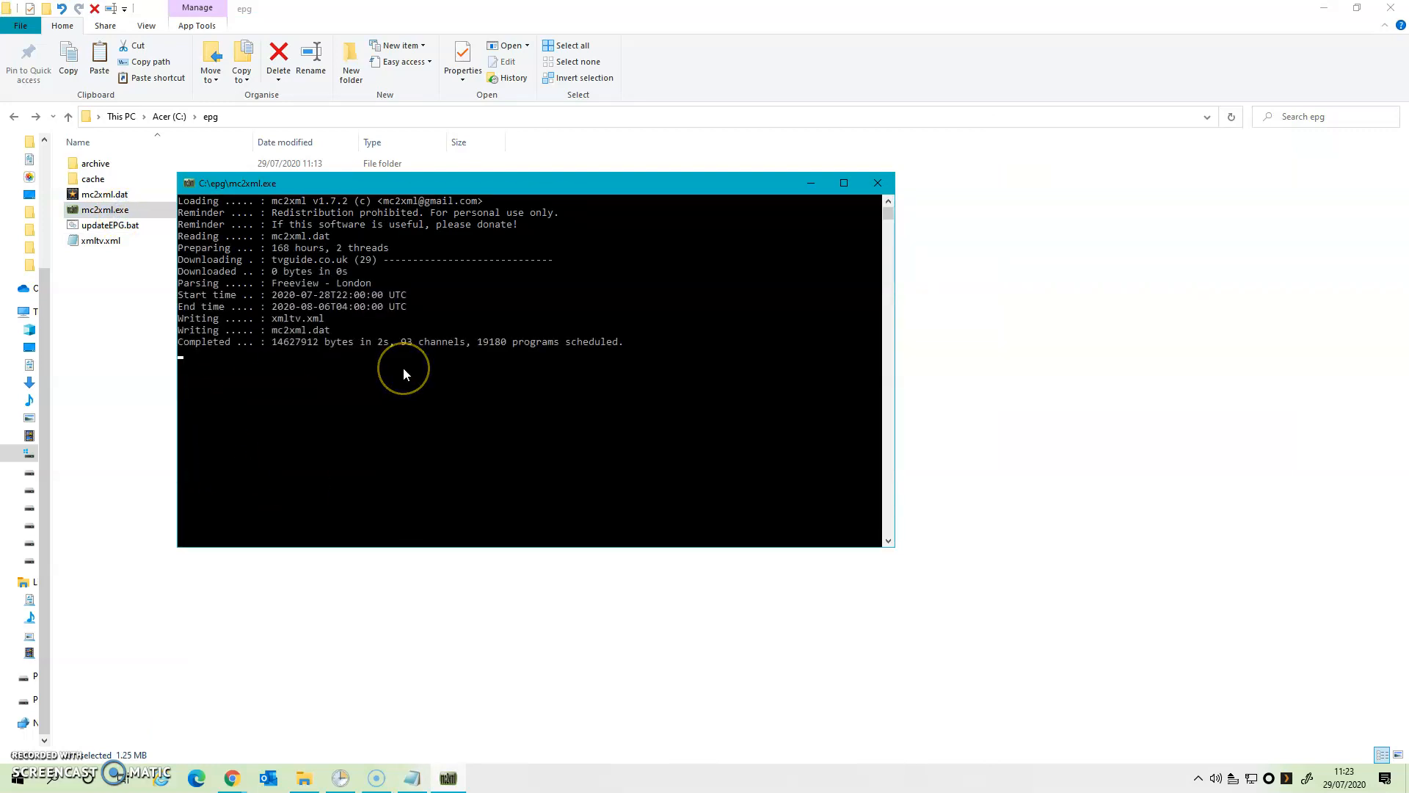
click(878, 182)
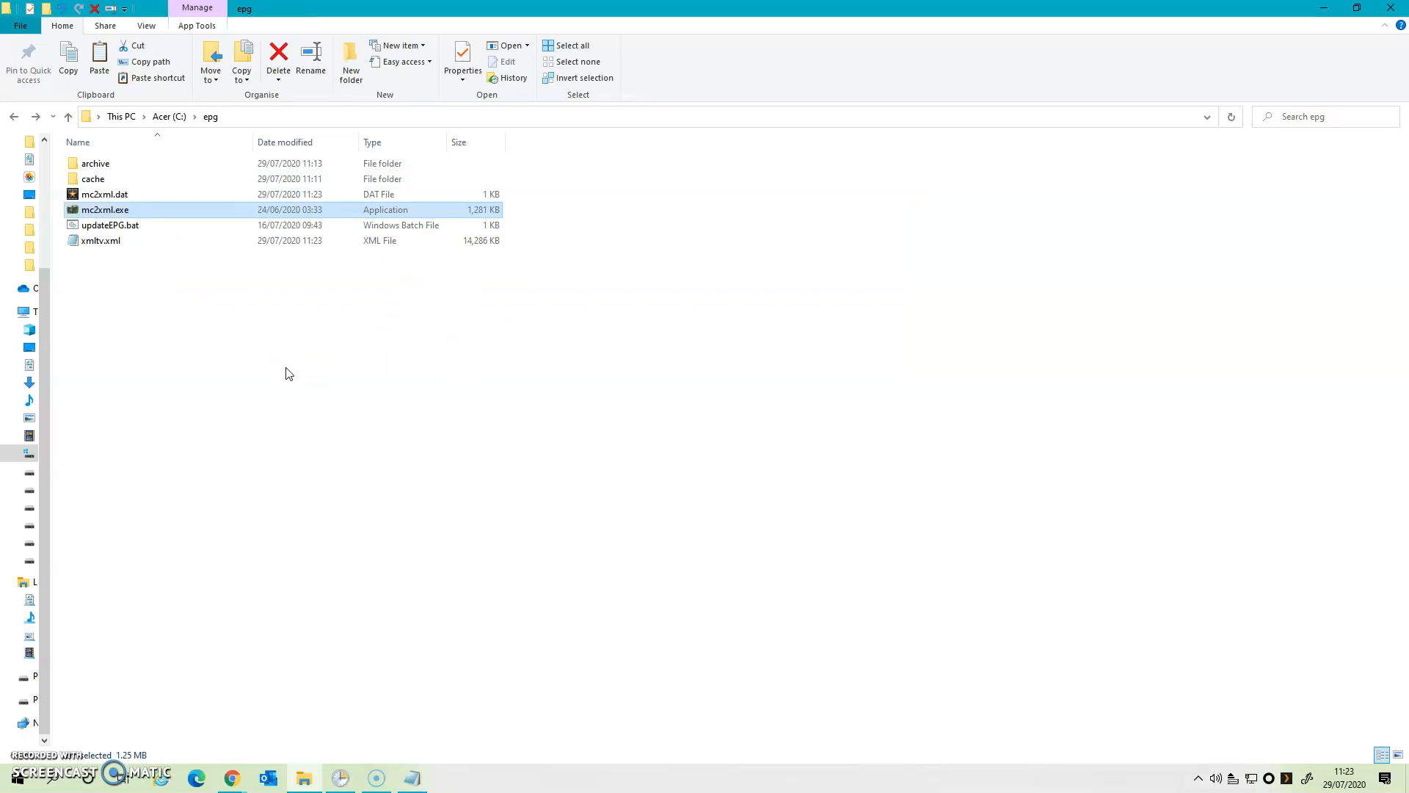
double_click(104, 210)
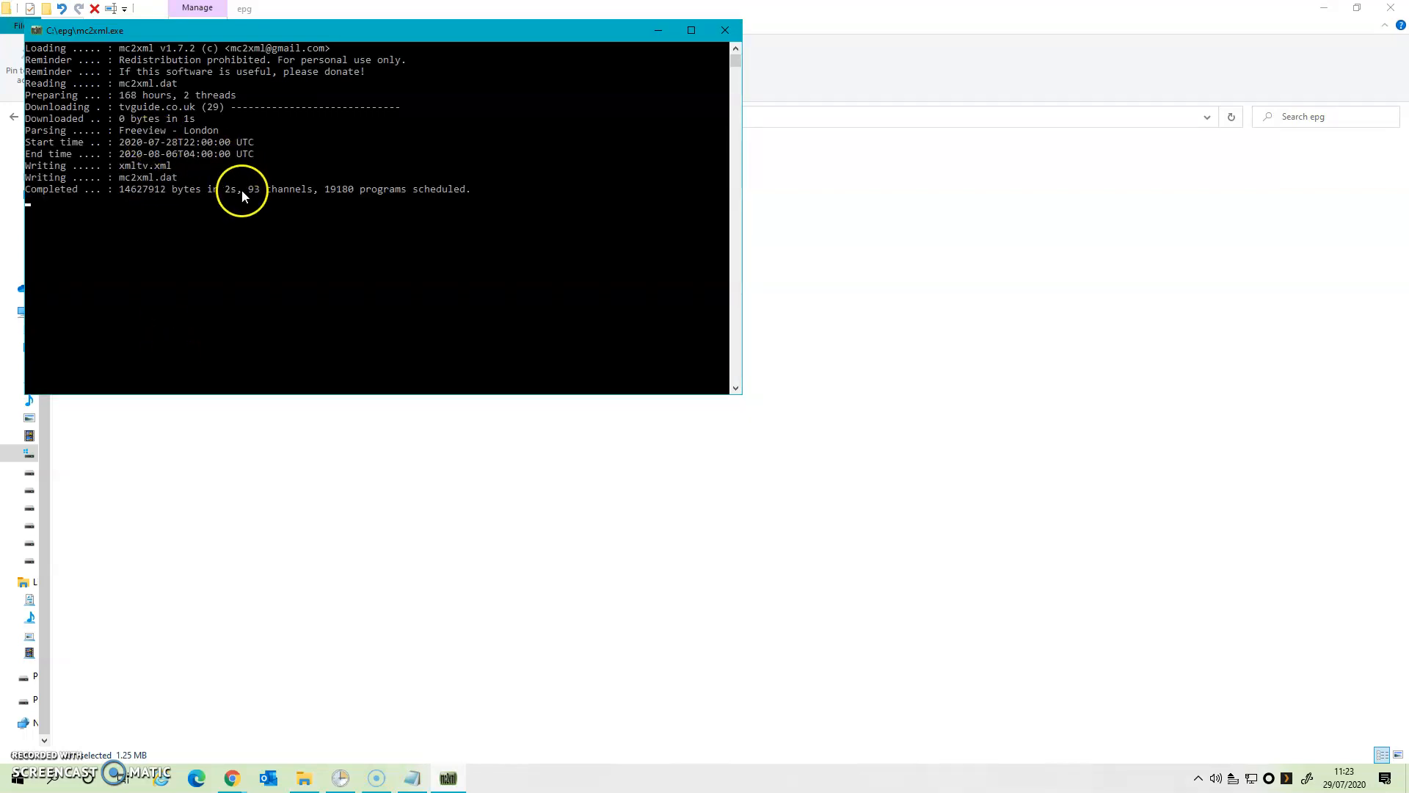
click(724, 29)
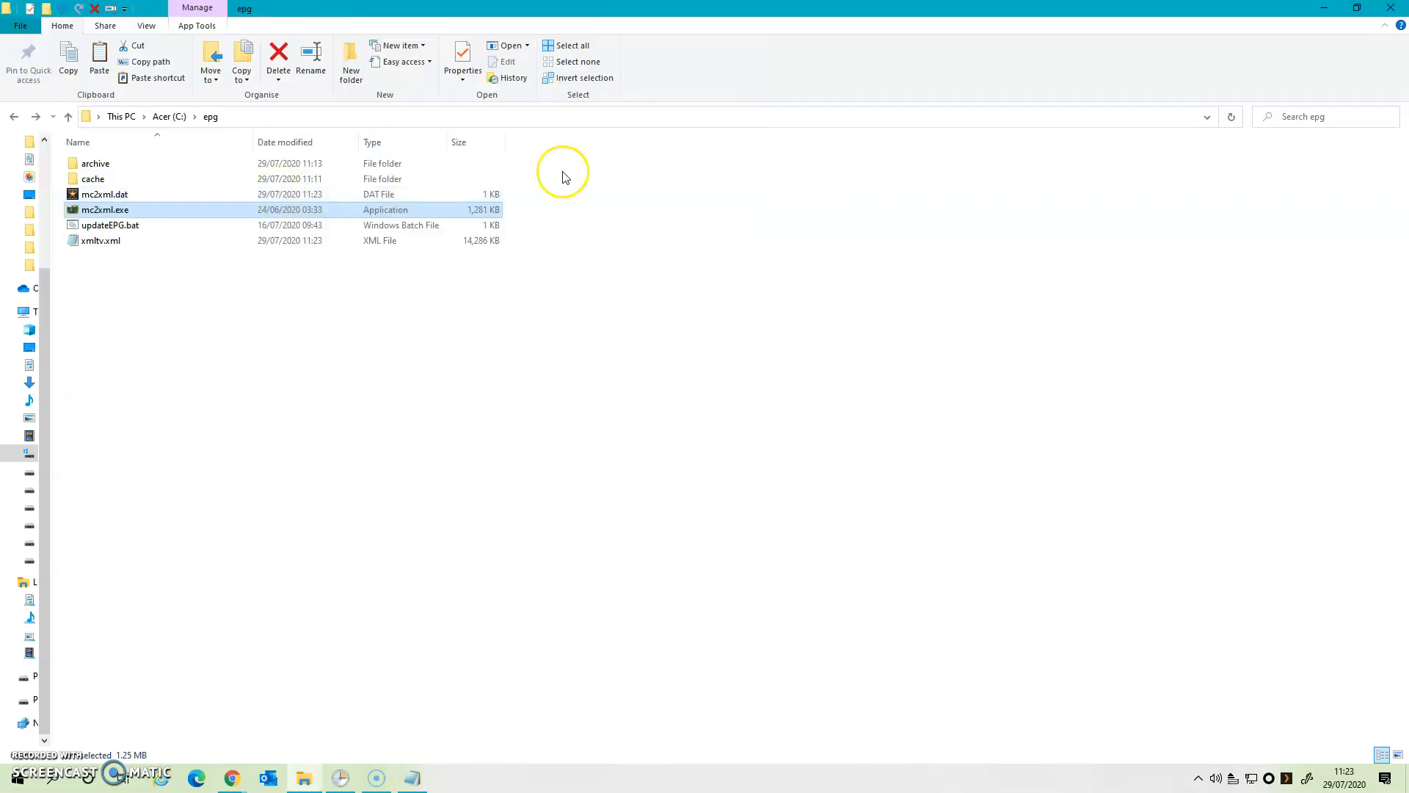
click(104, 194)
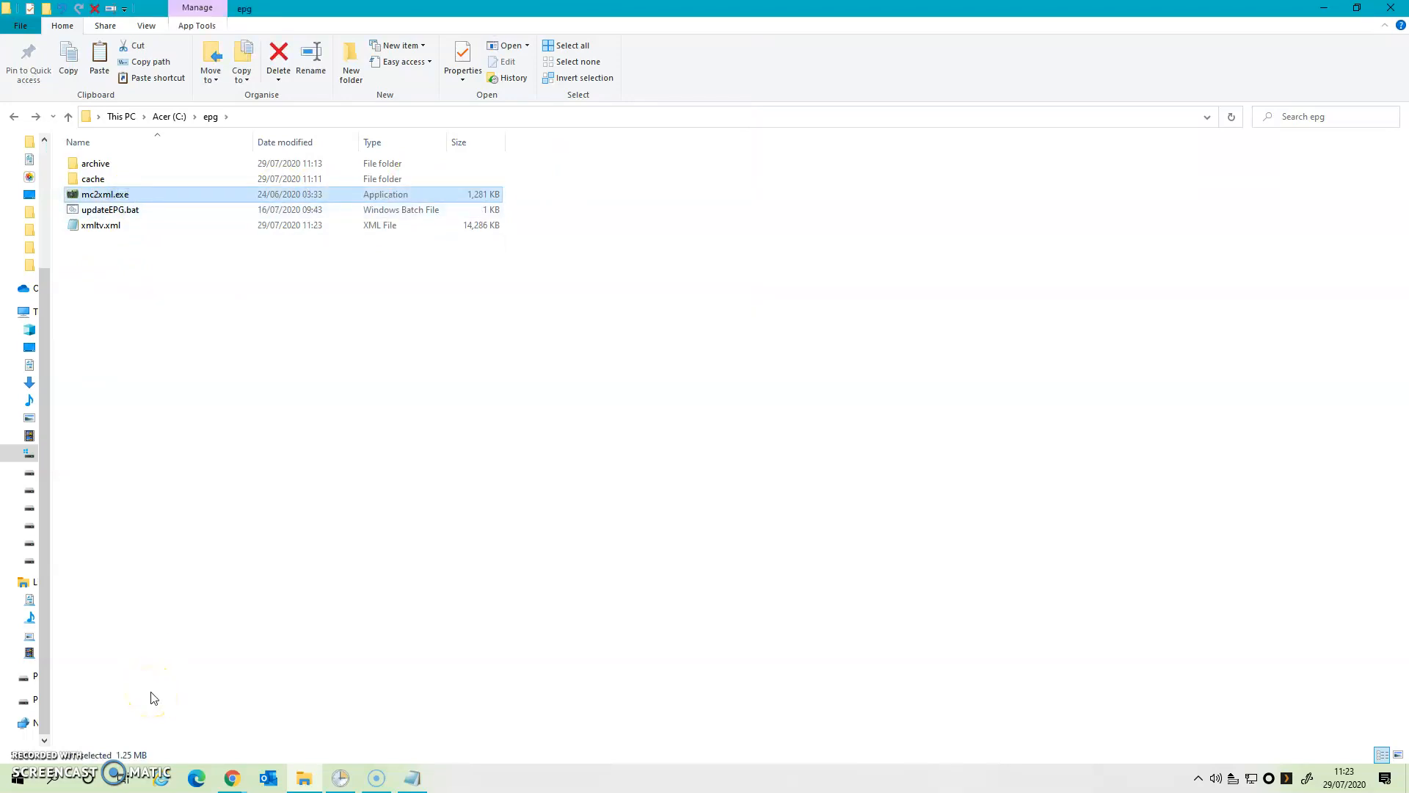
mouse_move(187, 656)
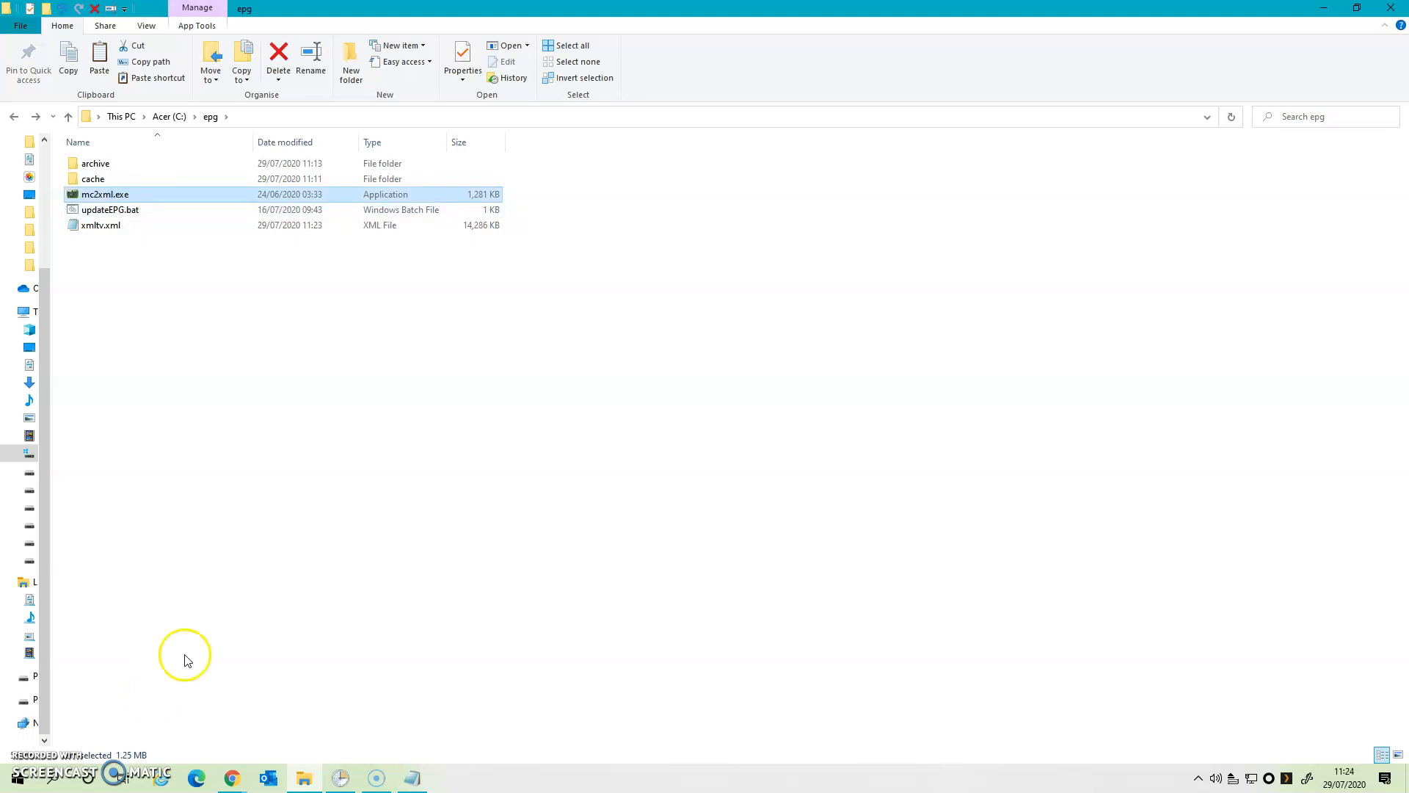
- Reconfigure mc2xml for tvguide.co.uk with UTF8 and regenerate a larger xmltv.xml
double_click(104, 194)
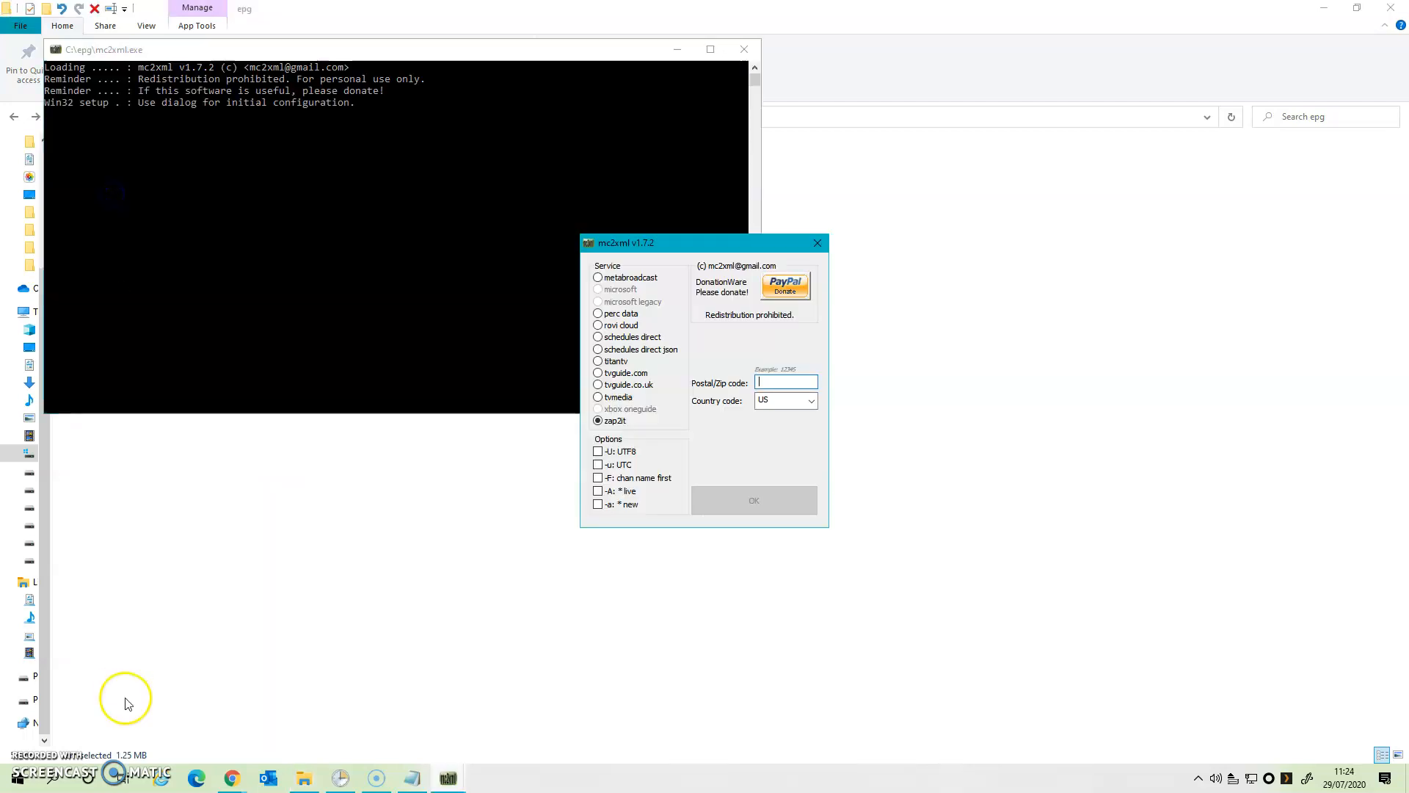
click(597, 383)
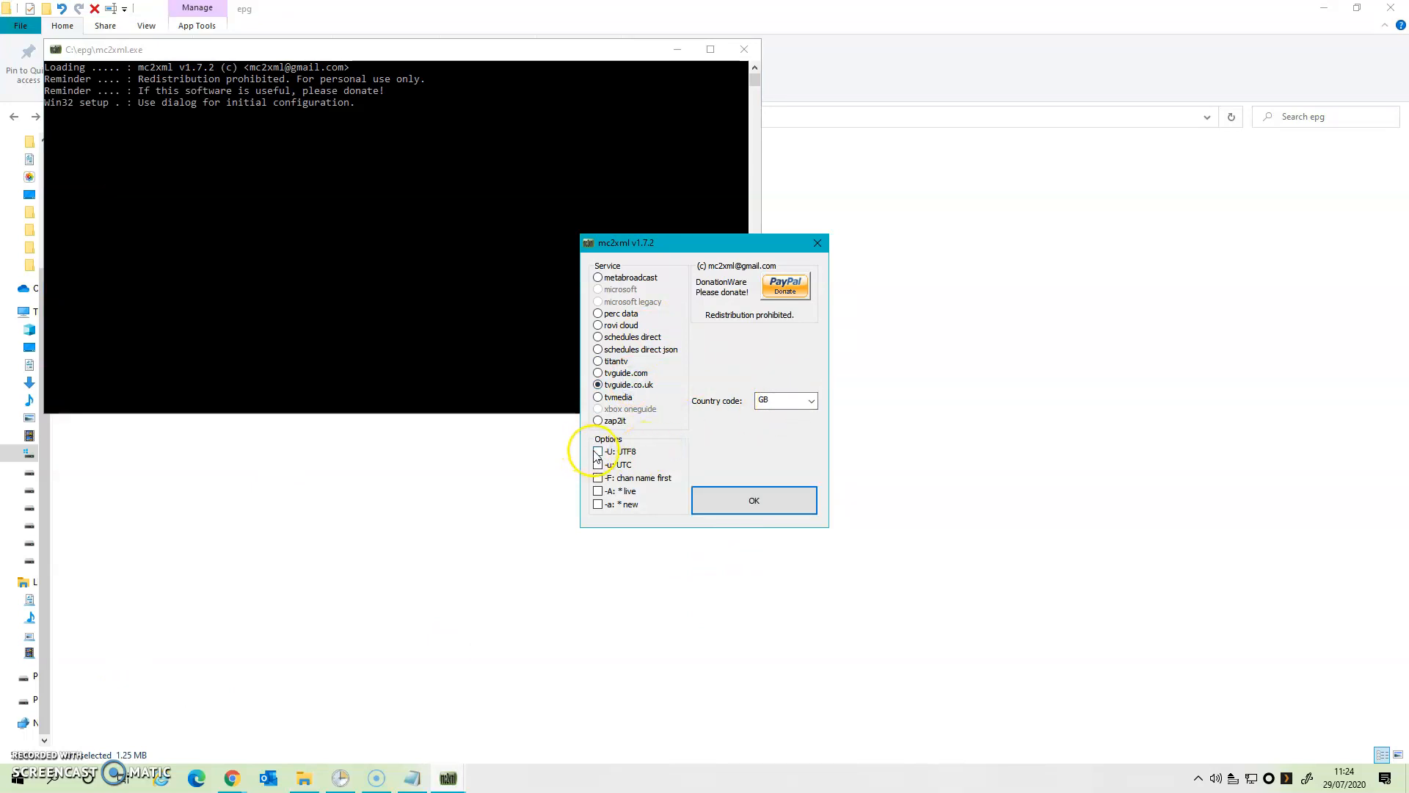
click(753, 499)
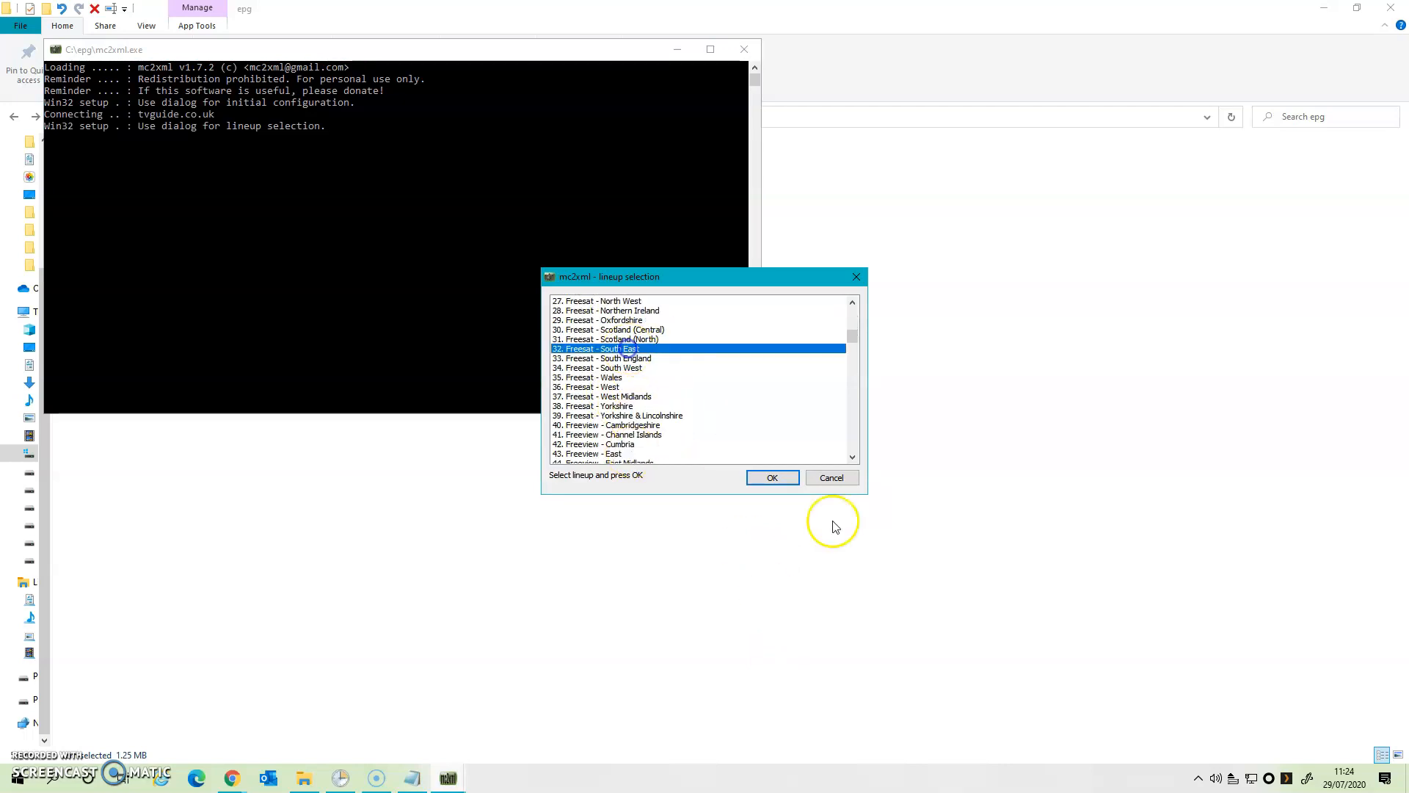
click(770, 477)
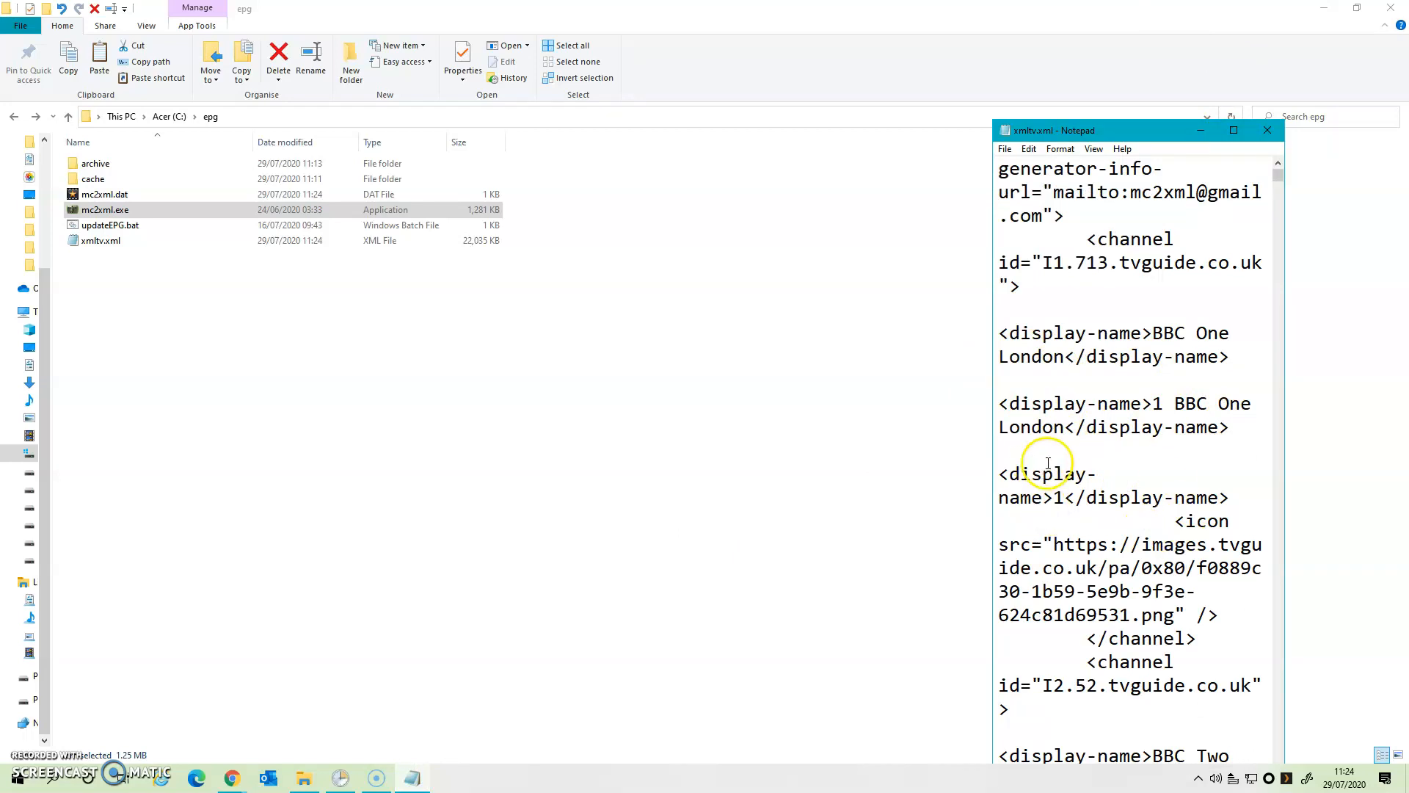
- Review the ITV and Channel 4 entries in xmltv.xml, then close Notepad
scroll(down, 3)
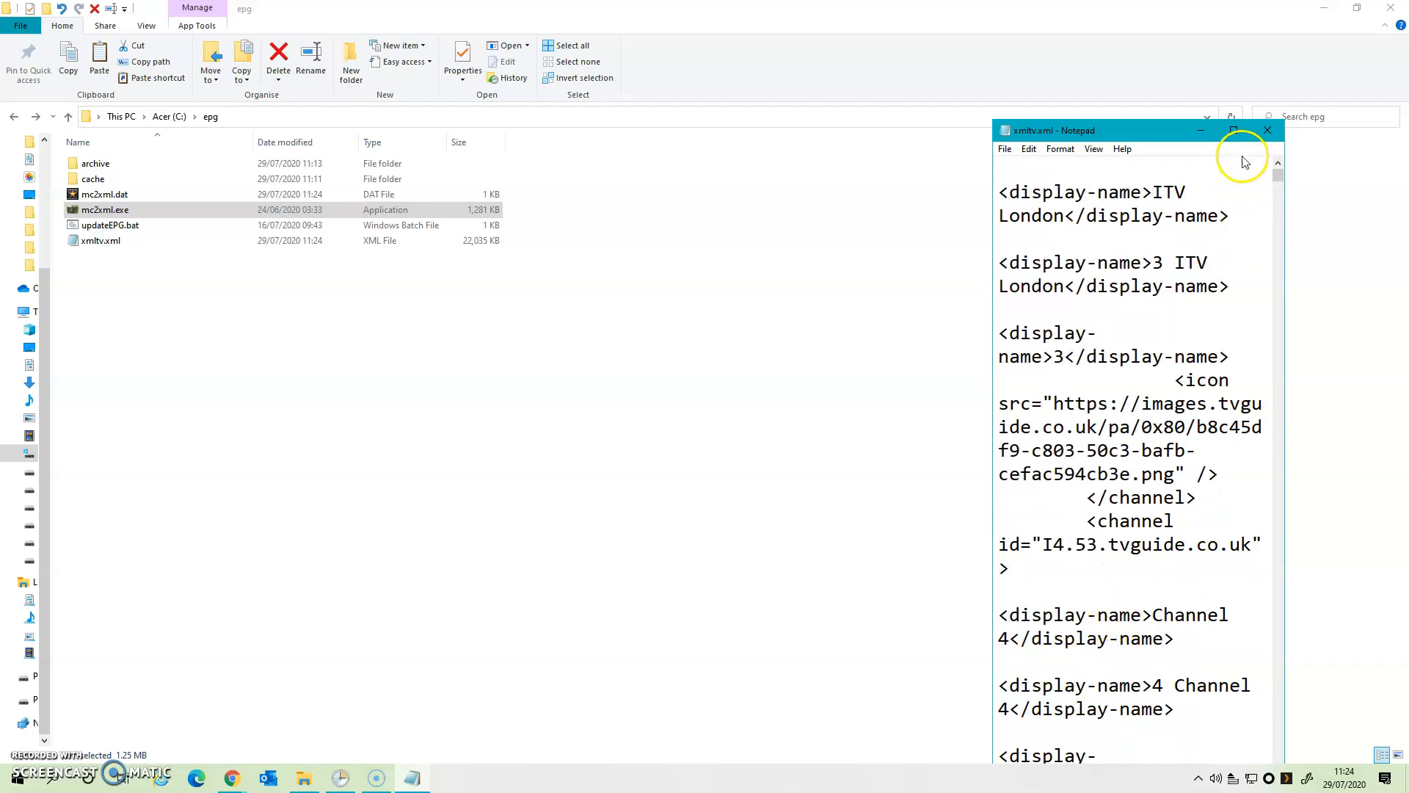
click(1267, 131)
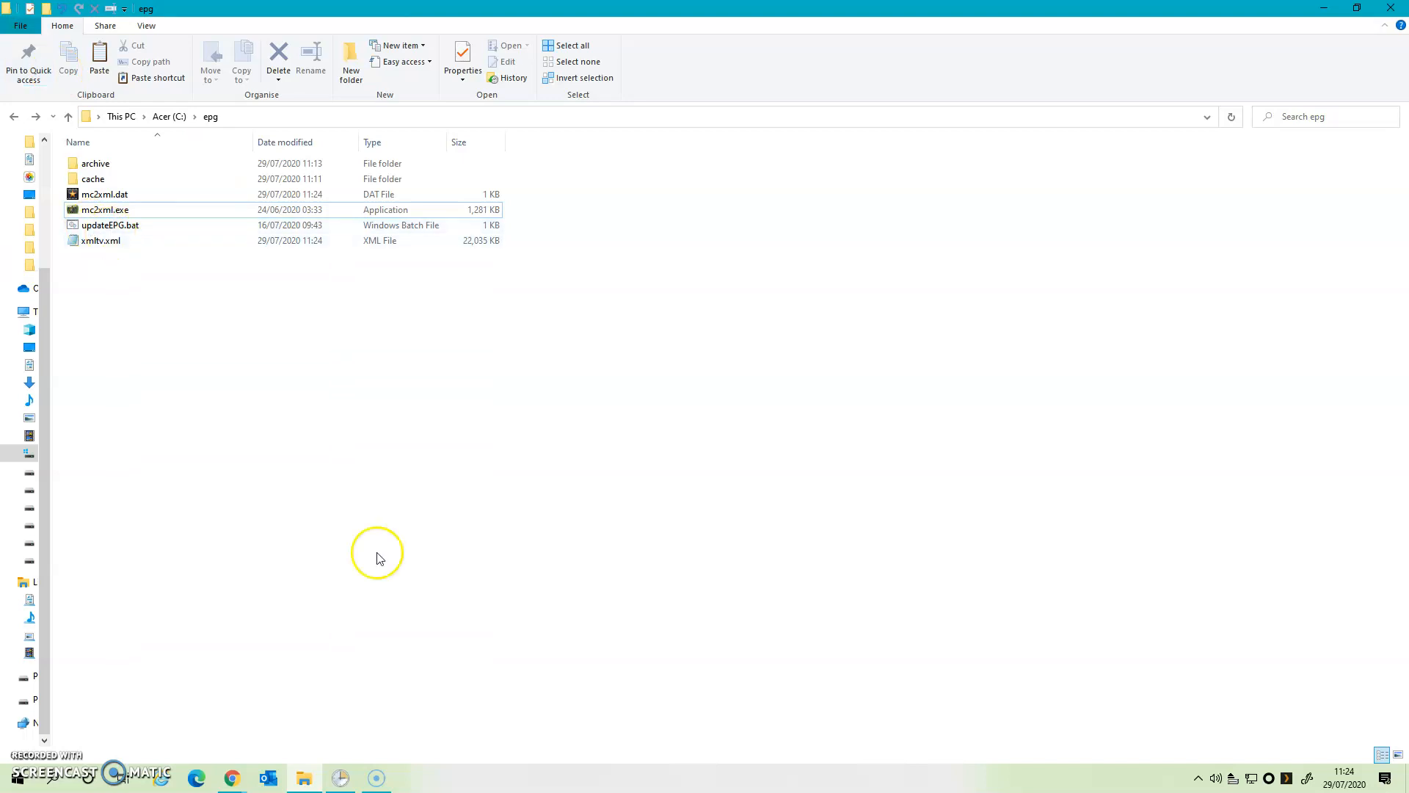
mouse_move(374, 744)
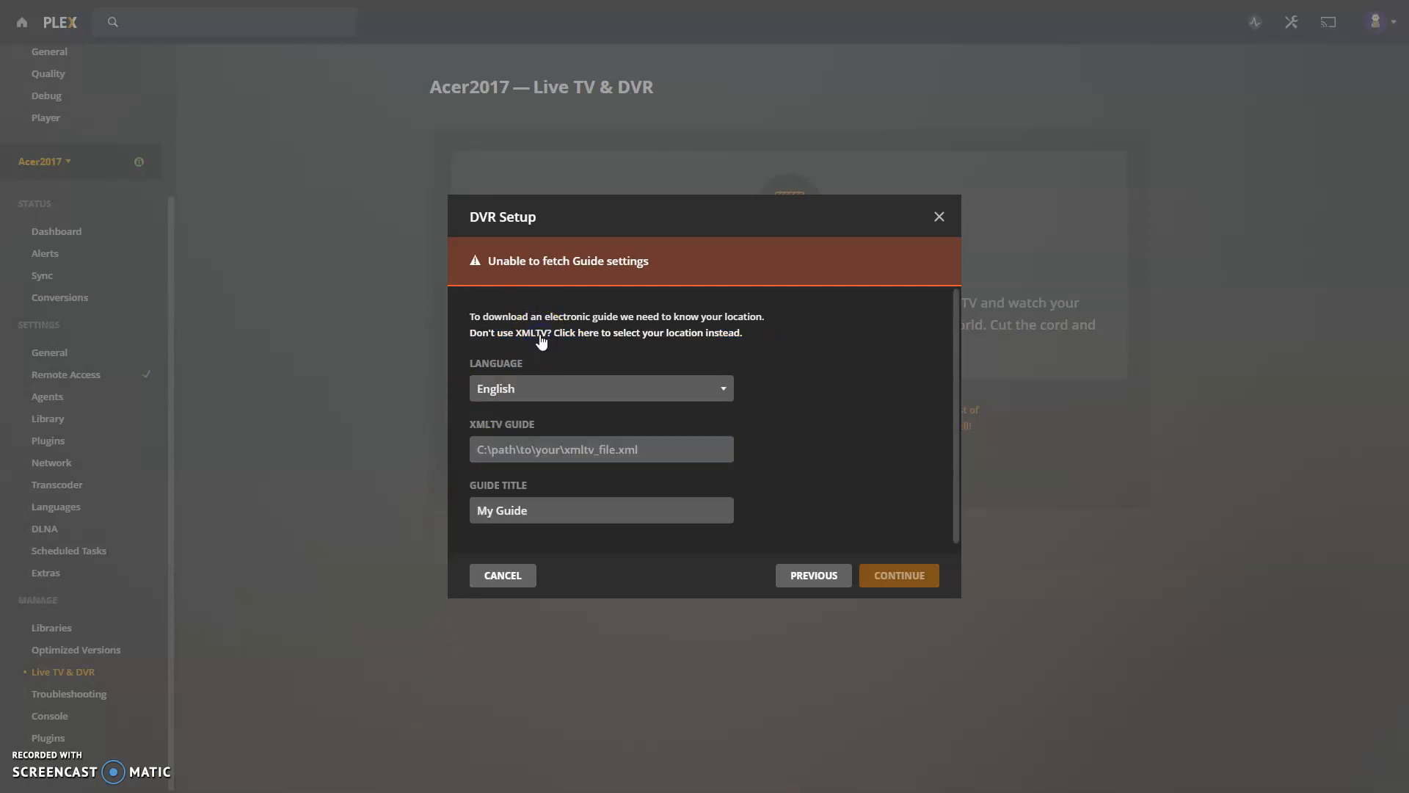
- Set the XMLTV guide to C:\epg\xmltv.xml titled mc2xml
click(600, 449)
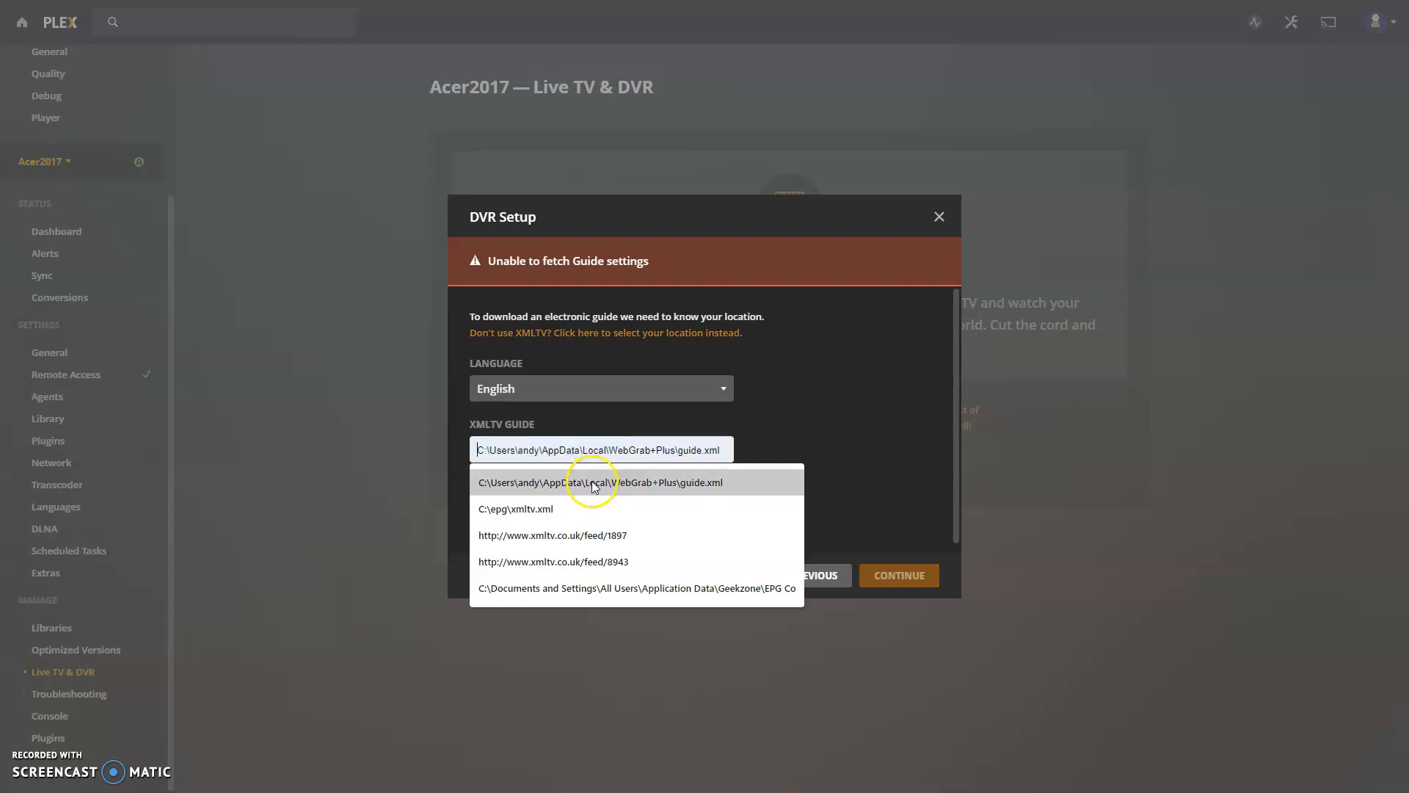
click(519, 508)
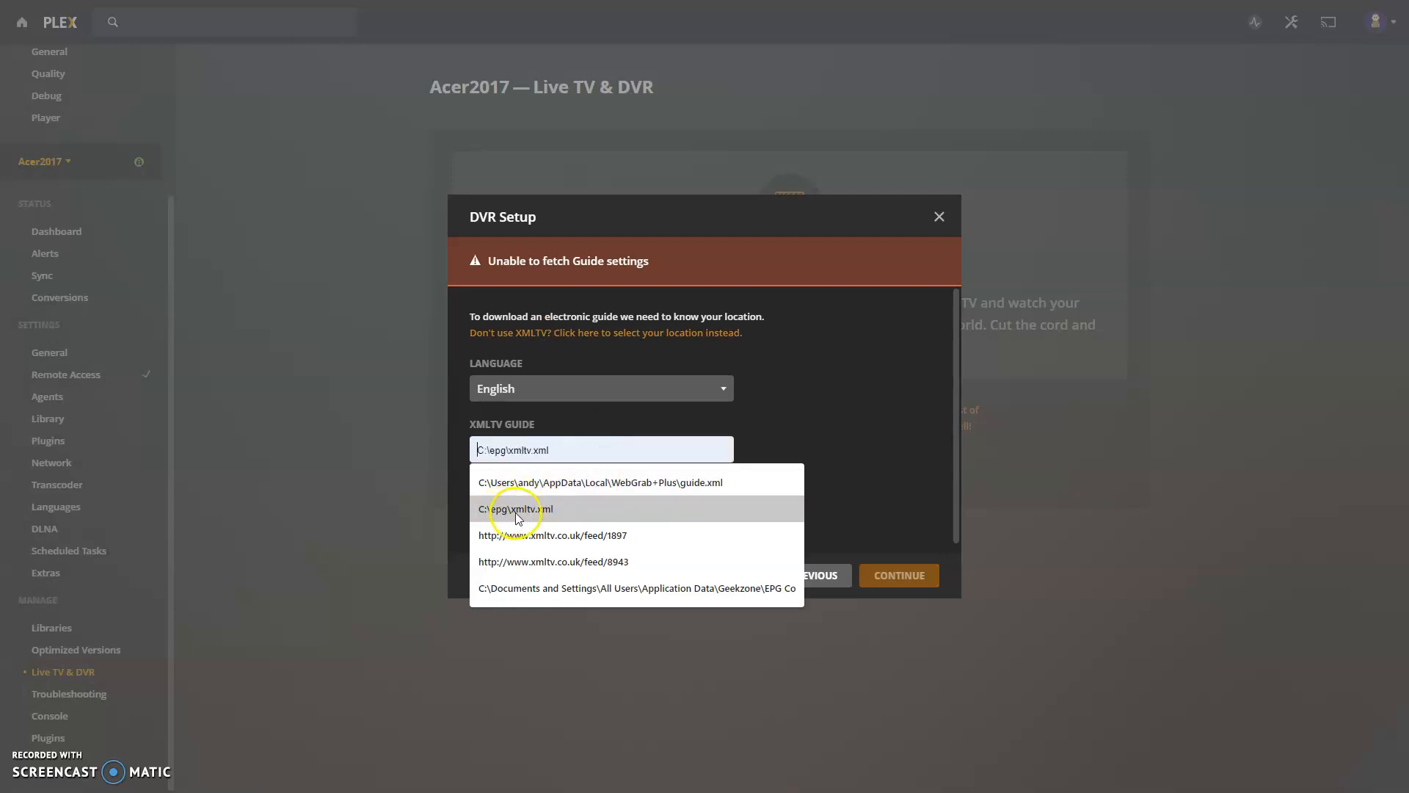
click(518, 510)
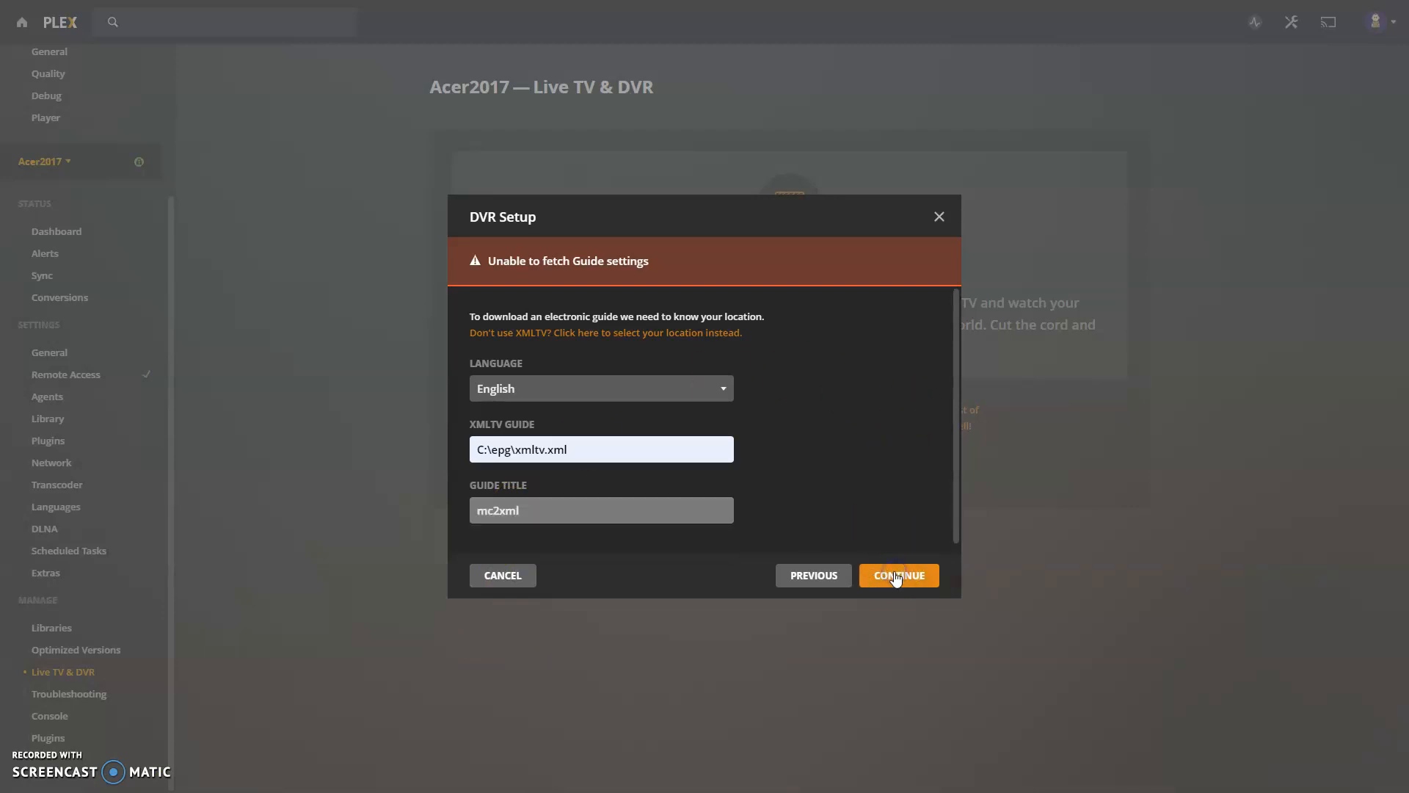
- Keep the matched channel mapping and complete the DVR setup
click(899, 575)
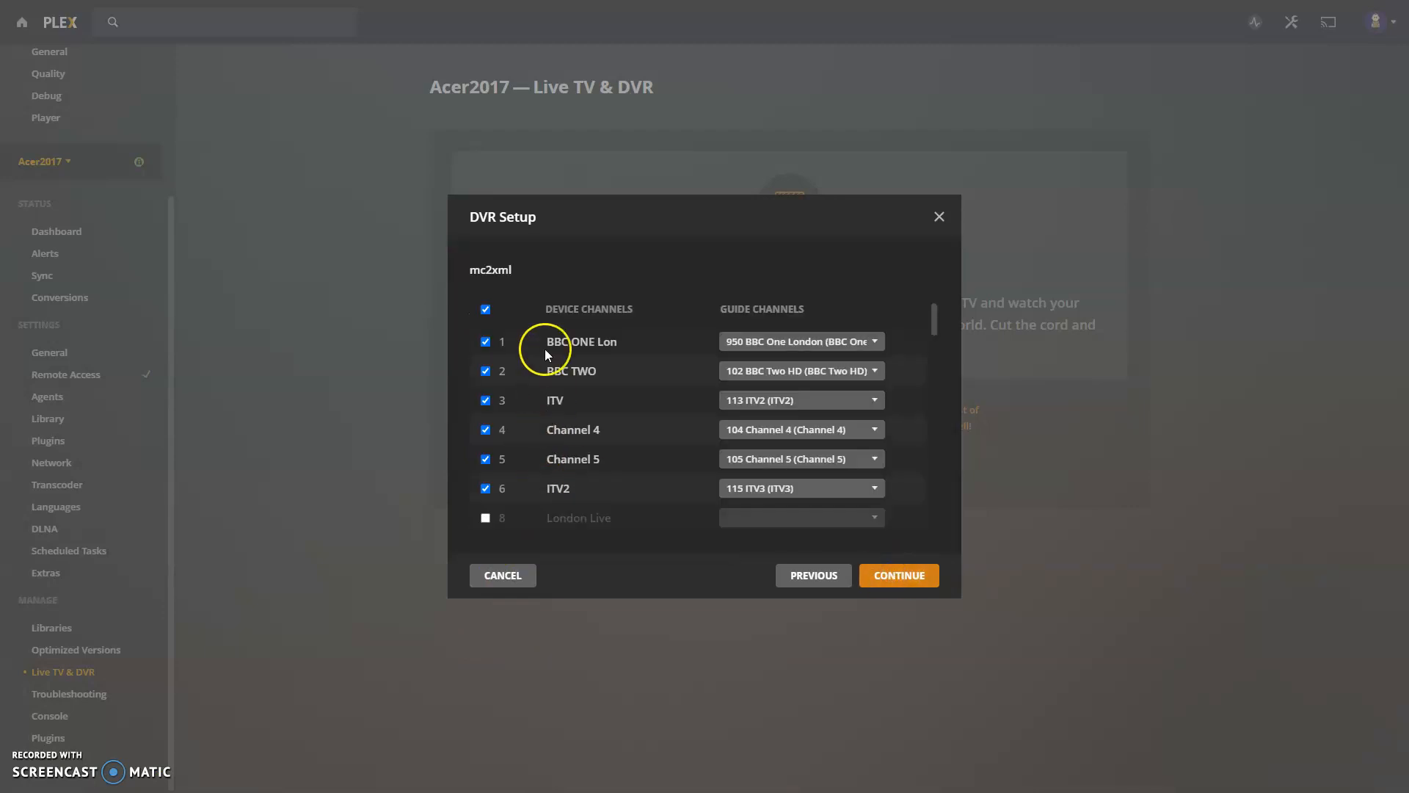
scroll(down, 3)
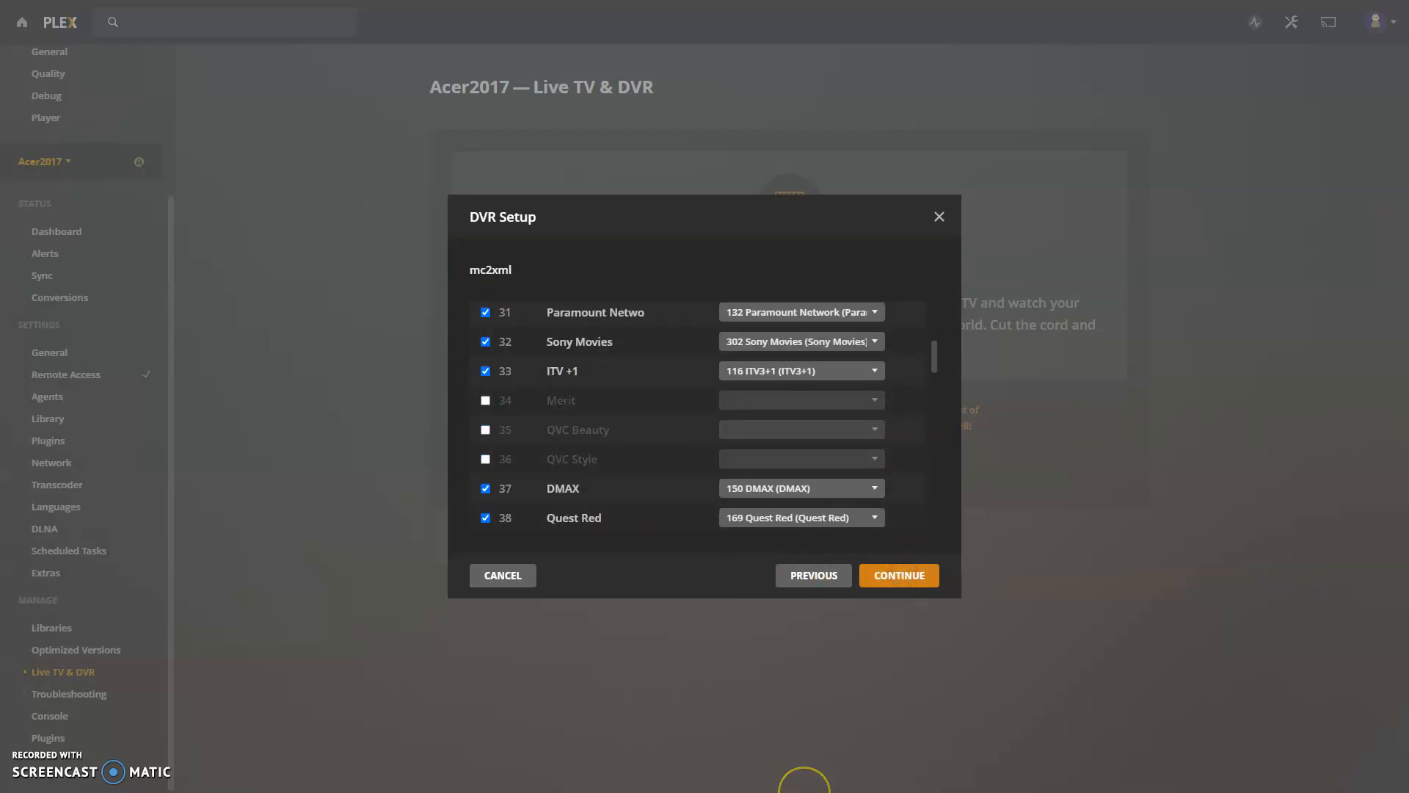
click(898, 575)
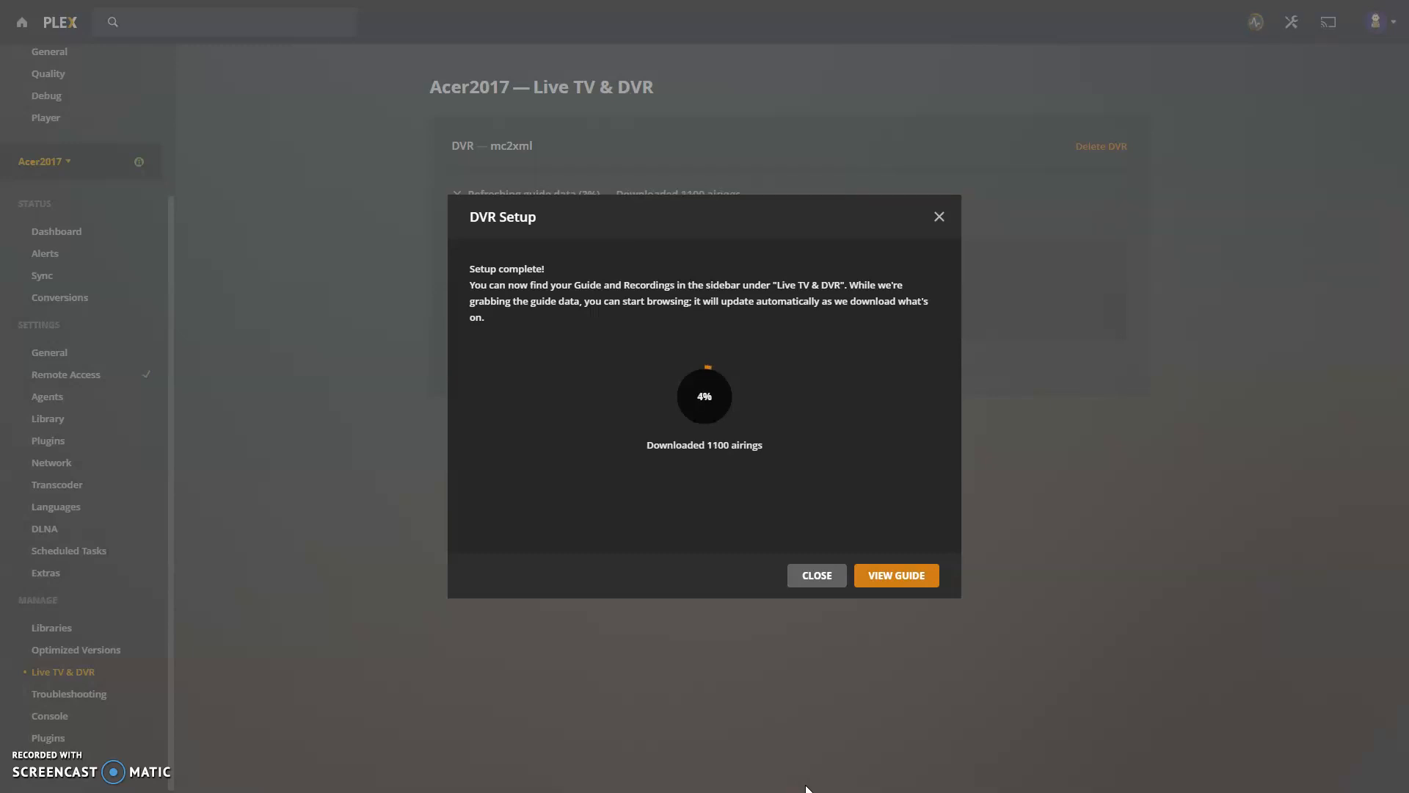
- Switch to the C:\epg folder and open updateEPG.bat for editing in Notepad
key(alt+tab)
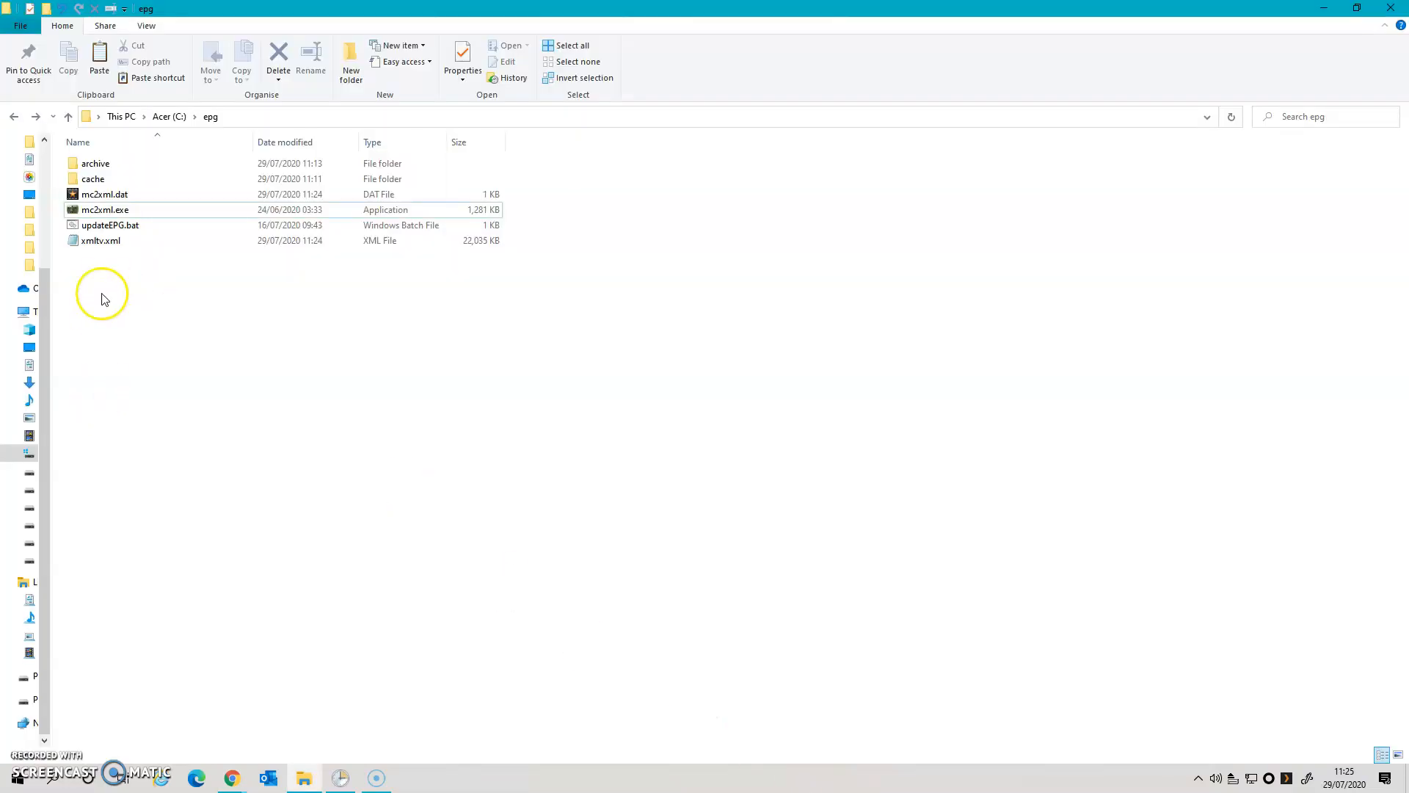
click(110, 225)
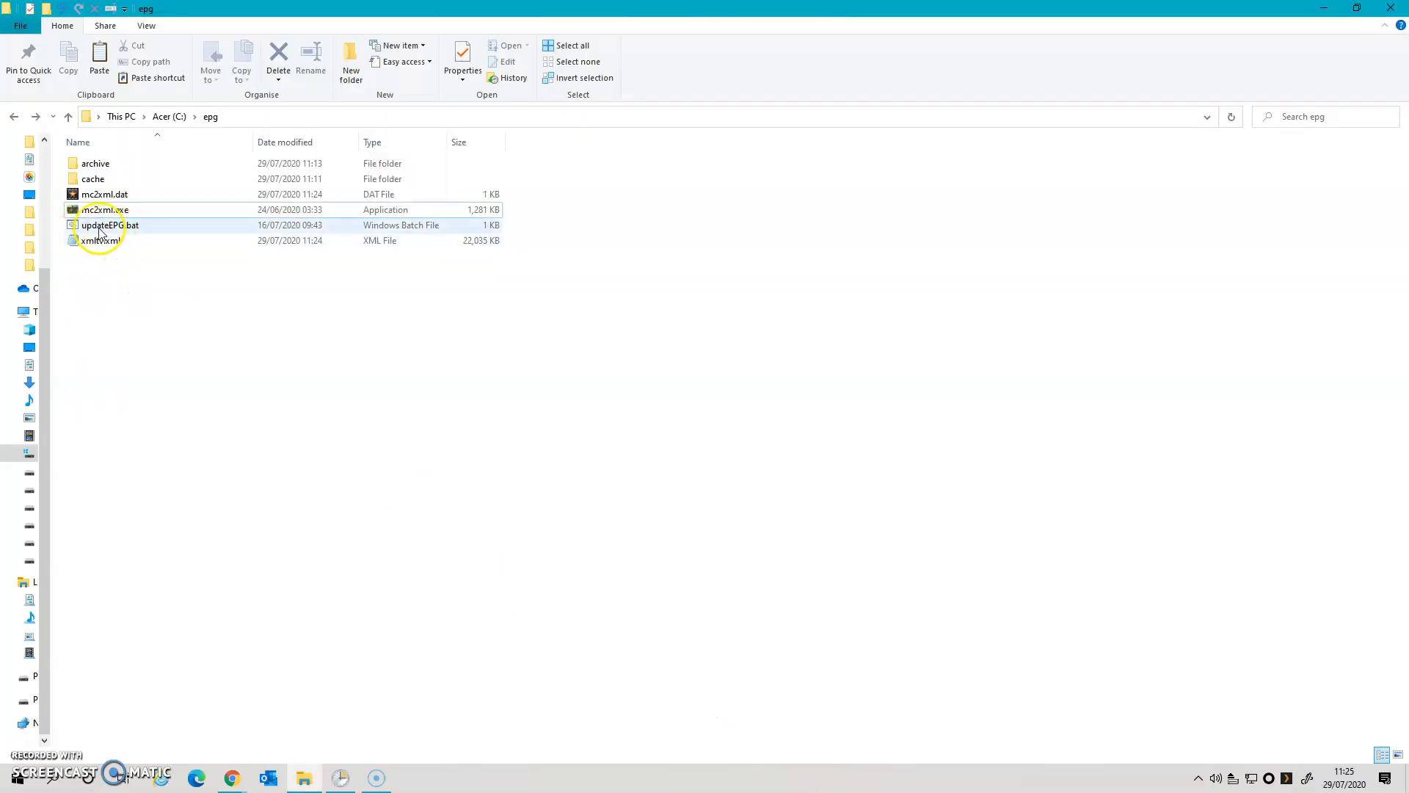
mouse_move(110, 225)
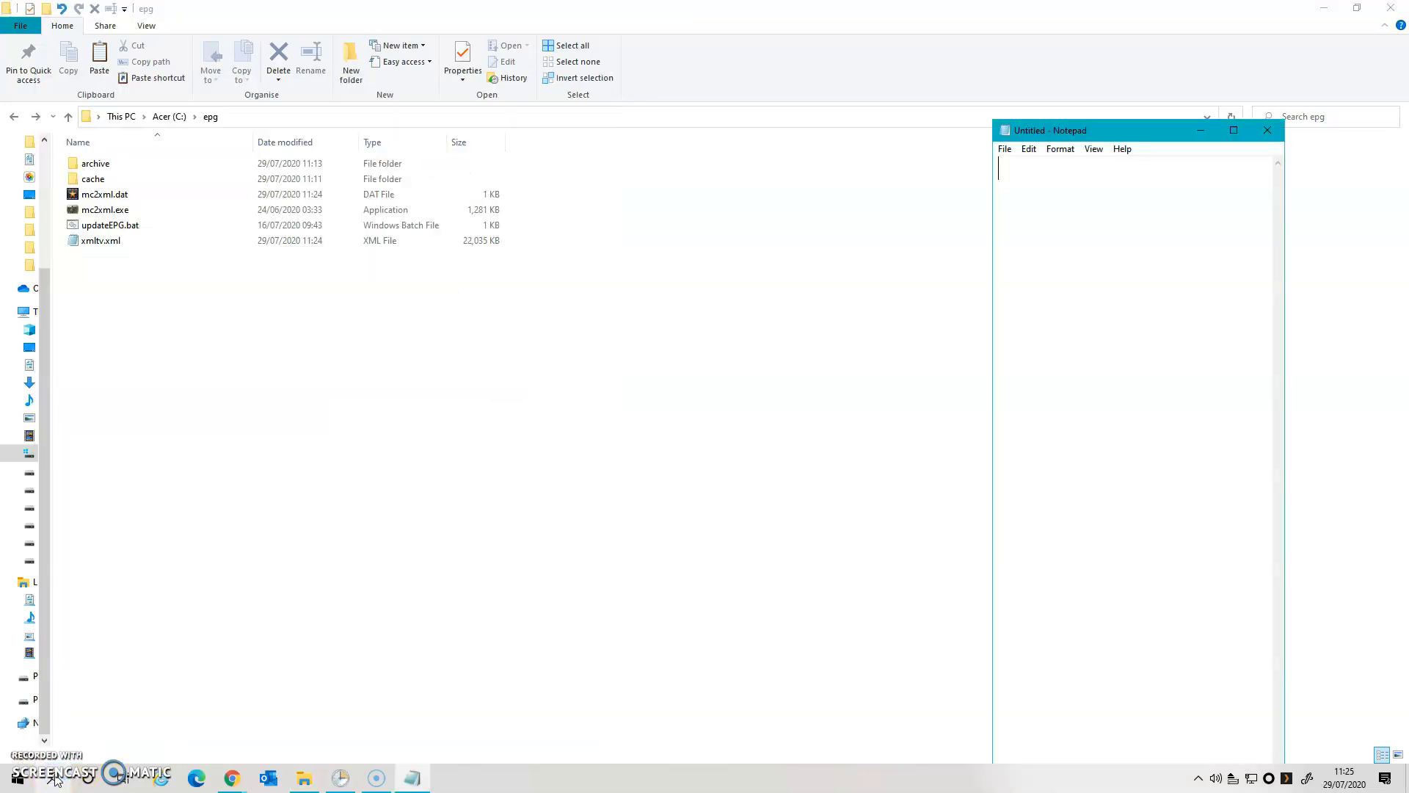
mouse_move(99, 277)
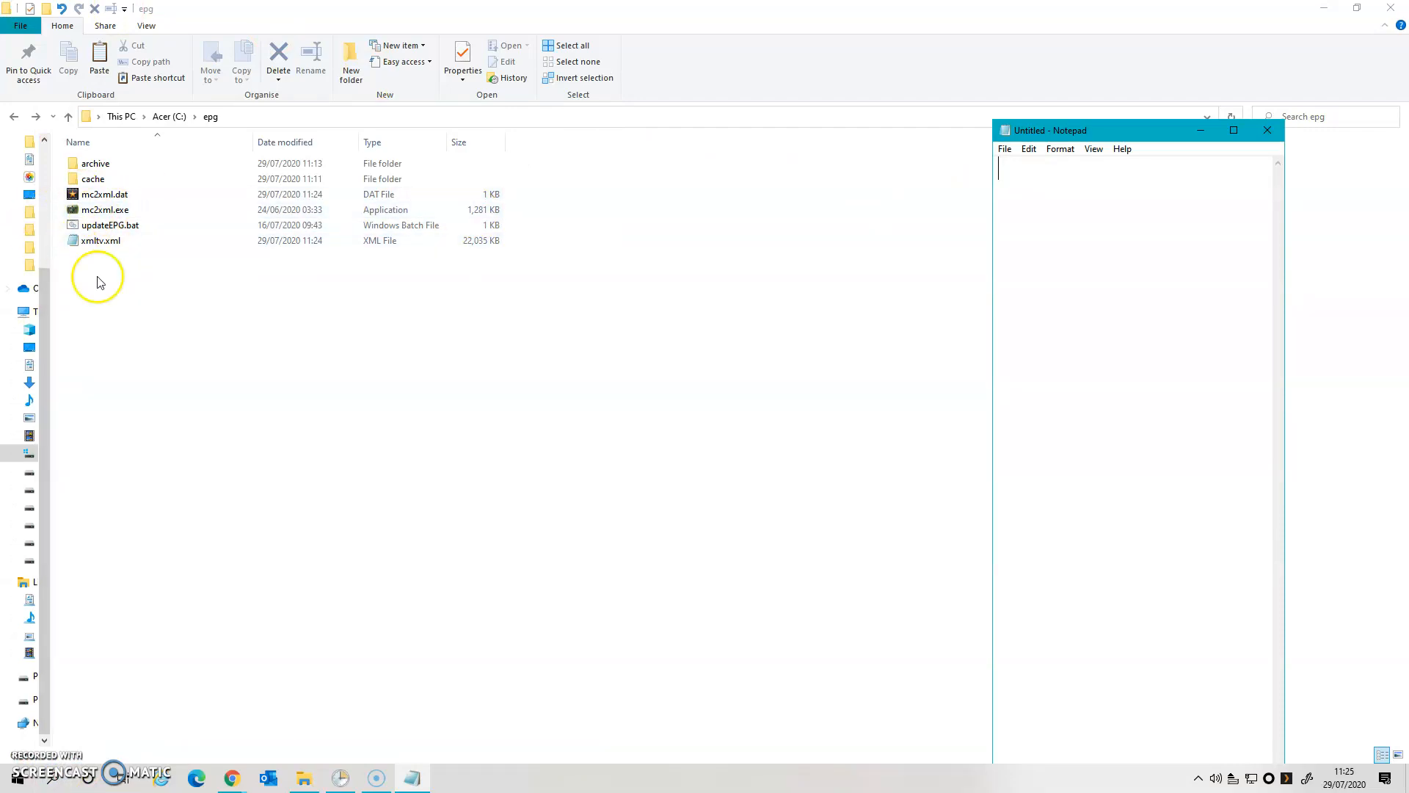
click(110, 224)
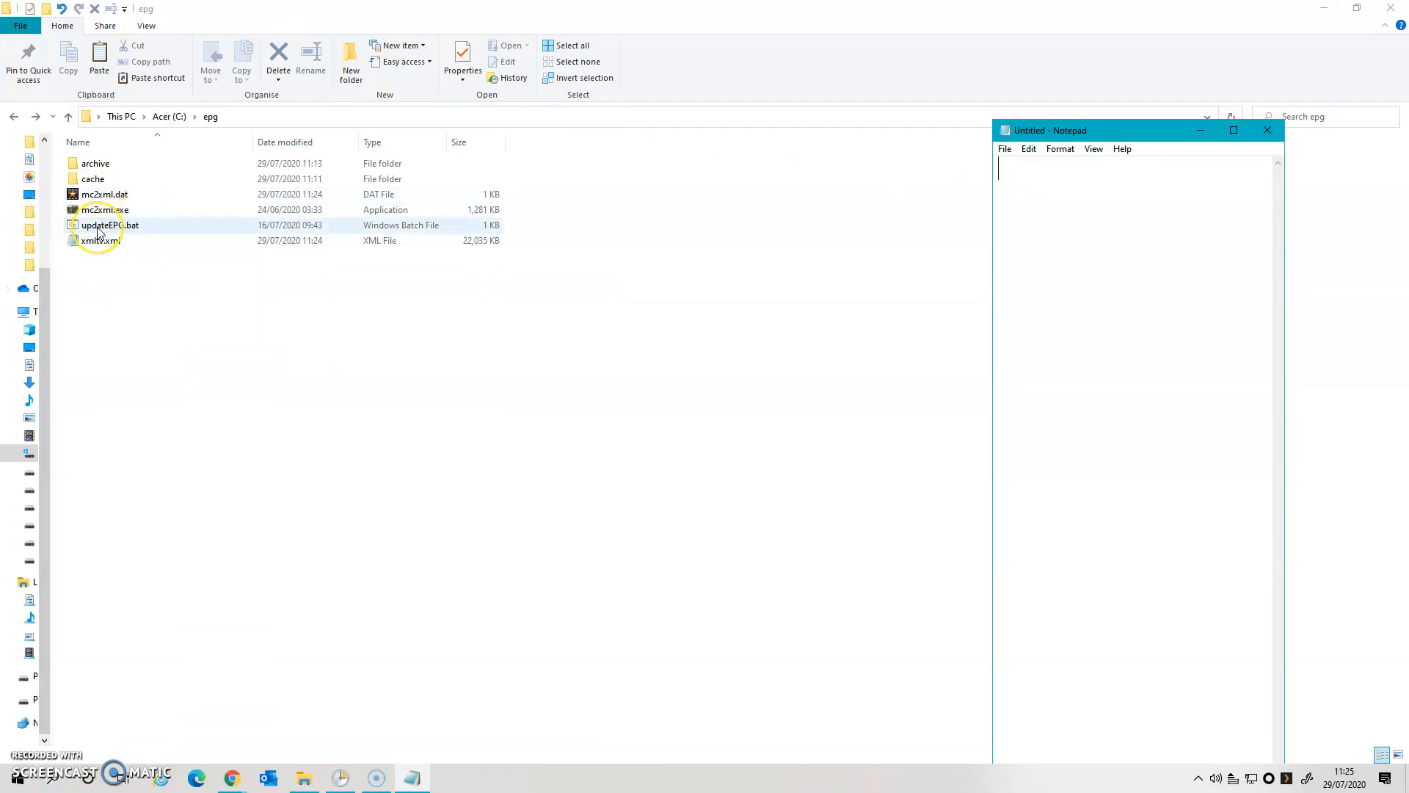
double_click(110, 224)
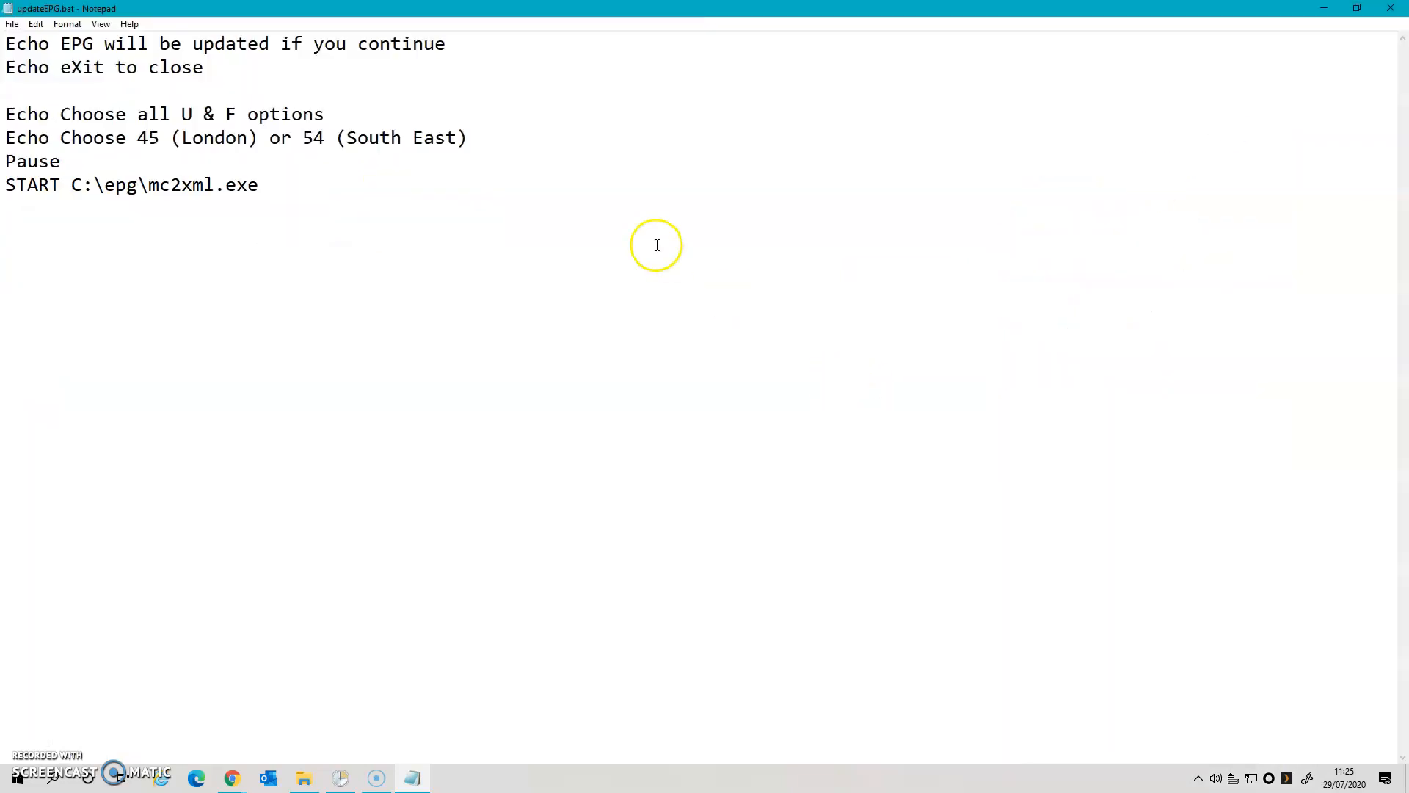
mouse_move(52, 59)
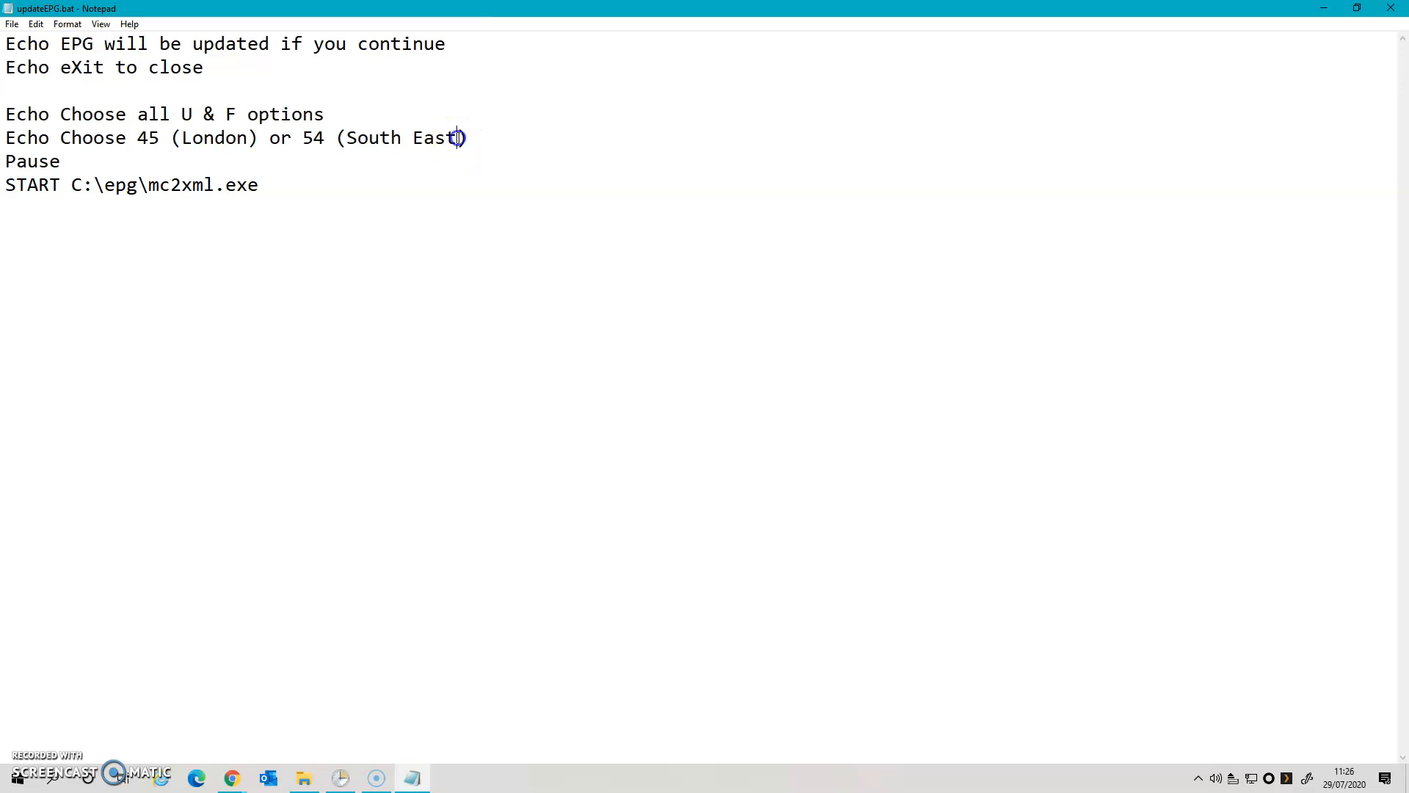
- Change the echo line to '54 (South East - preferable)', then save and close the batch file
text(- oref)
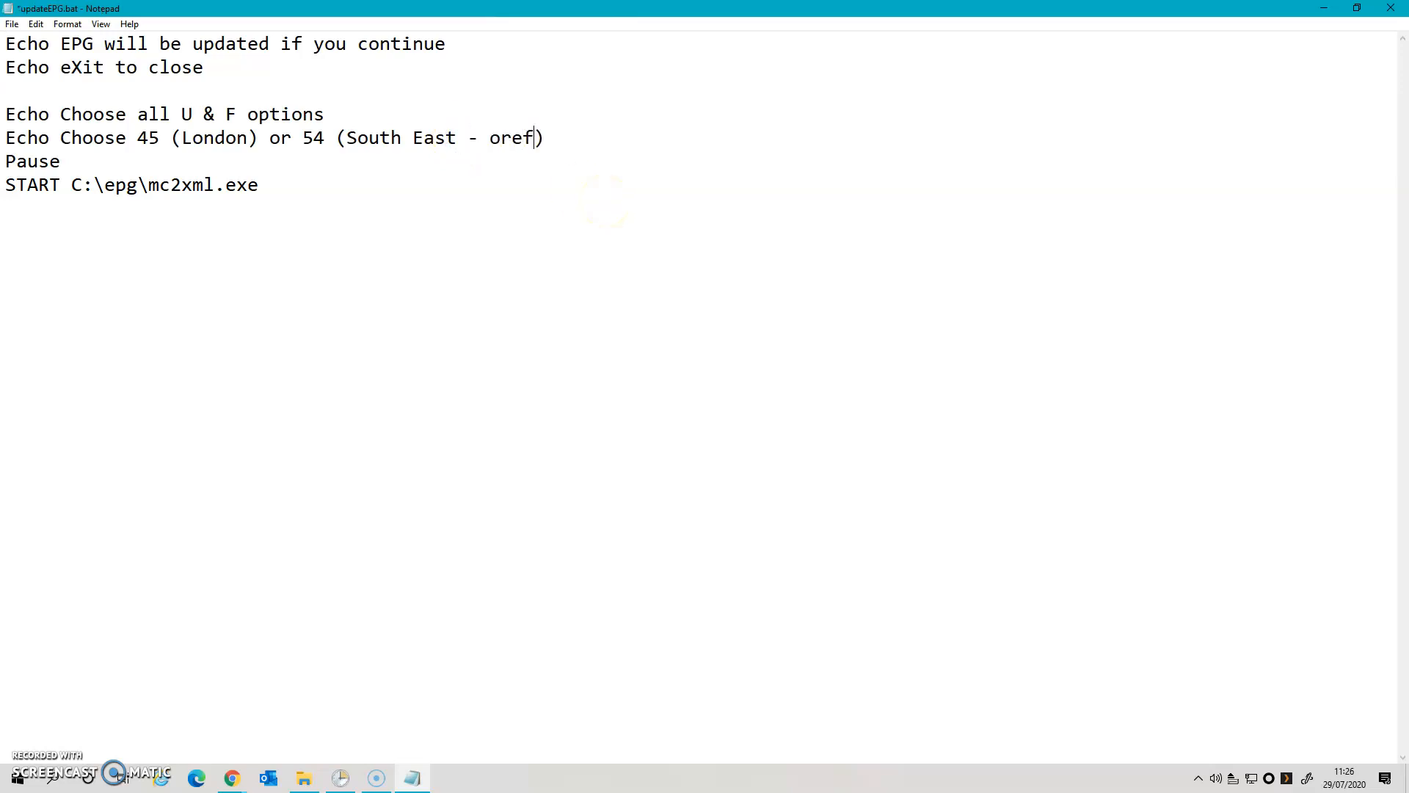
text(erable)
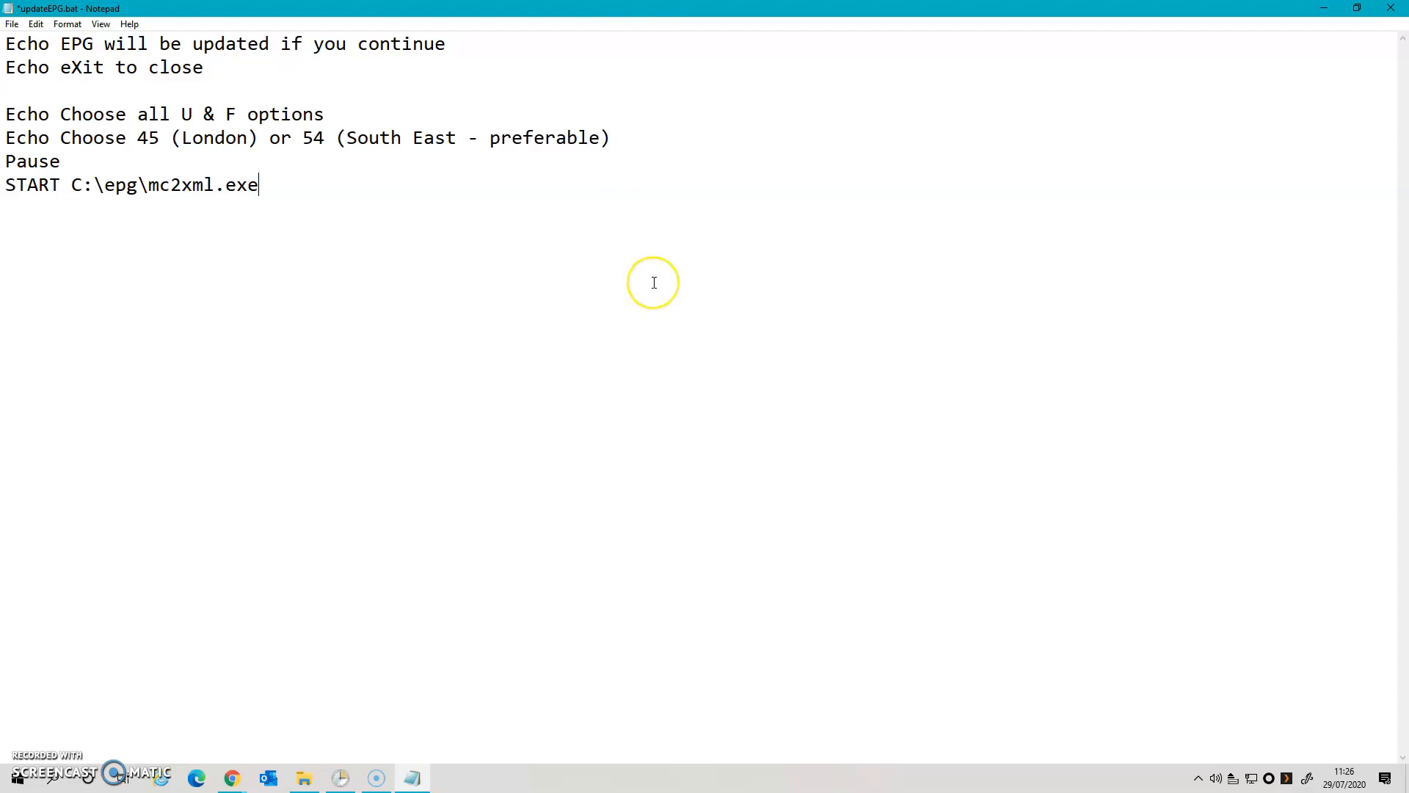
mouse_move(55, 150)
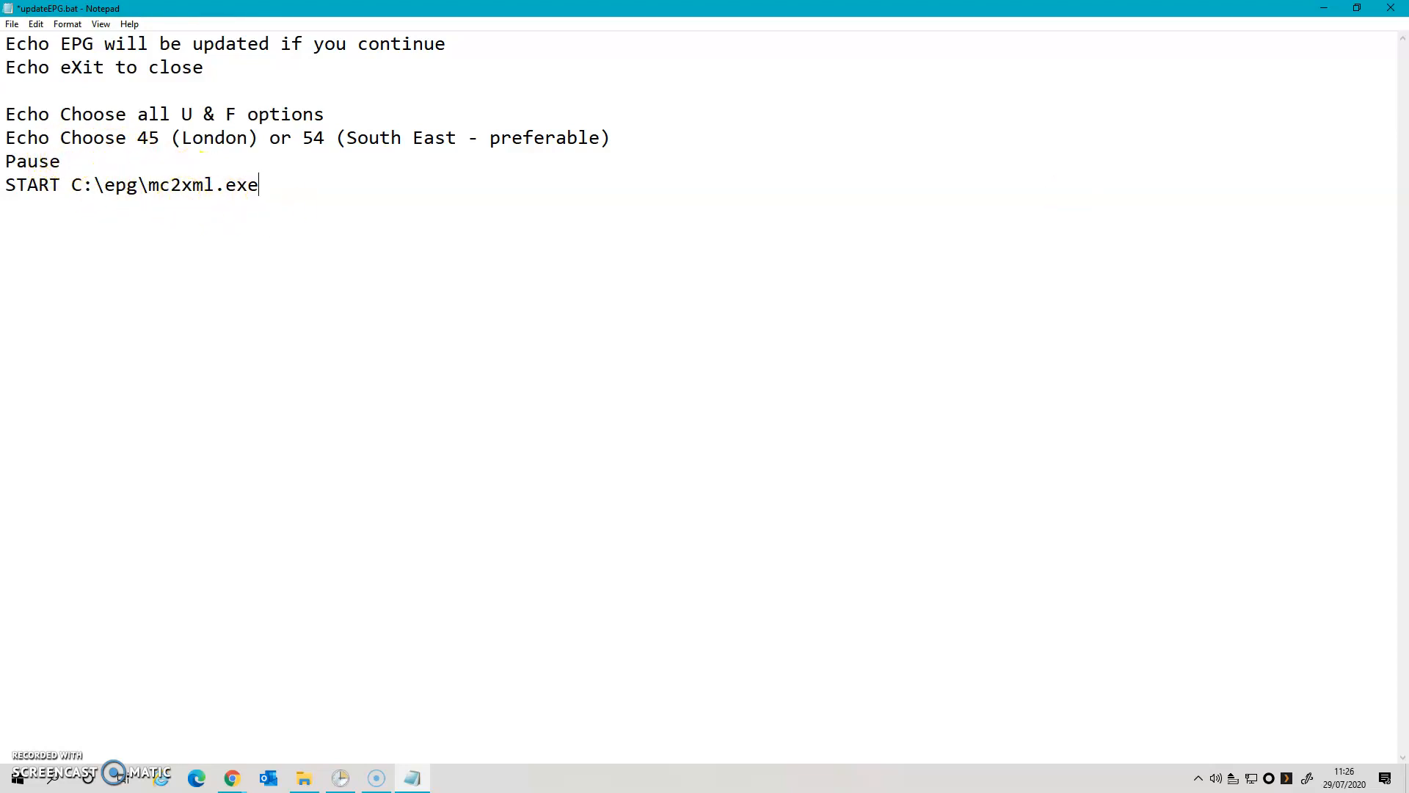
mouse_move(1392, 9)
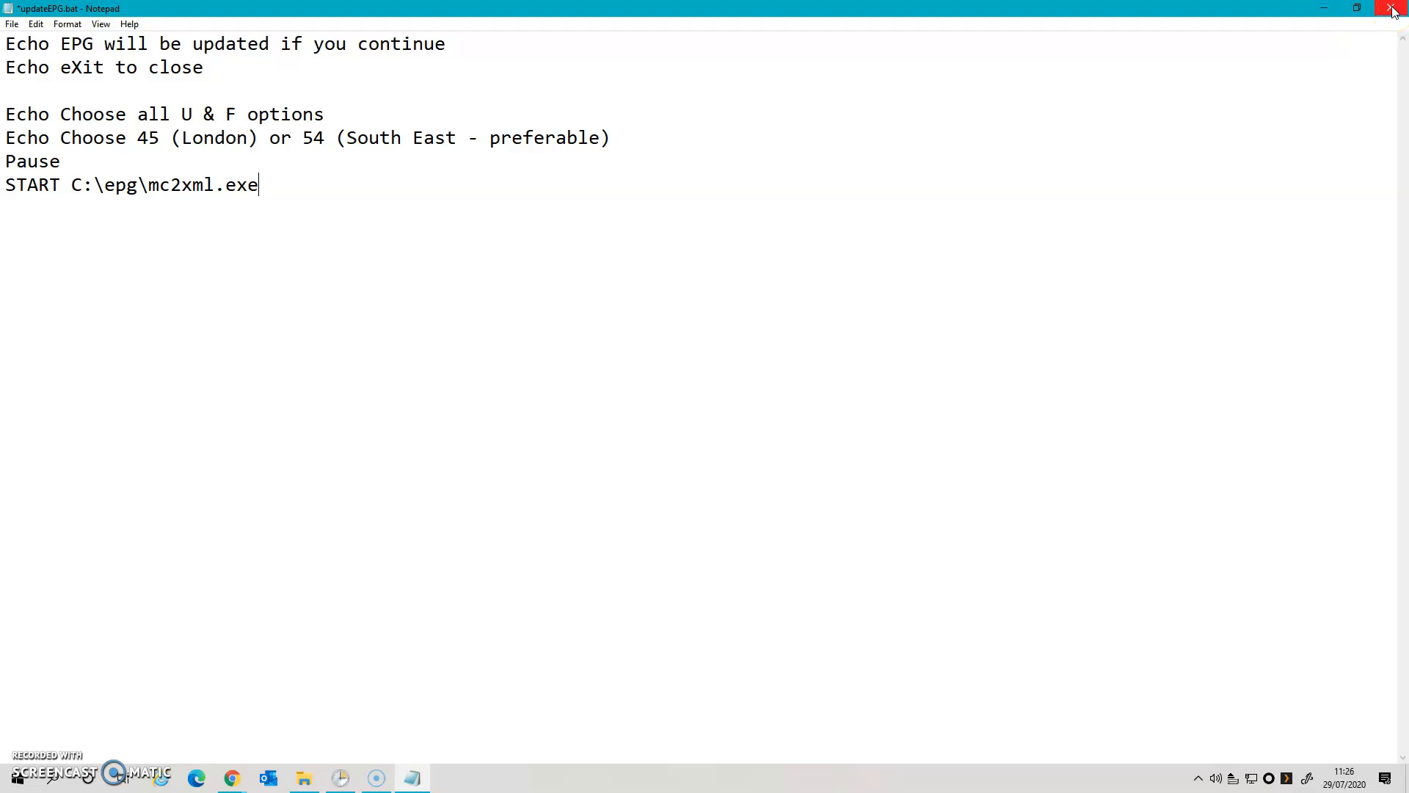
click(1393, 9)
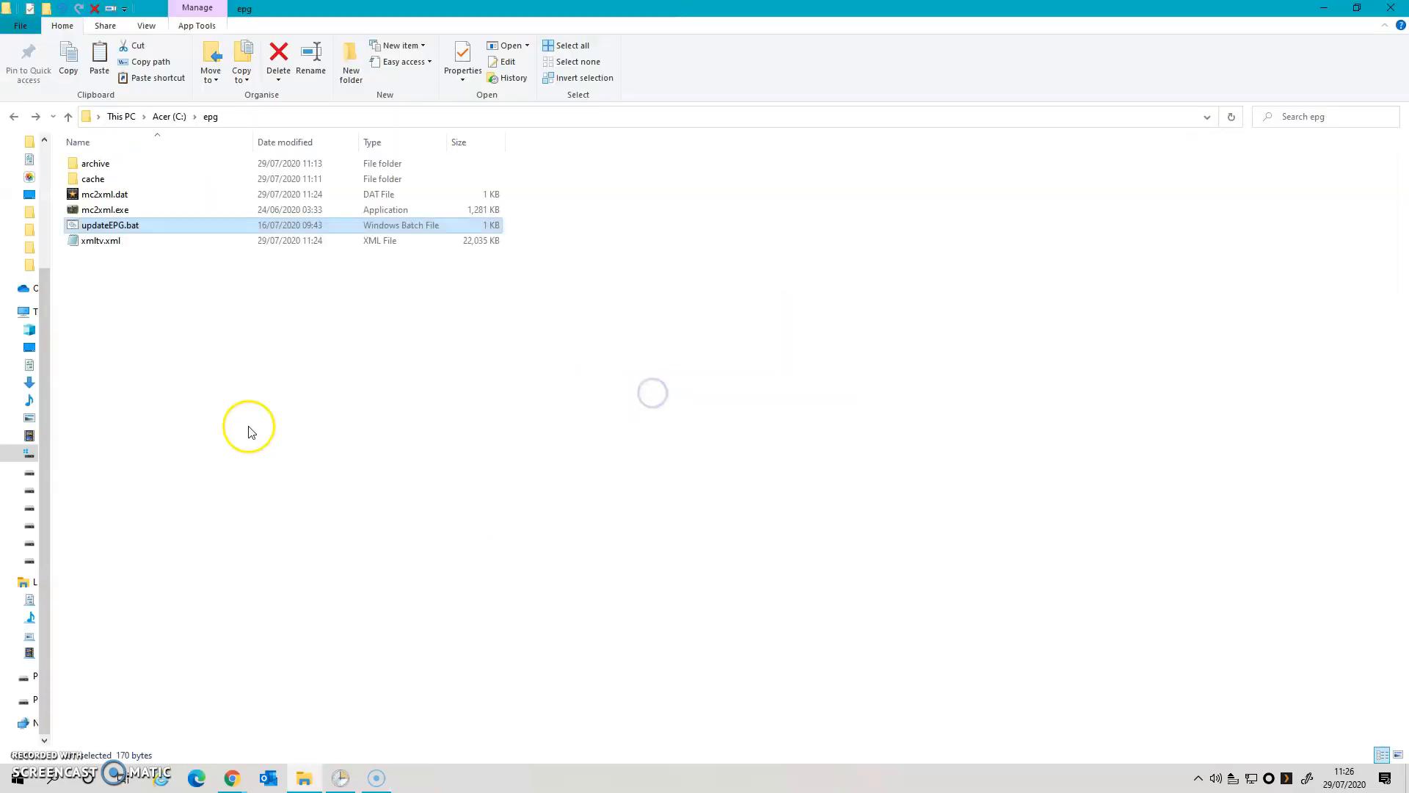
- Run updateEPG.bat so mc2xml downloads the South East listings and rewrites xmltv.xml
double_click(110, 224)
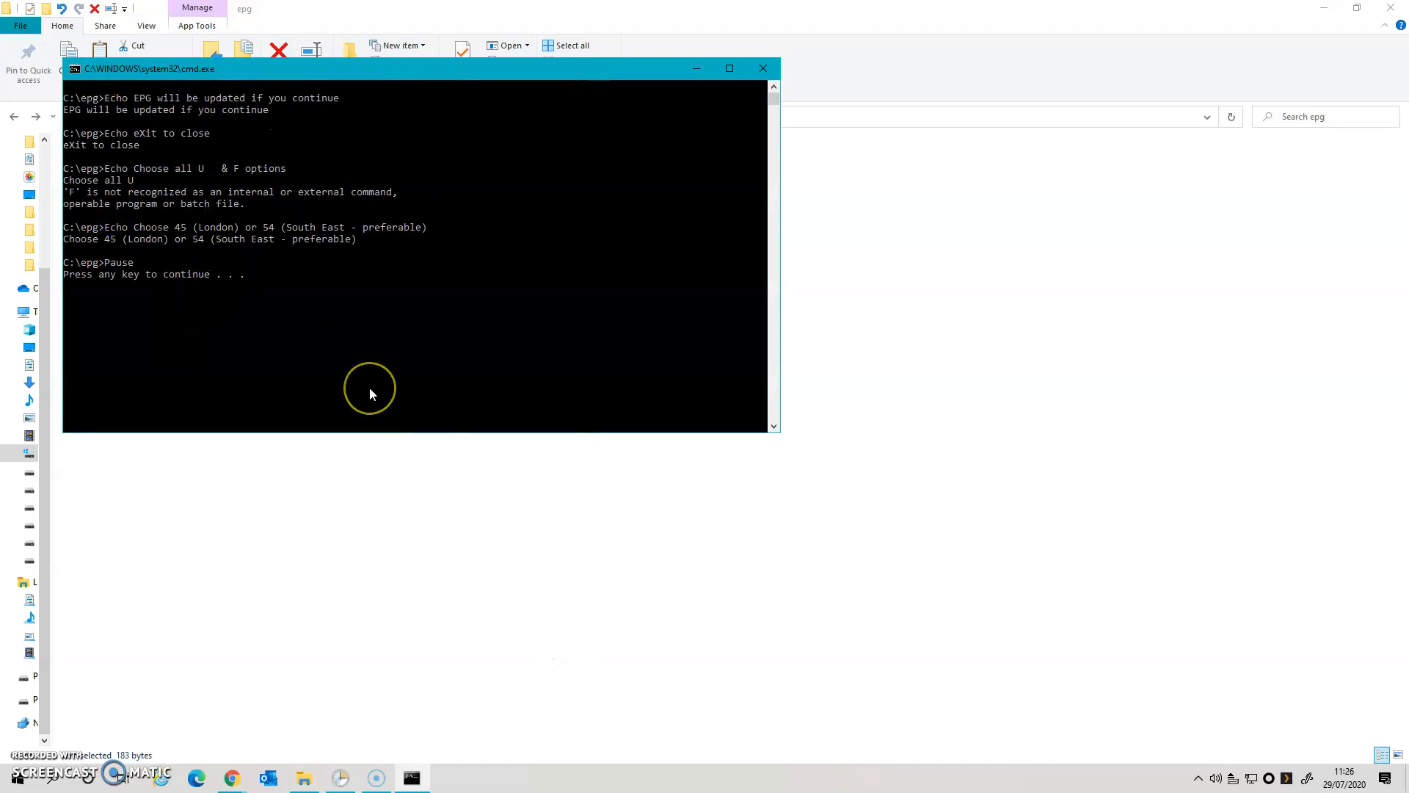
key(enter)
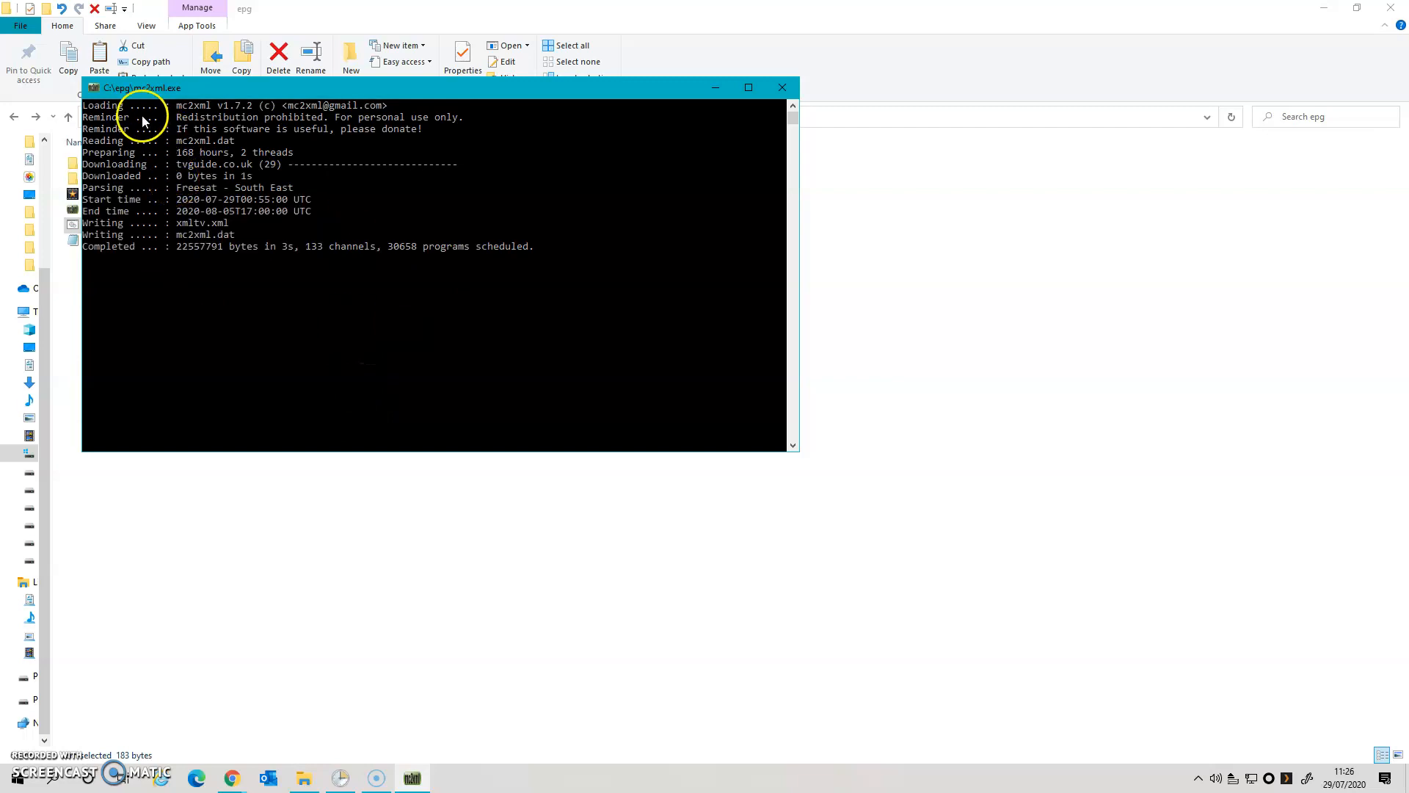
click(780, 87)
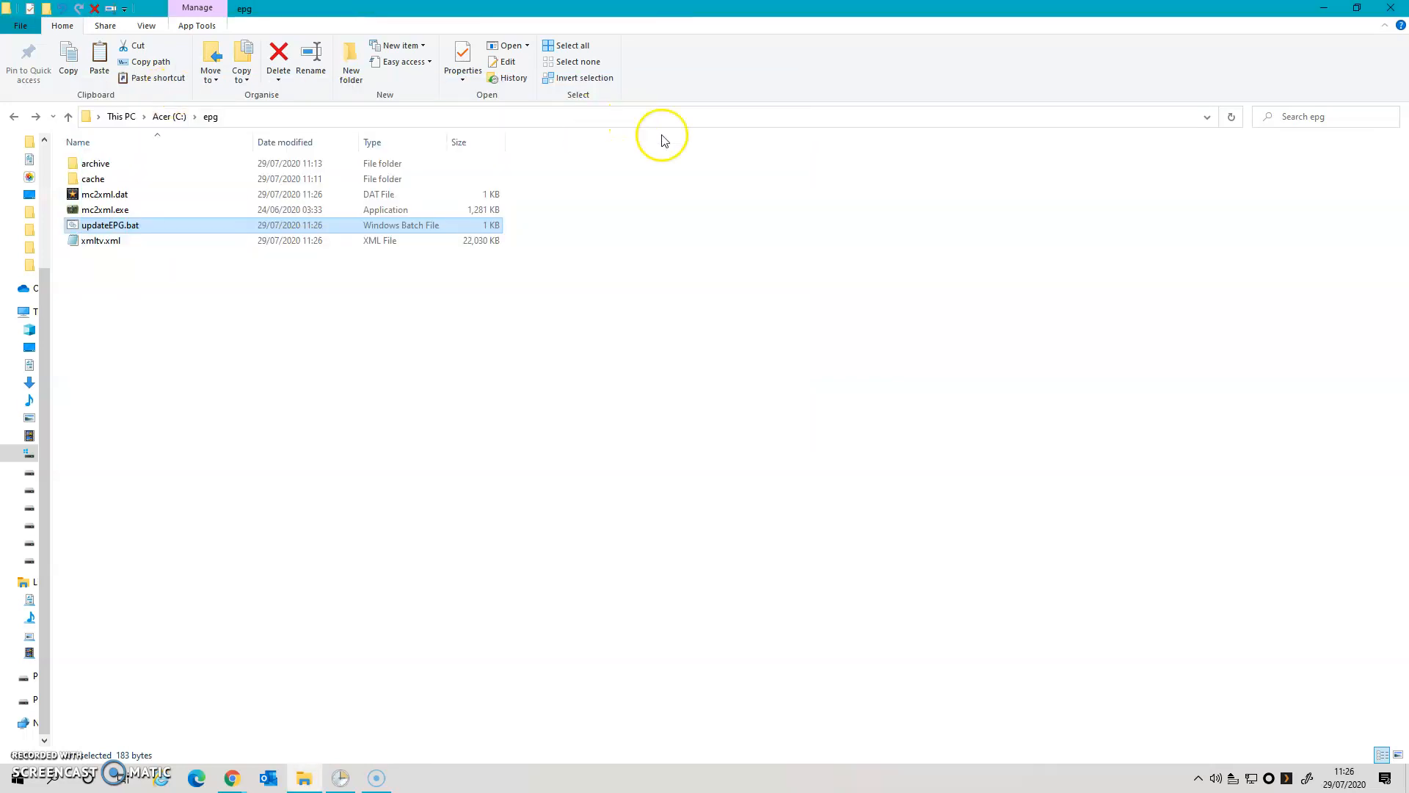
mouse_move(367, 762)
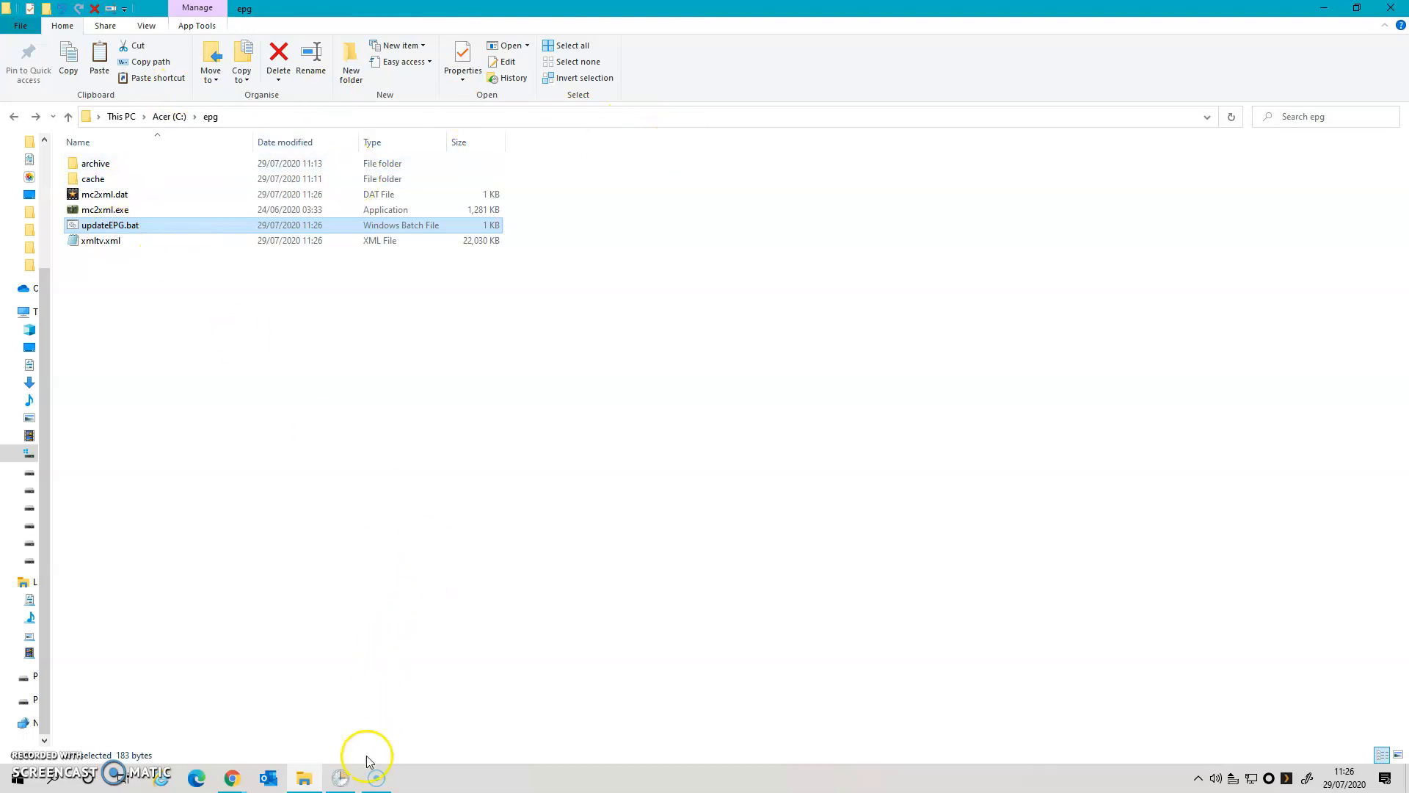
- View the Update EPG task's monthly 17:00 trigger and its C:\epg\updateEPG.bat action
click(340, 778)
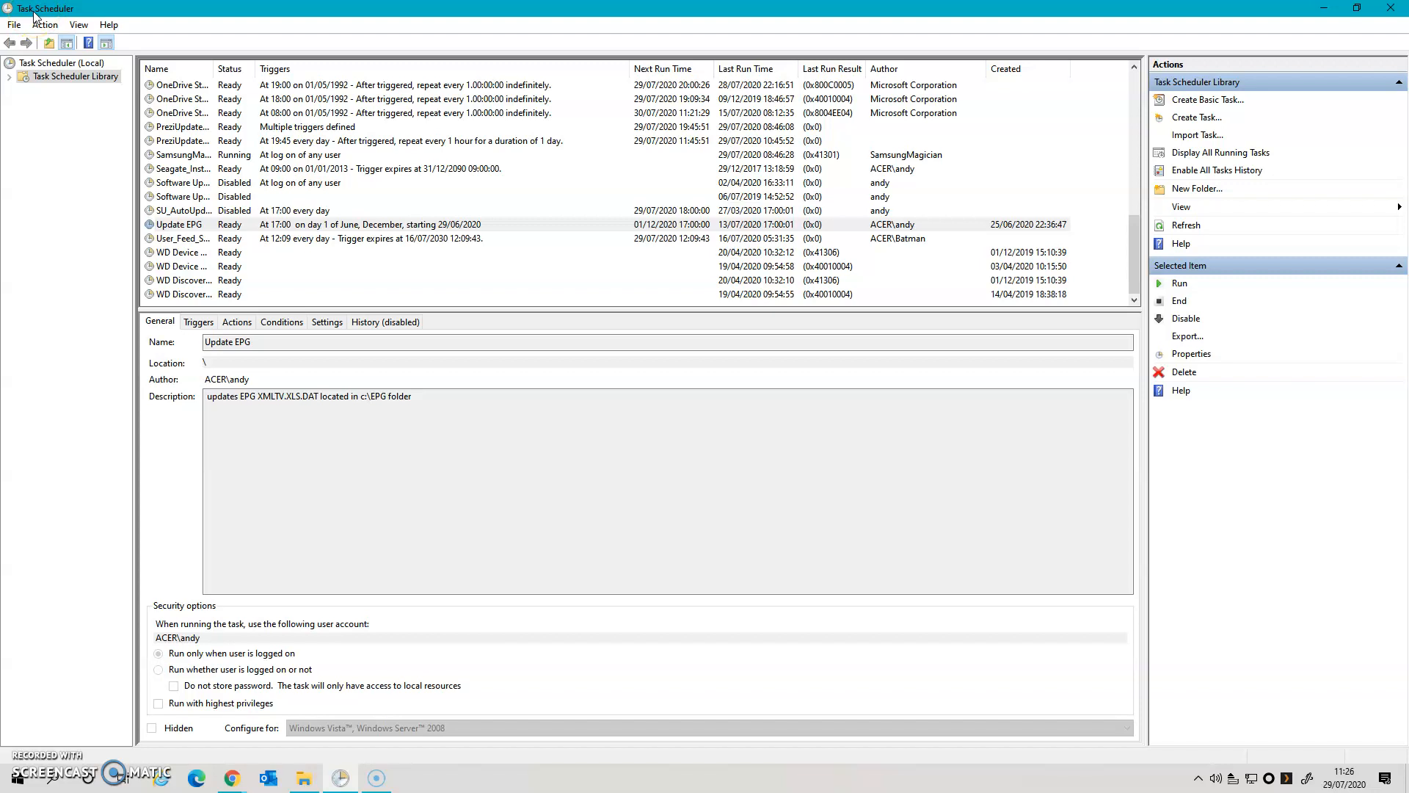
click(178, 223)
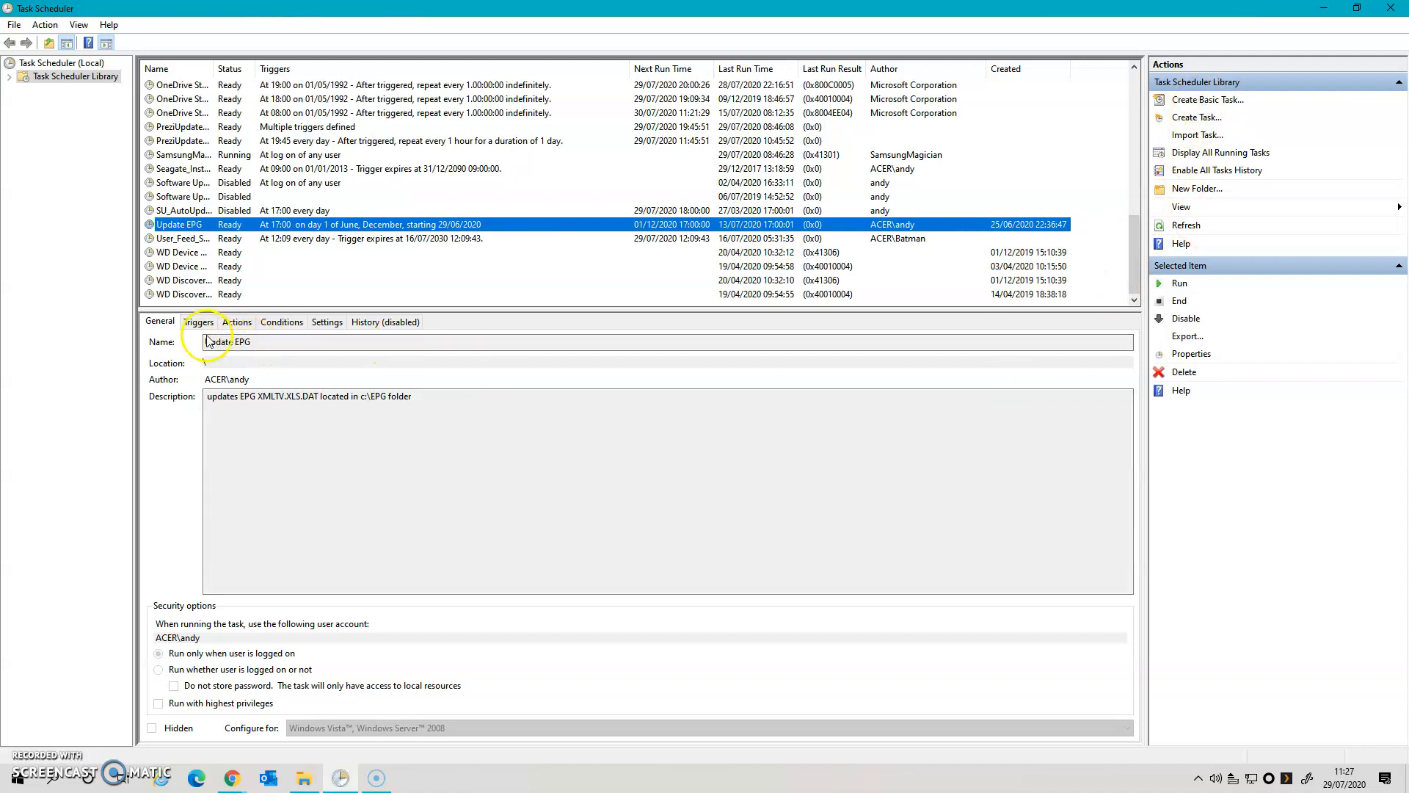
click(198, 322)
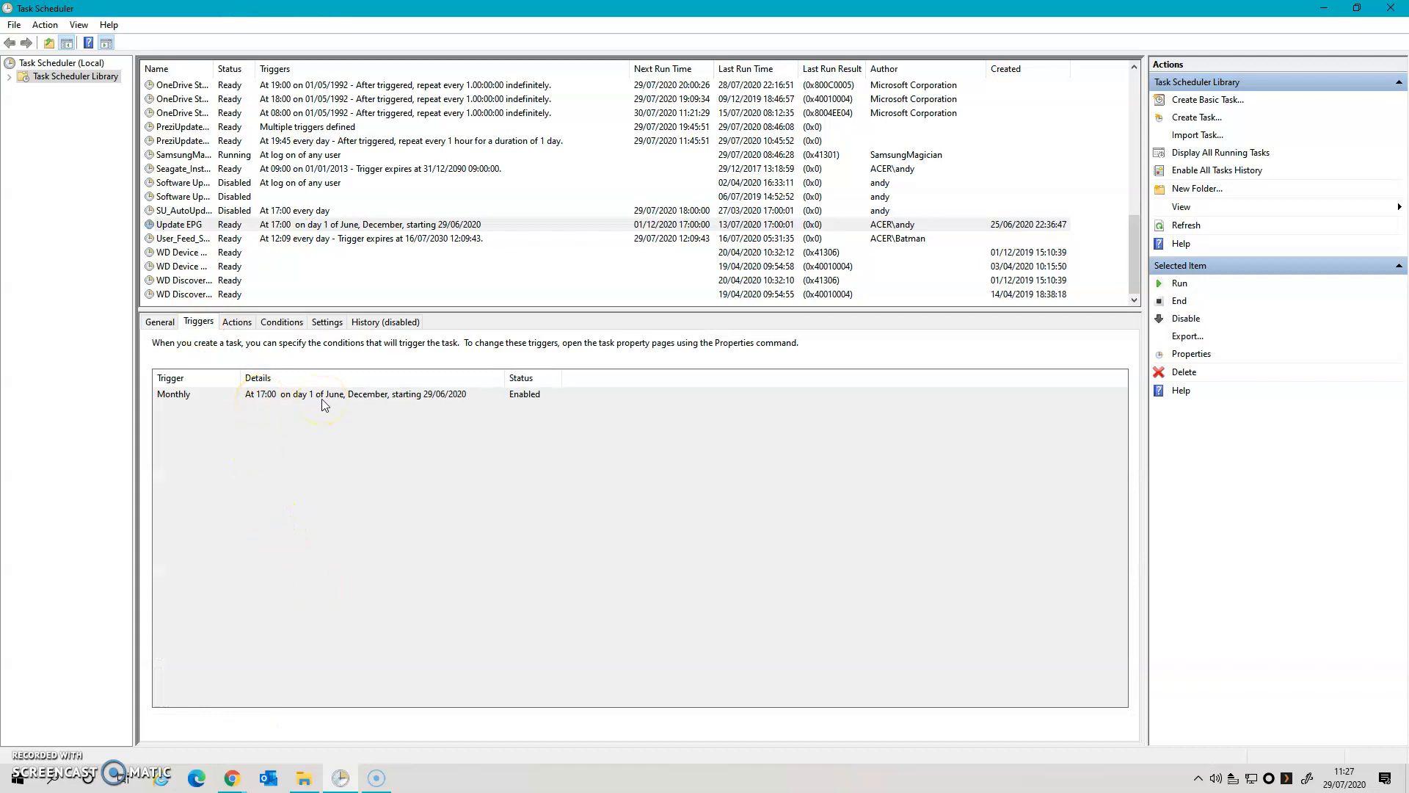
mouse_move(335, 403)
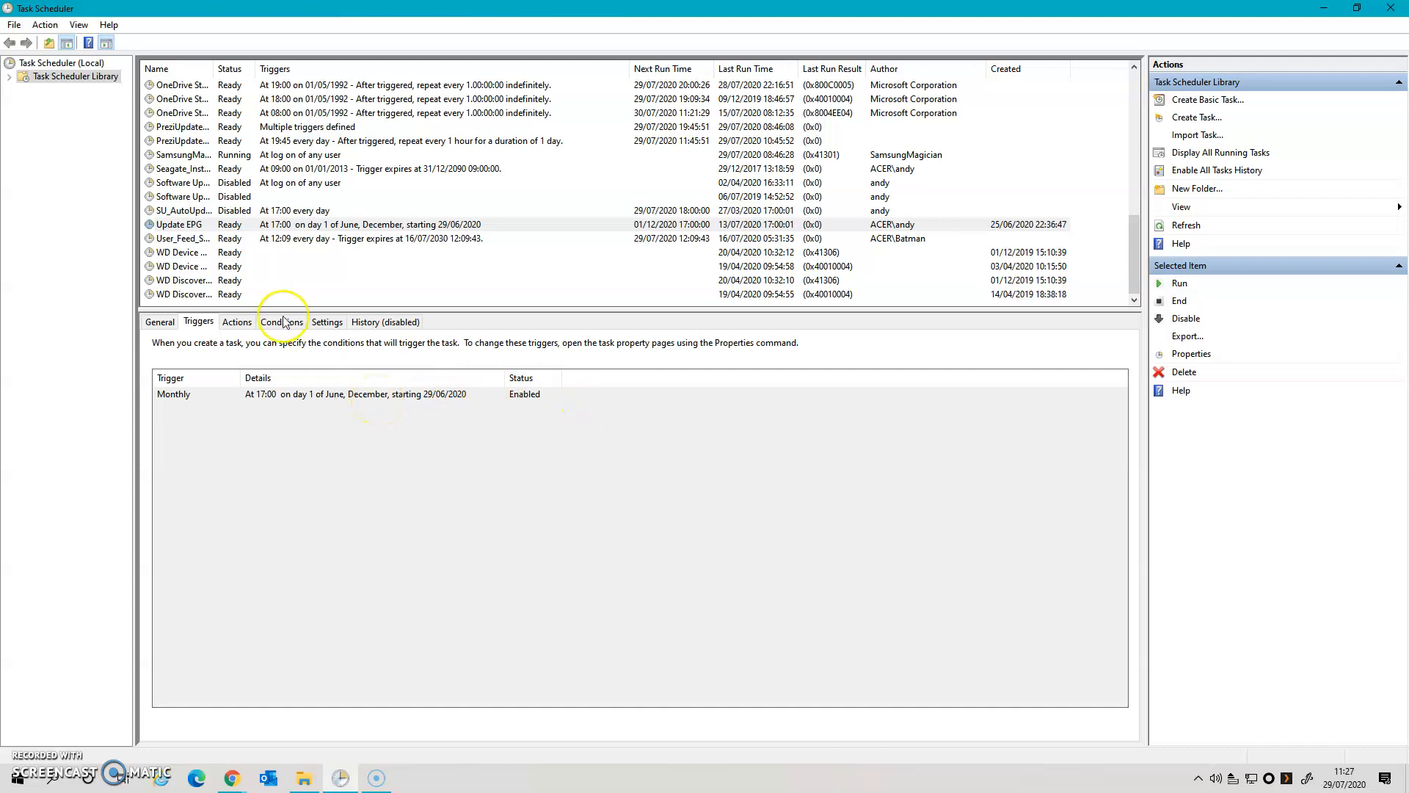
click(236, 321)
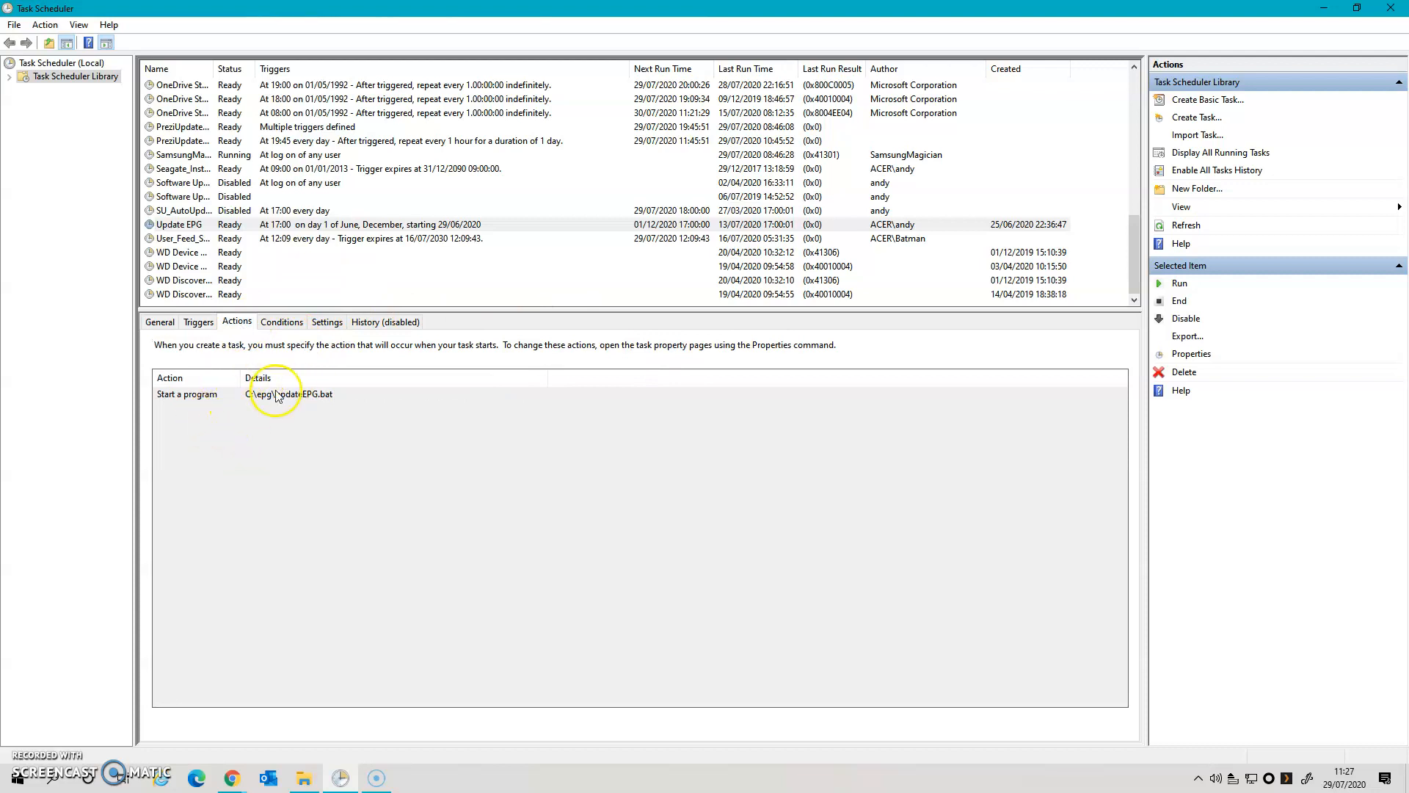
mouse_move(427, 611)
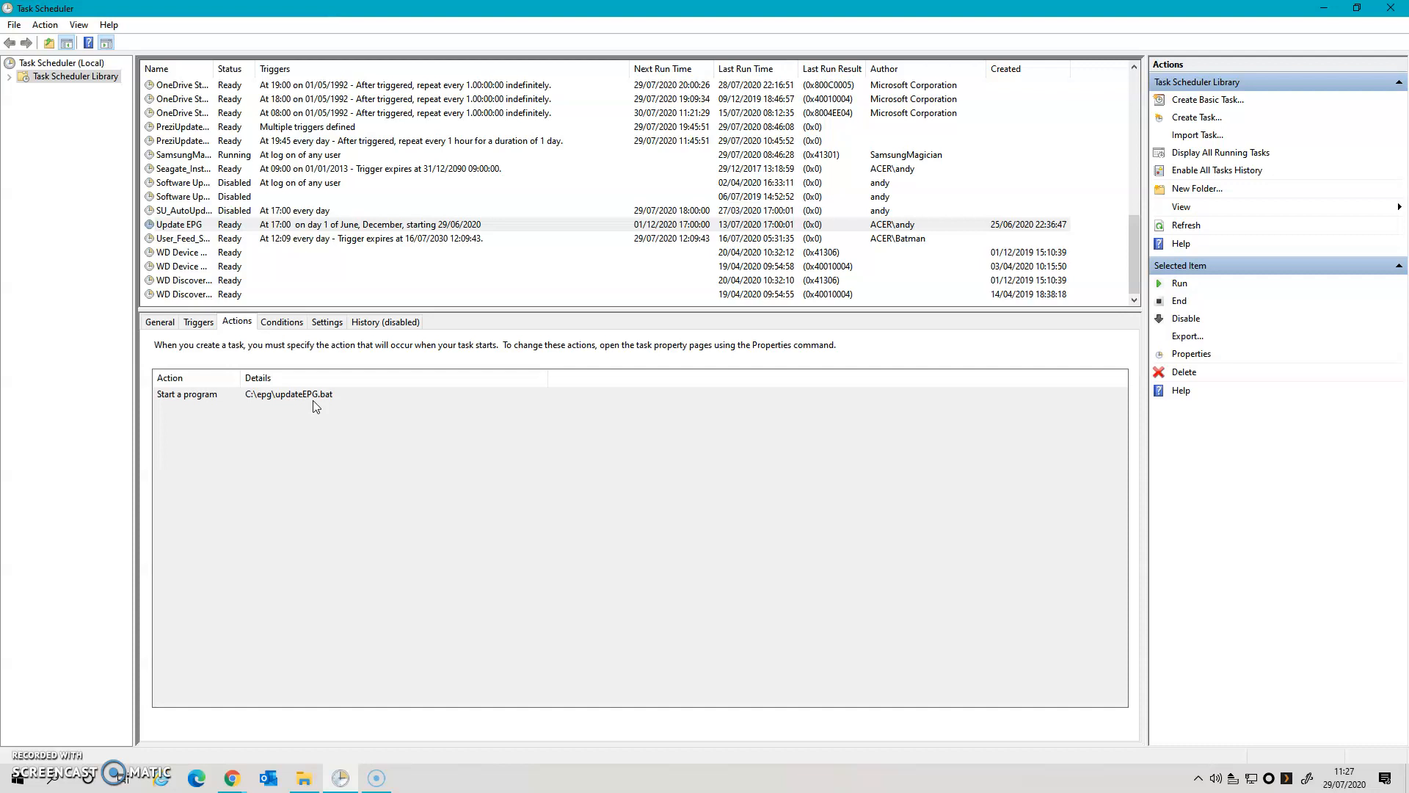
mouse_move(1399, 9)
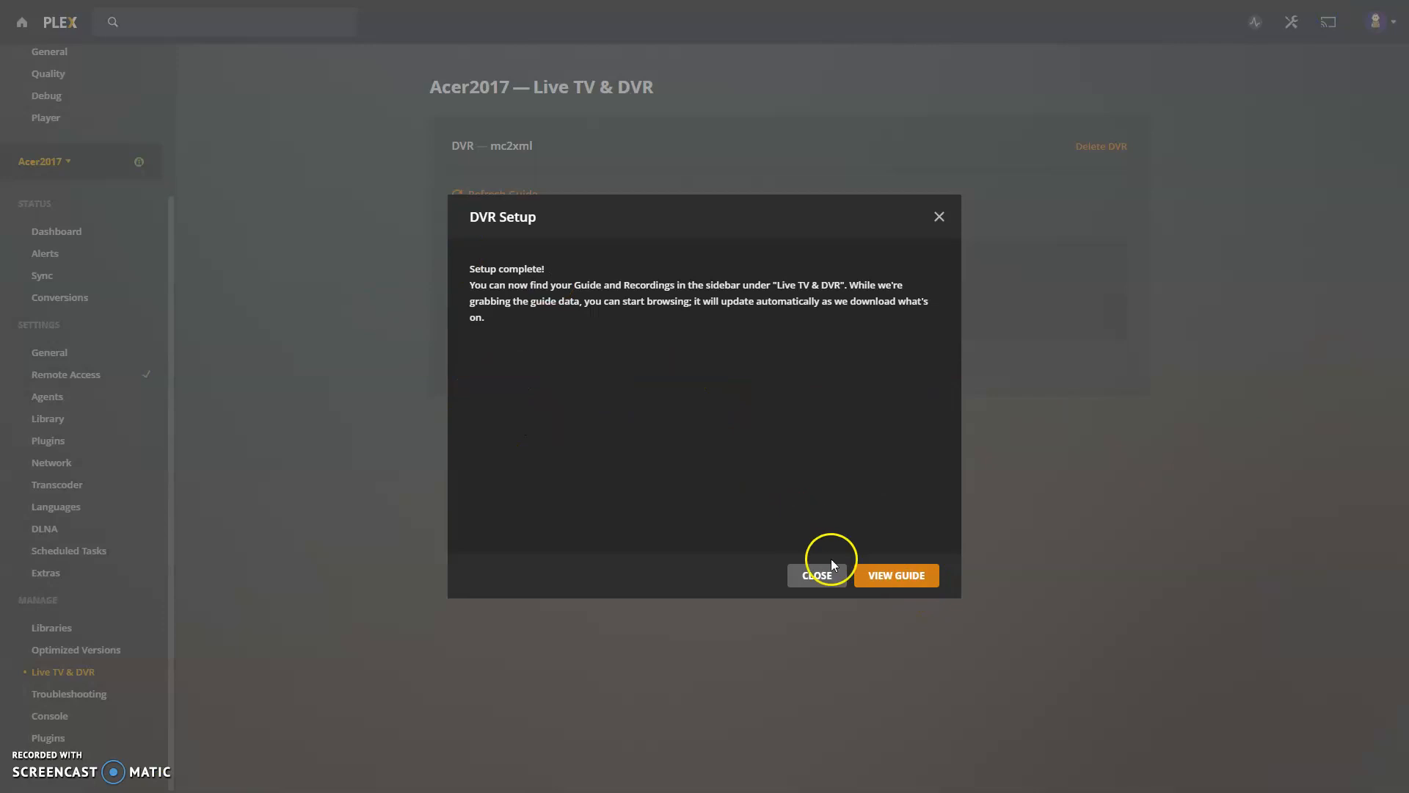
- Close the DVR setup-complete message, check the populated guide, and go to Plex settings
click(896, 575)
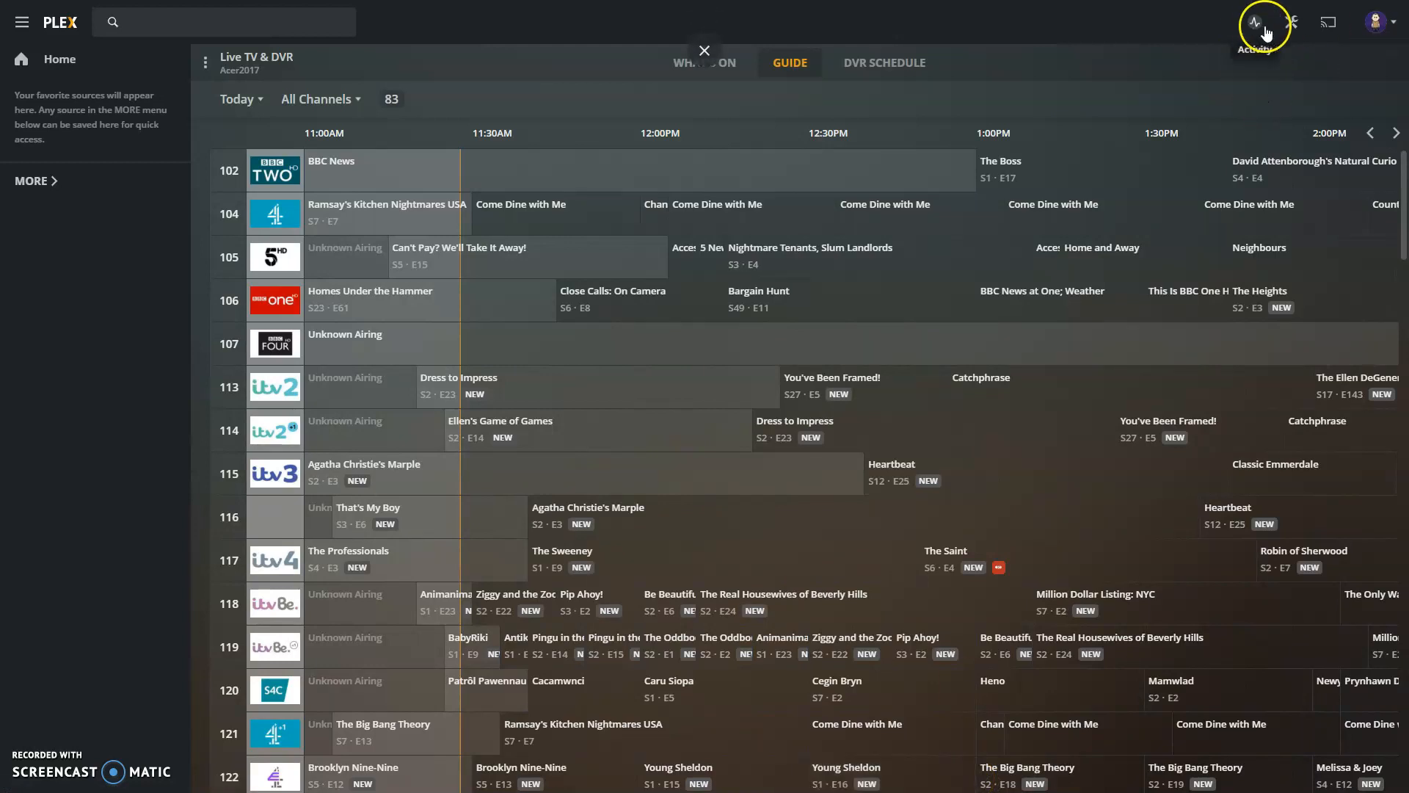
click(1296, 22)
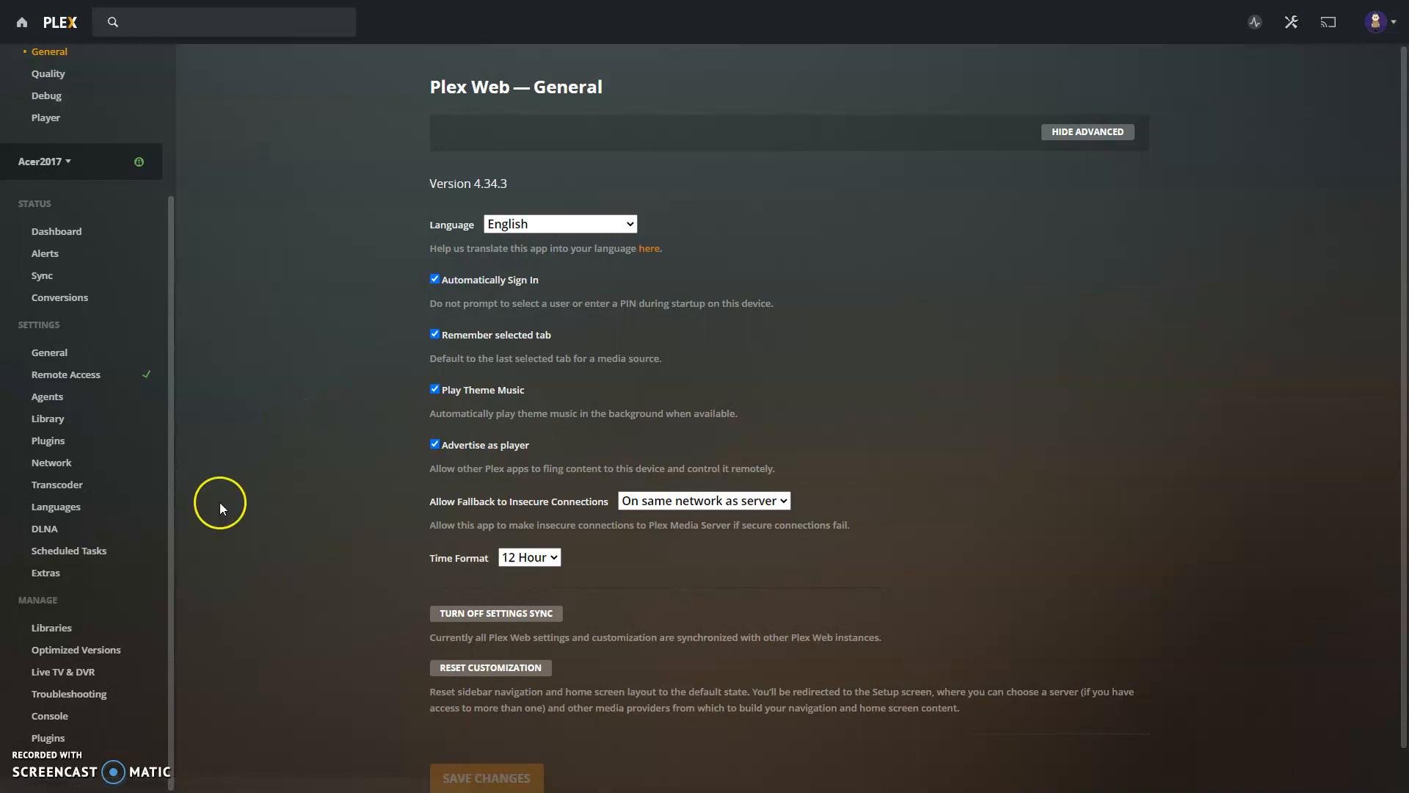
mouse_move(253, 591)
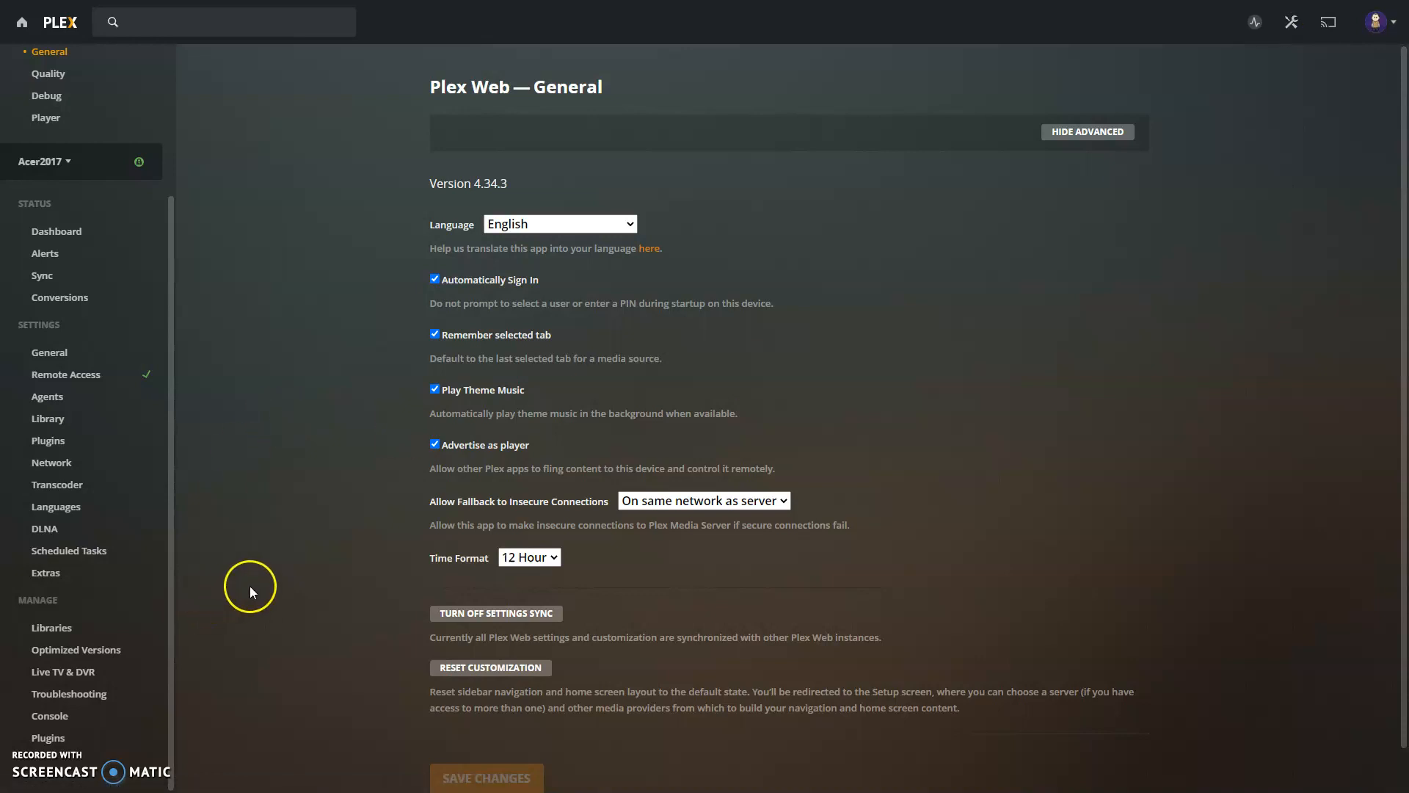
mouse_move(251, 673)
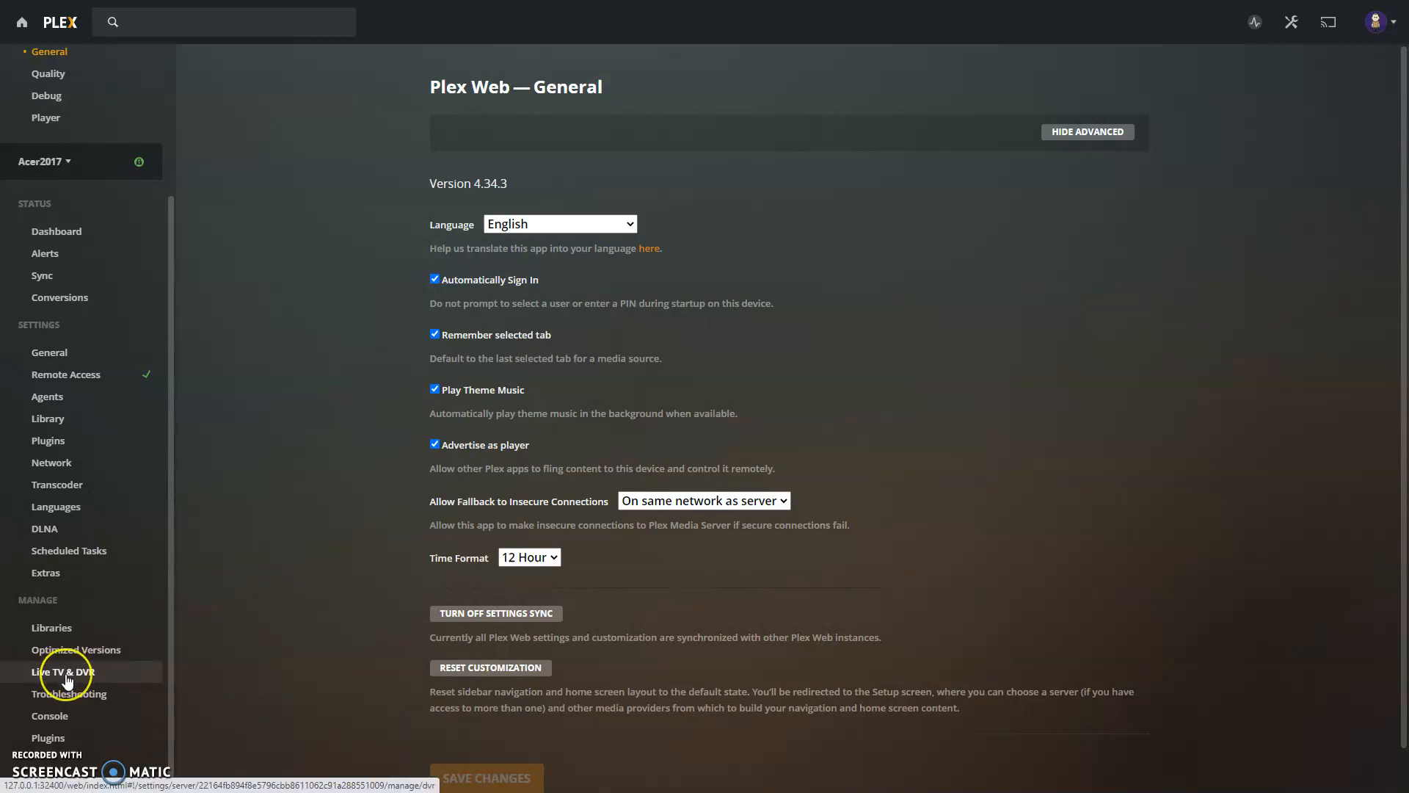
- Review the mc2xml DVR settings on Live TV & DVR, including the 4-hour guide update interval
click(64, 671)
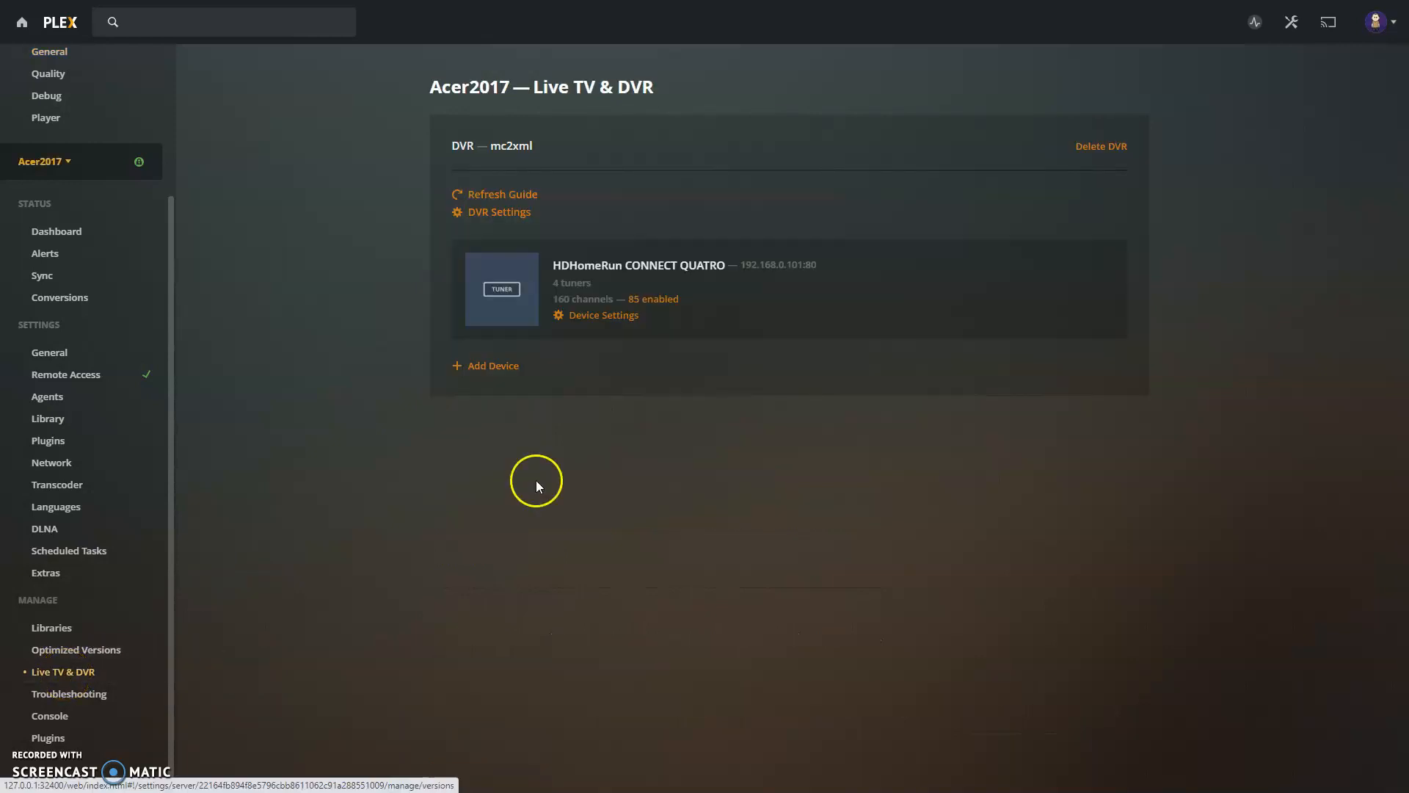
click(497, 211)
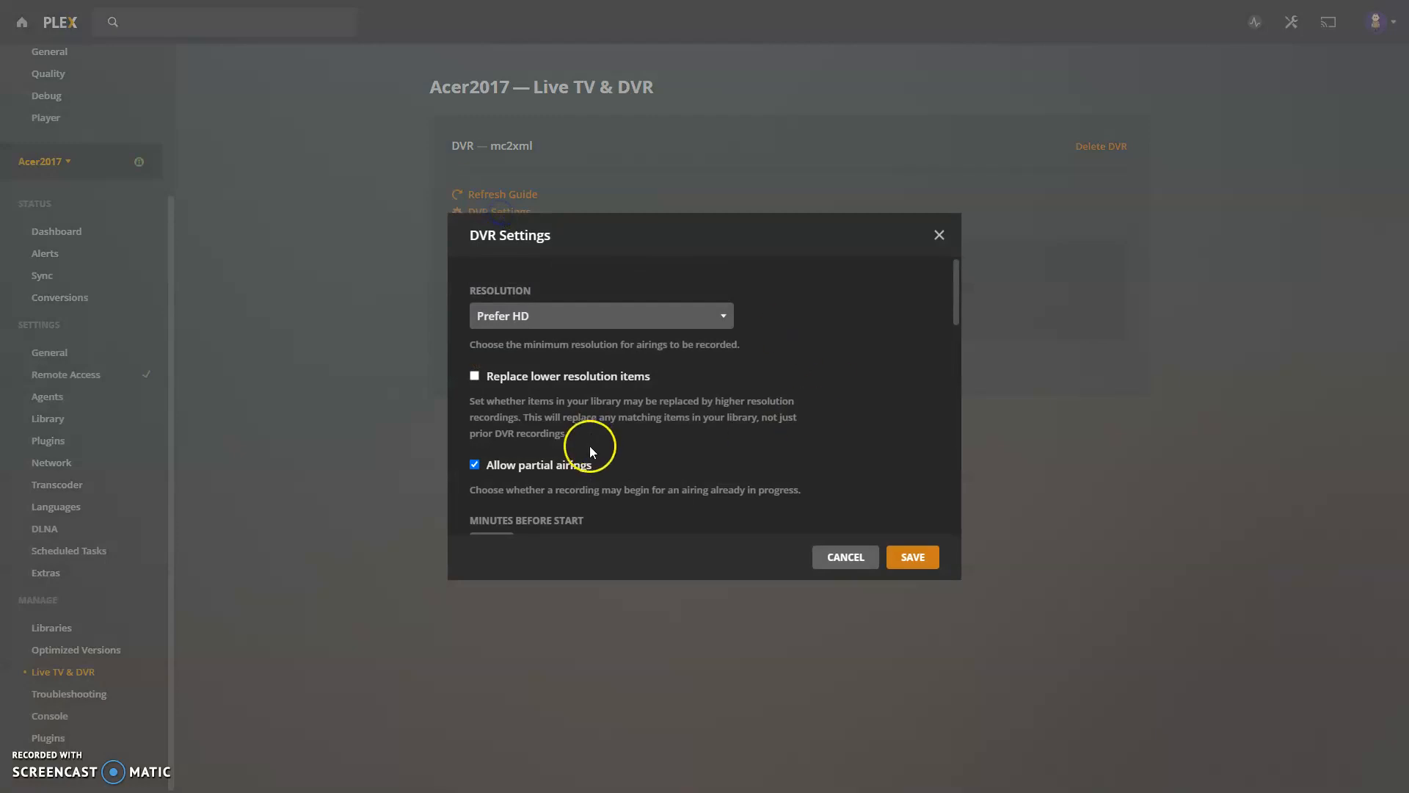
scroll(down, 3)
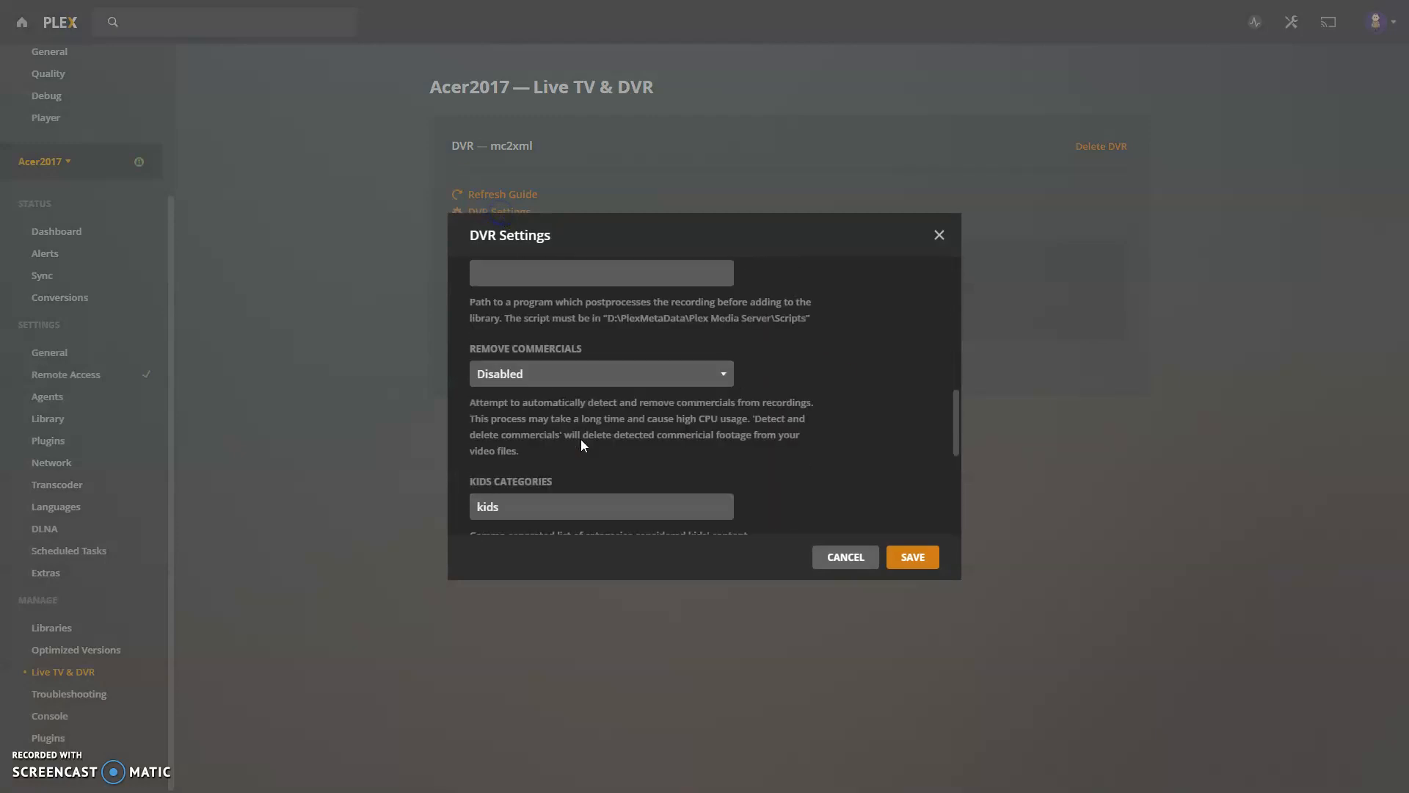
scroll(down, 3)
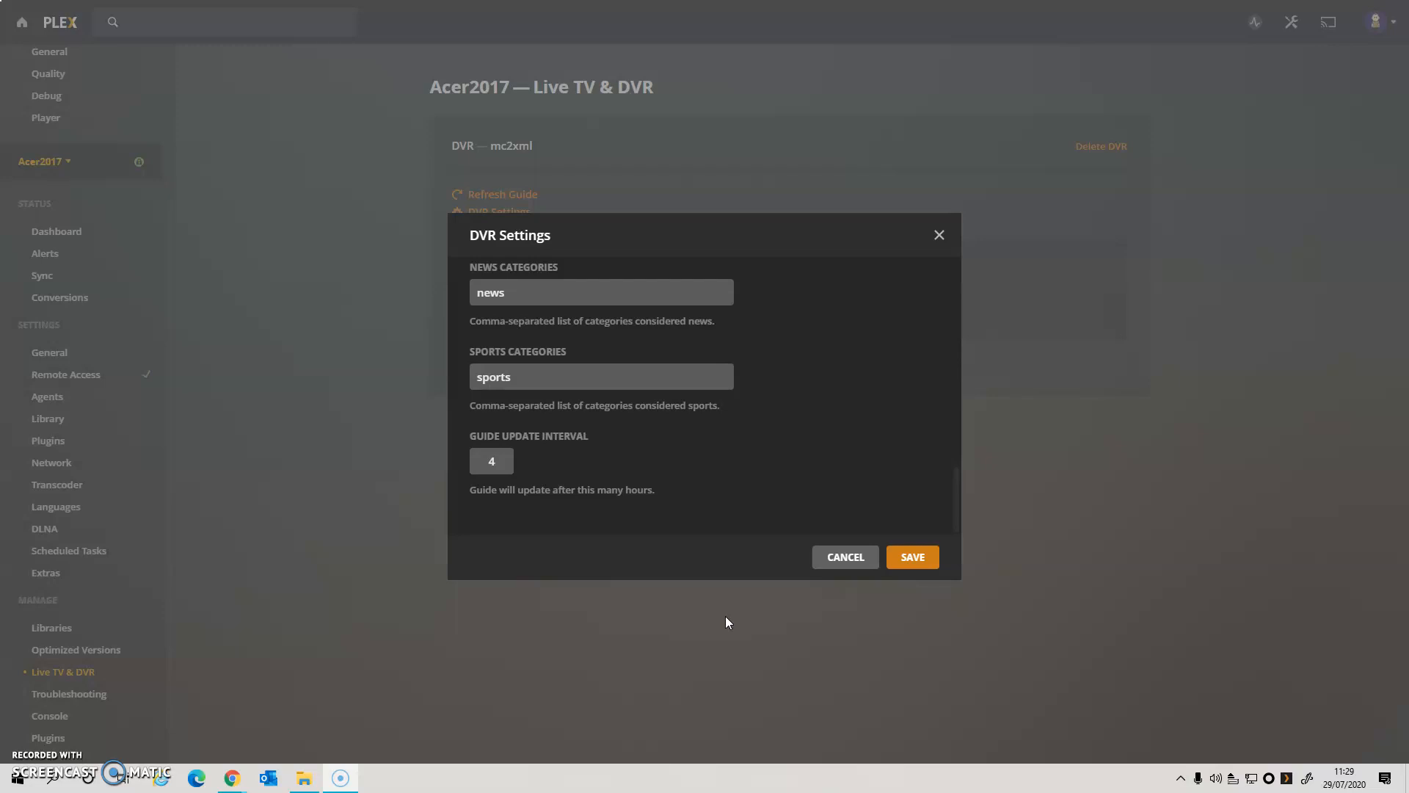
click(911, 557)
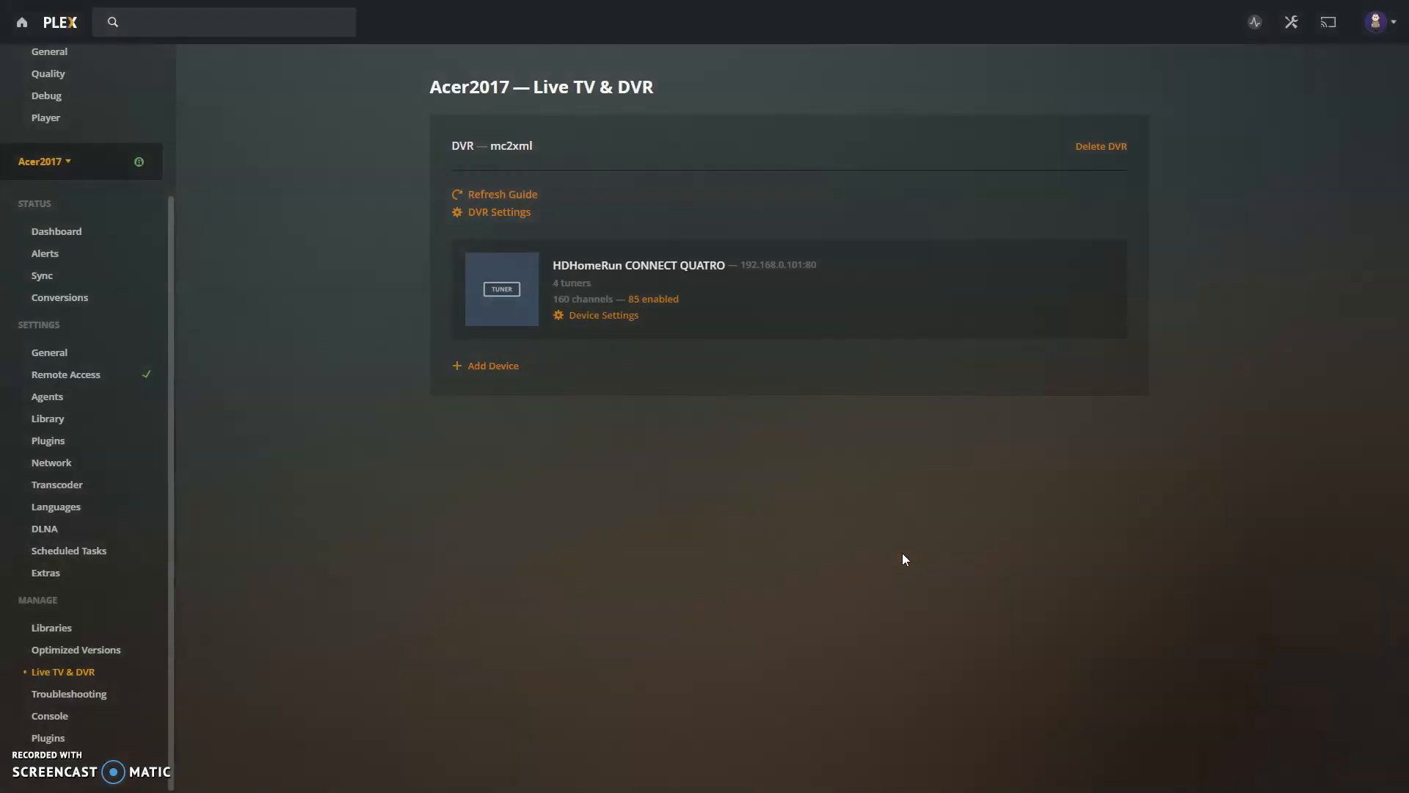